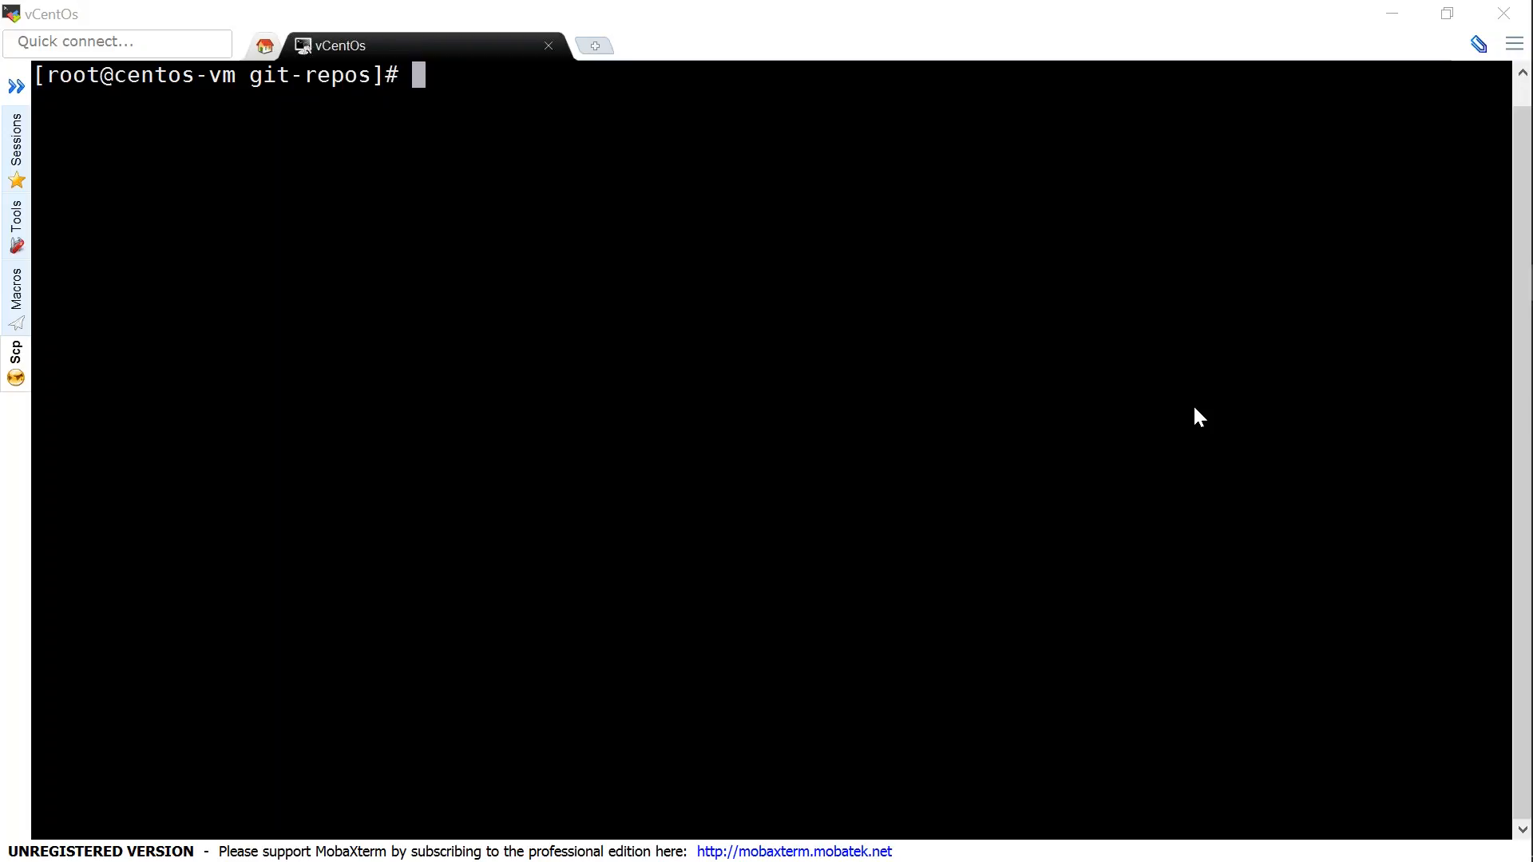
mouse_move(910, 398)
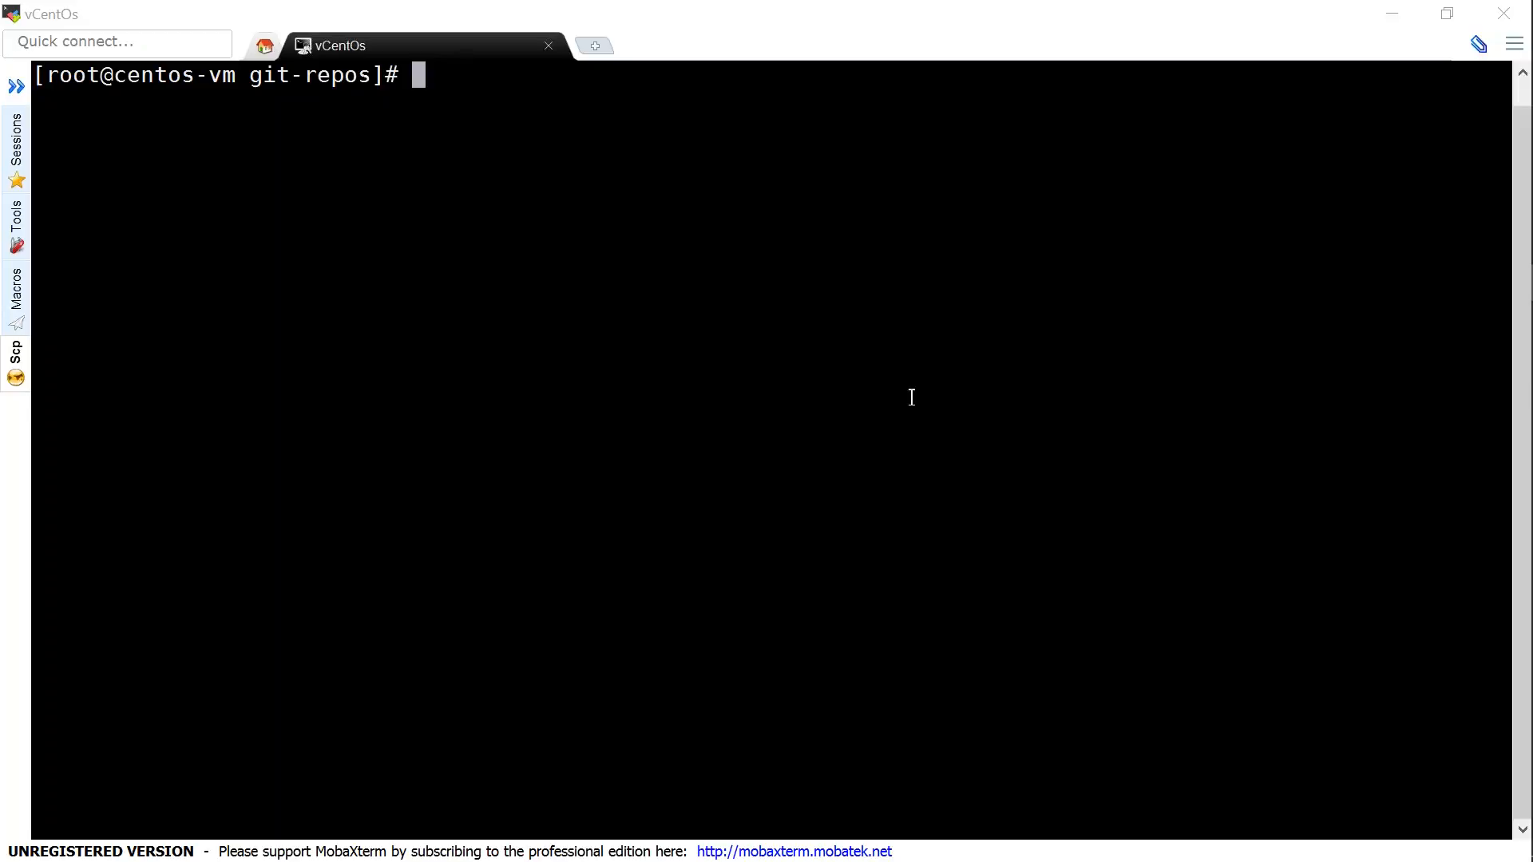
Create an amazing-api folder in the terminal and change into it.
type("m")
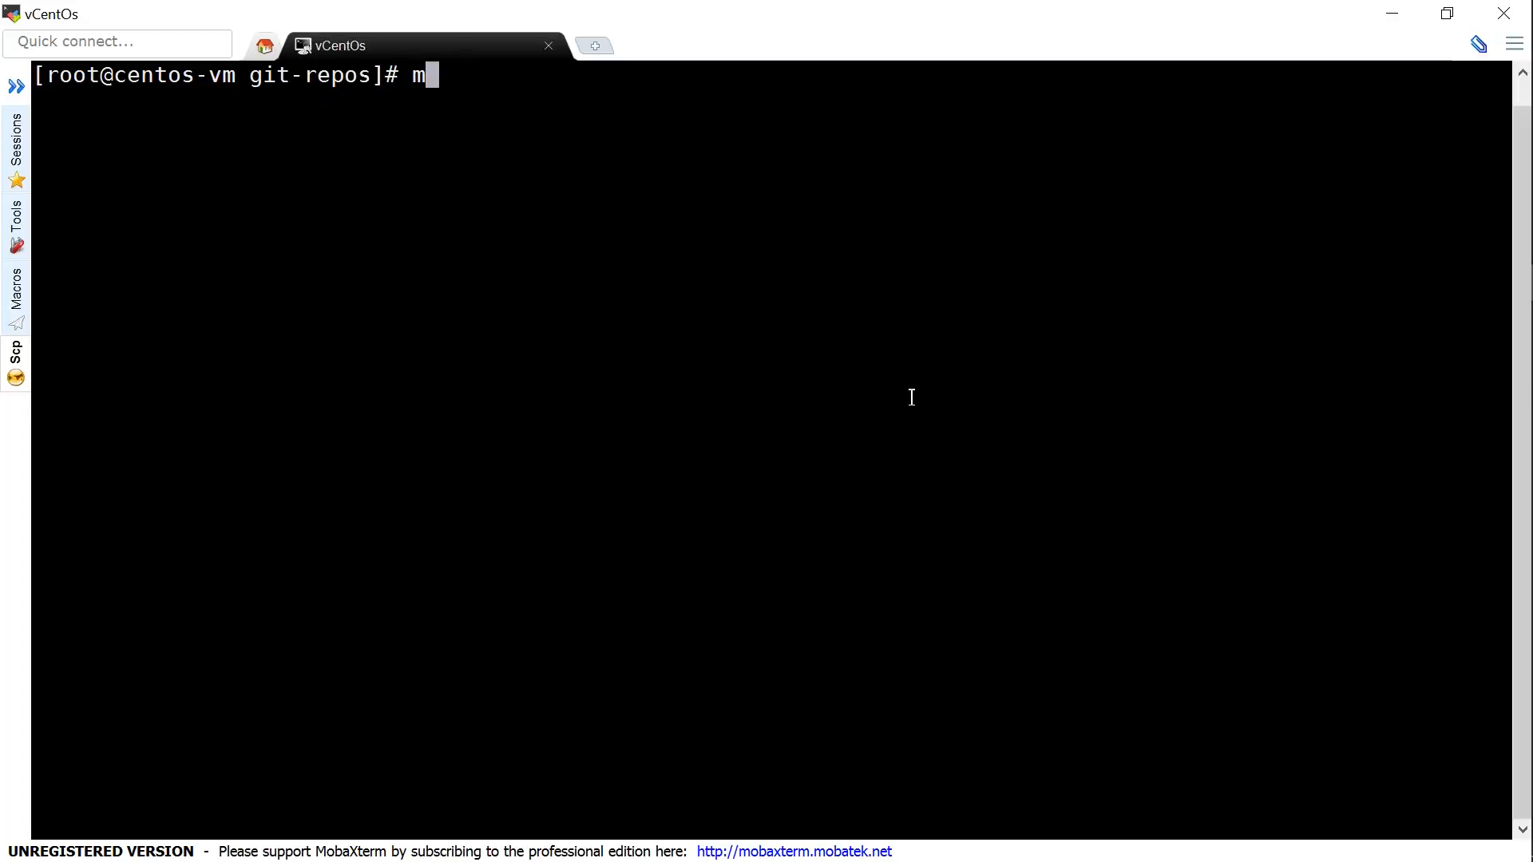
type("kdir")
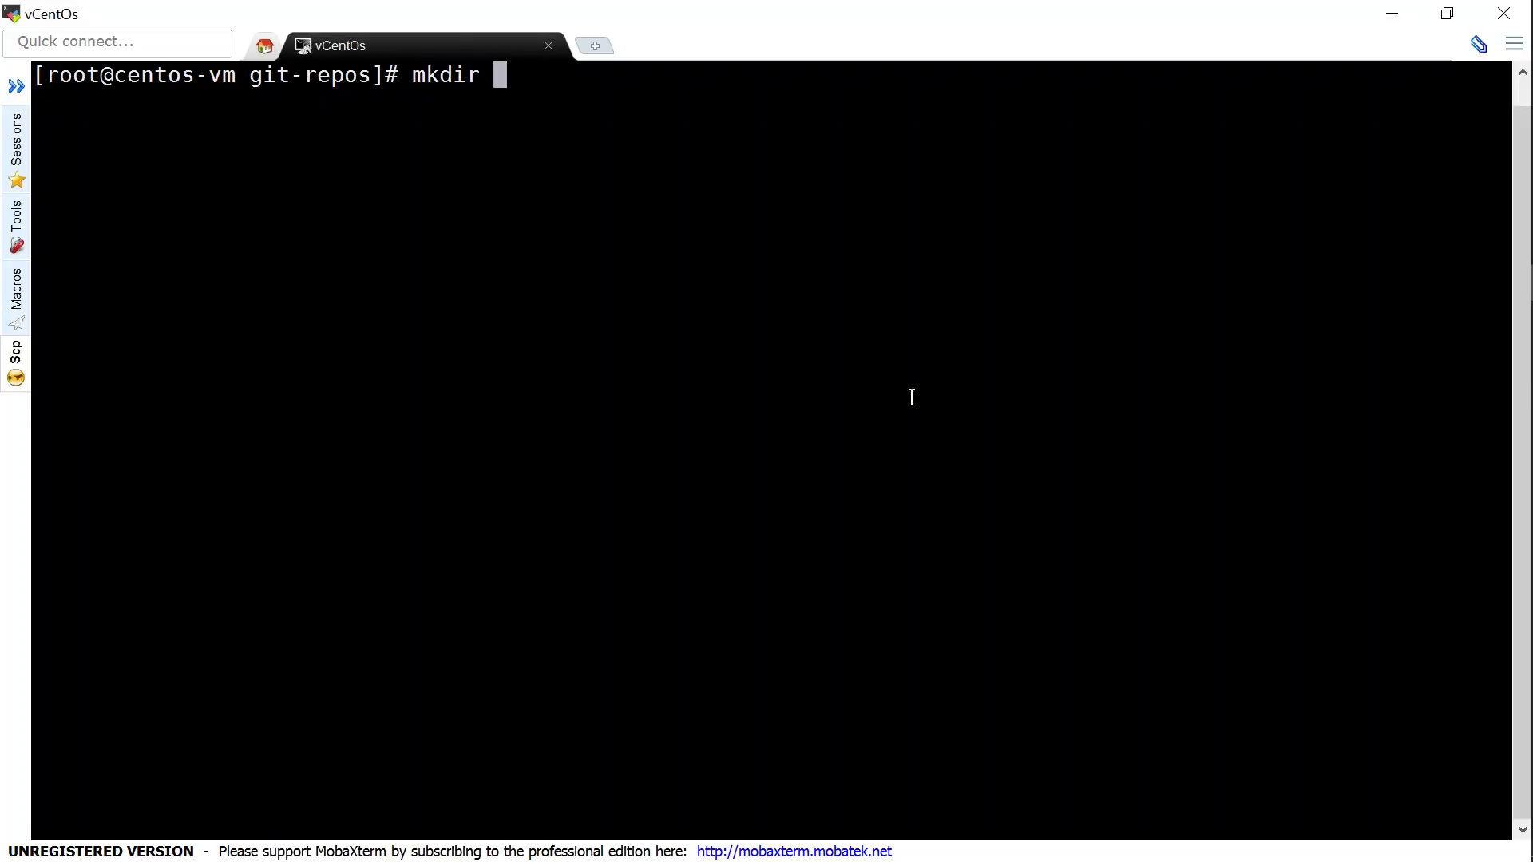
type("amazing-api")
type("cd amaz")
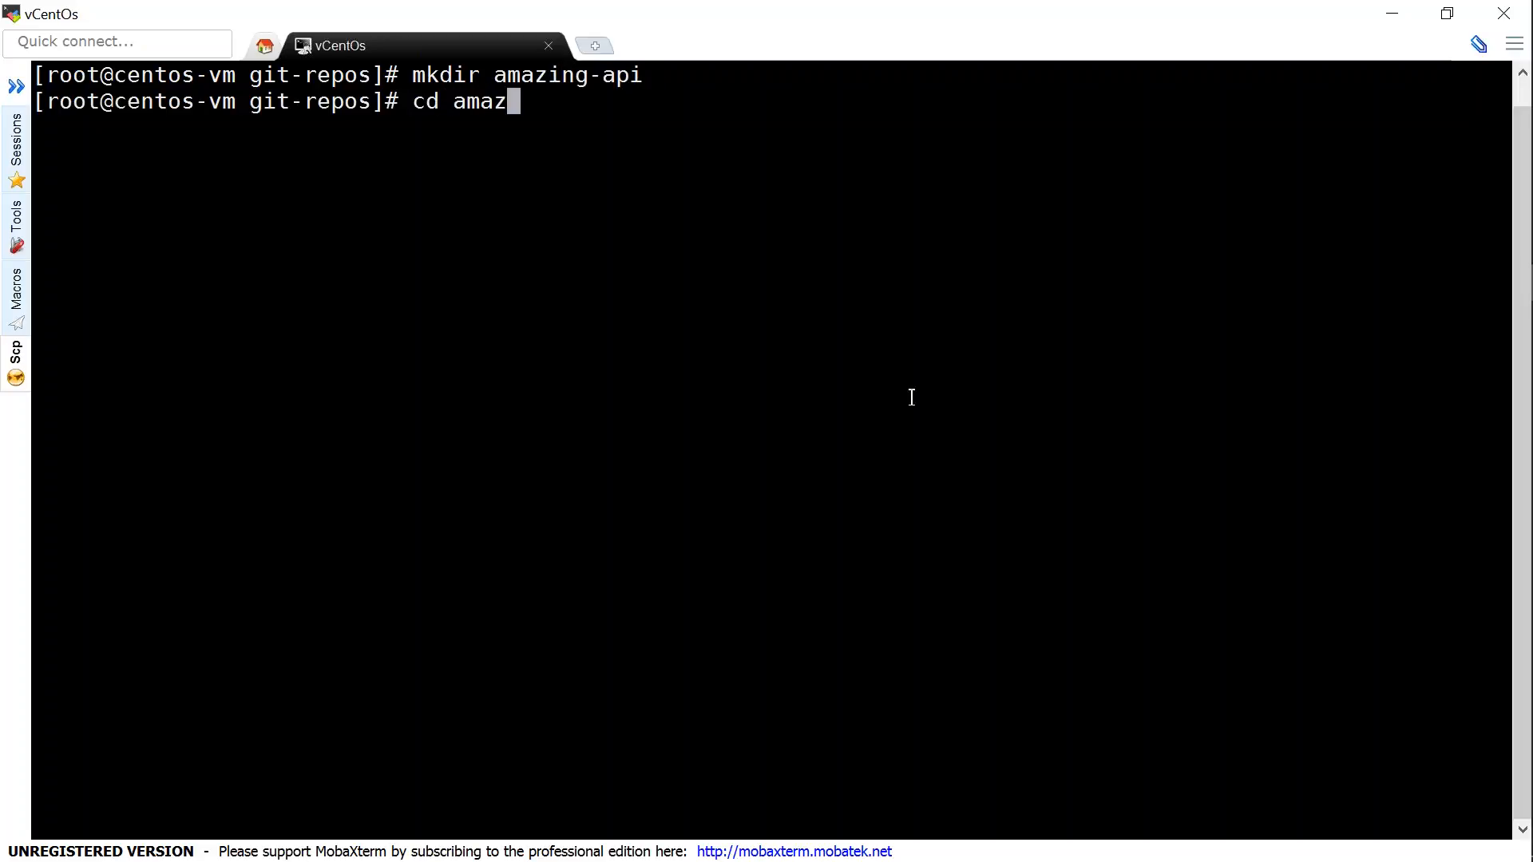
type("ing-api")
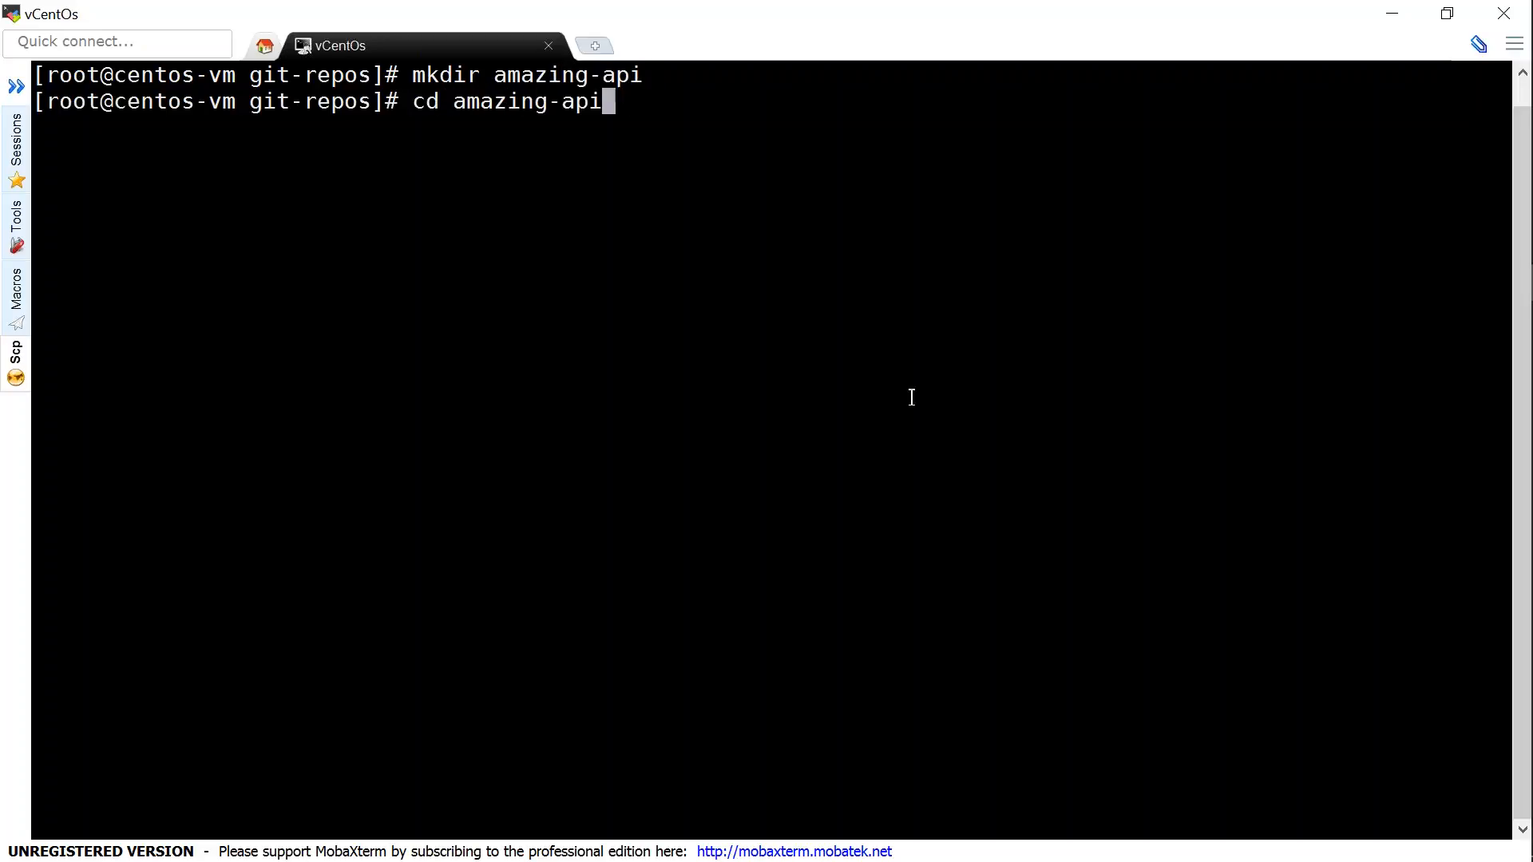
Enter the command sls create --template aws-python.
type("sls")
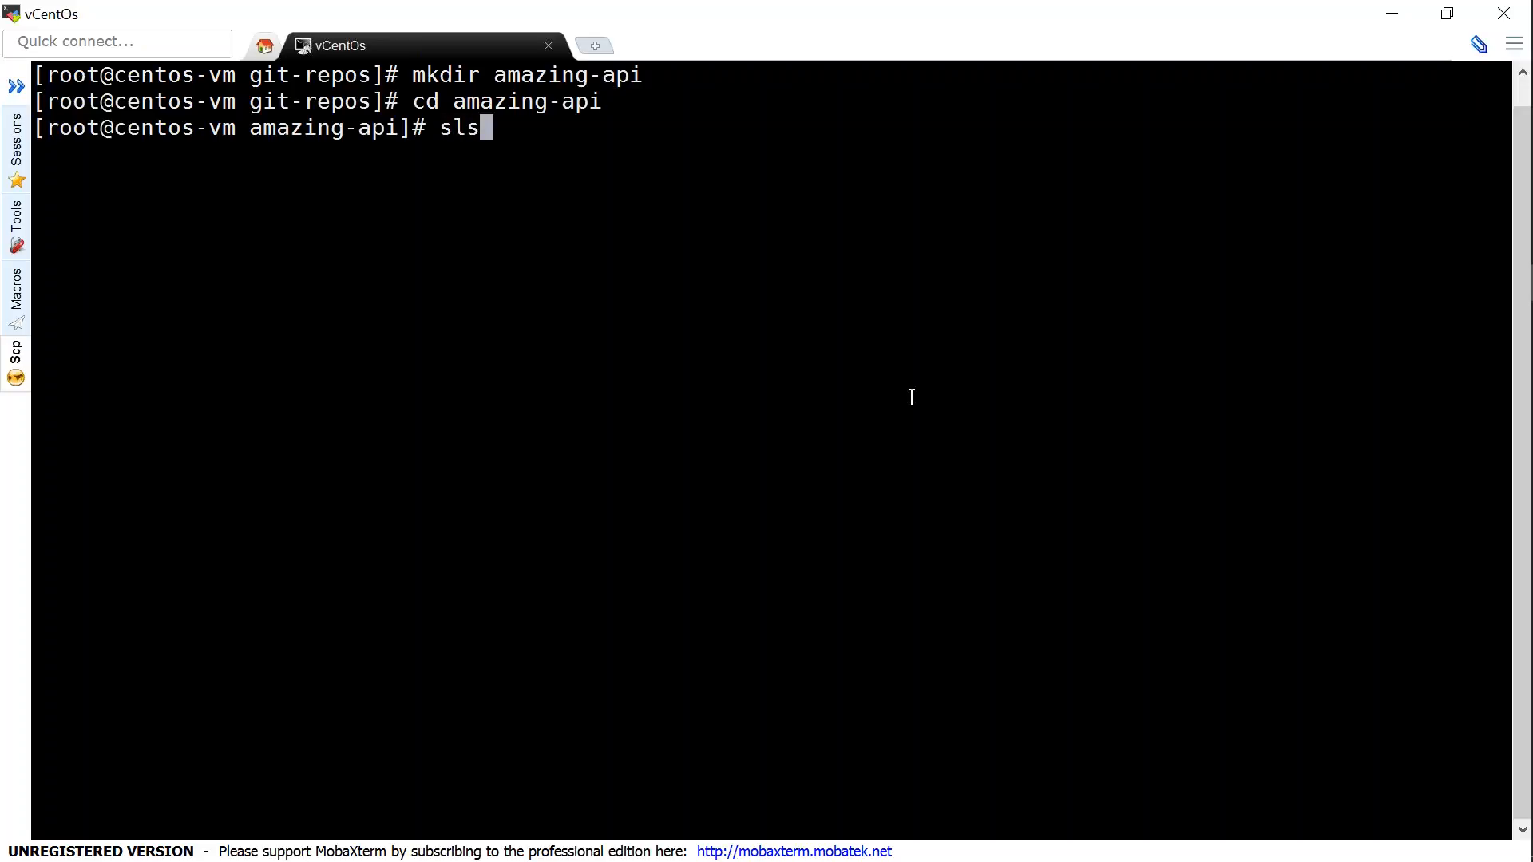
type("cr")
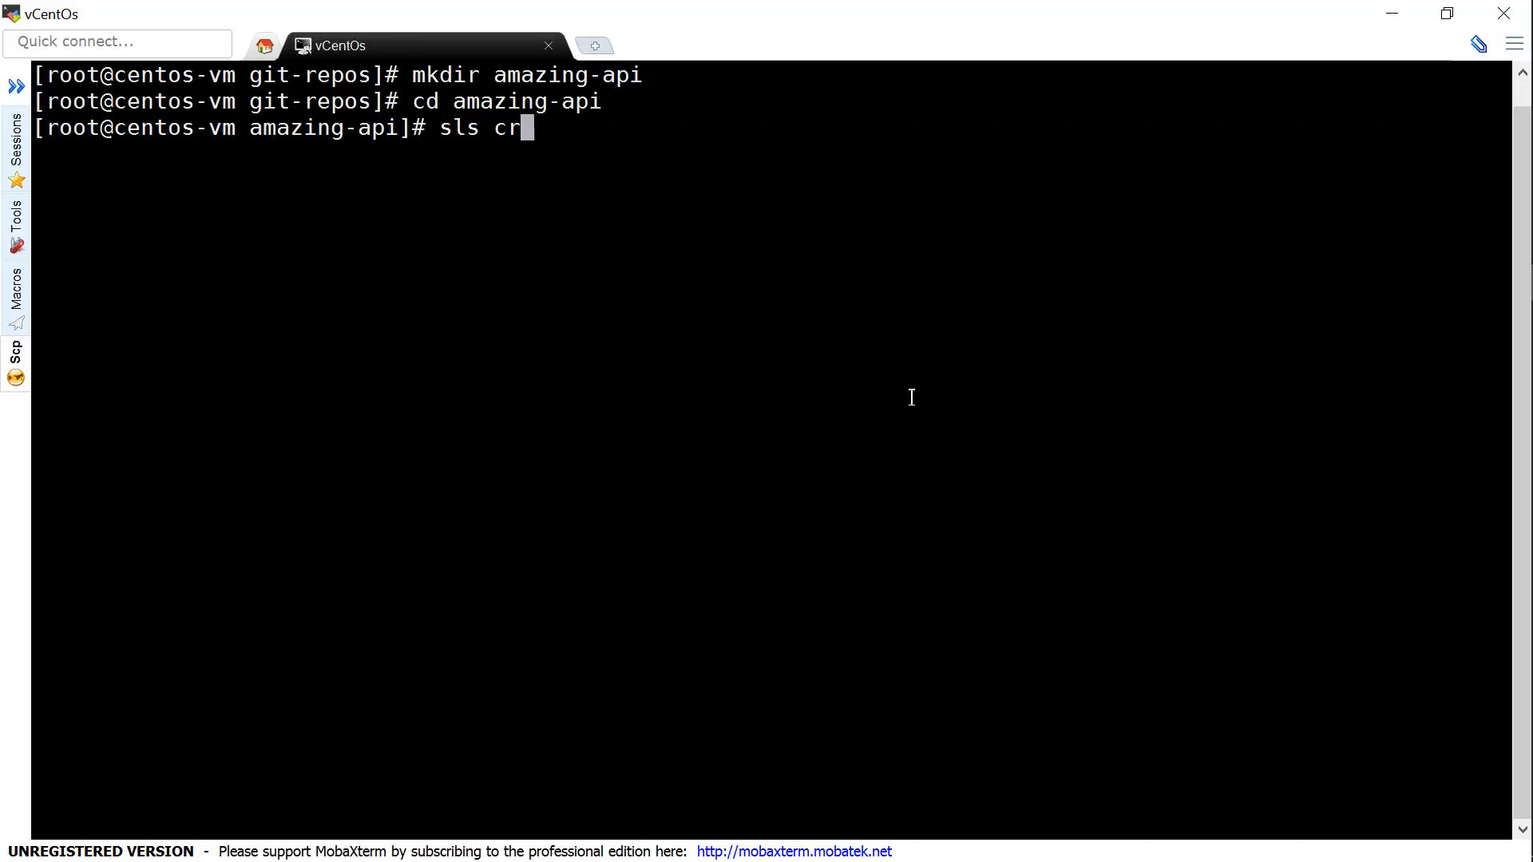
type("eate")
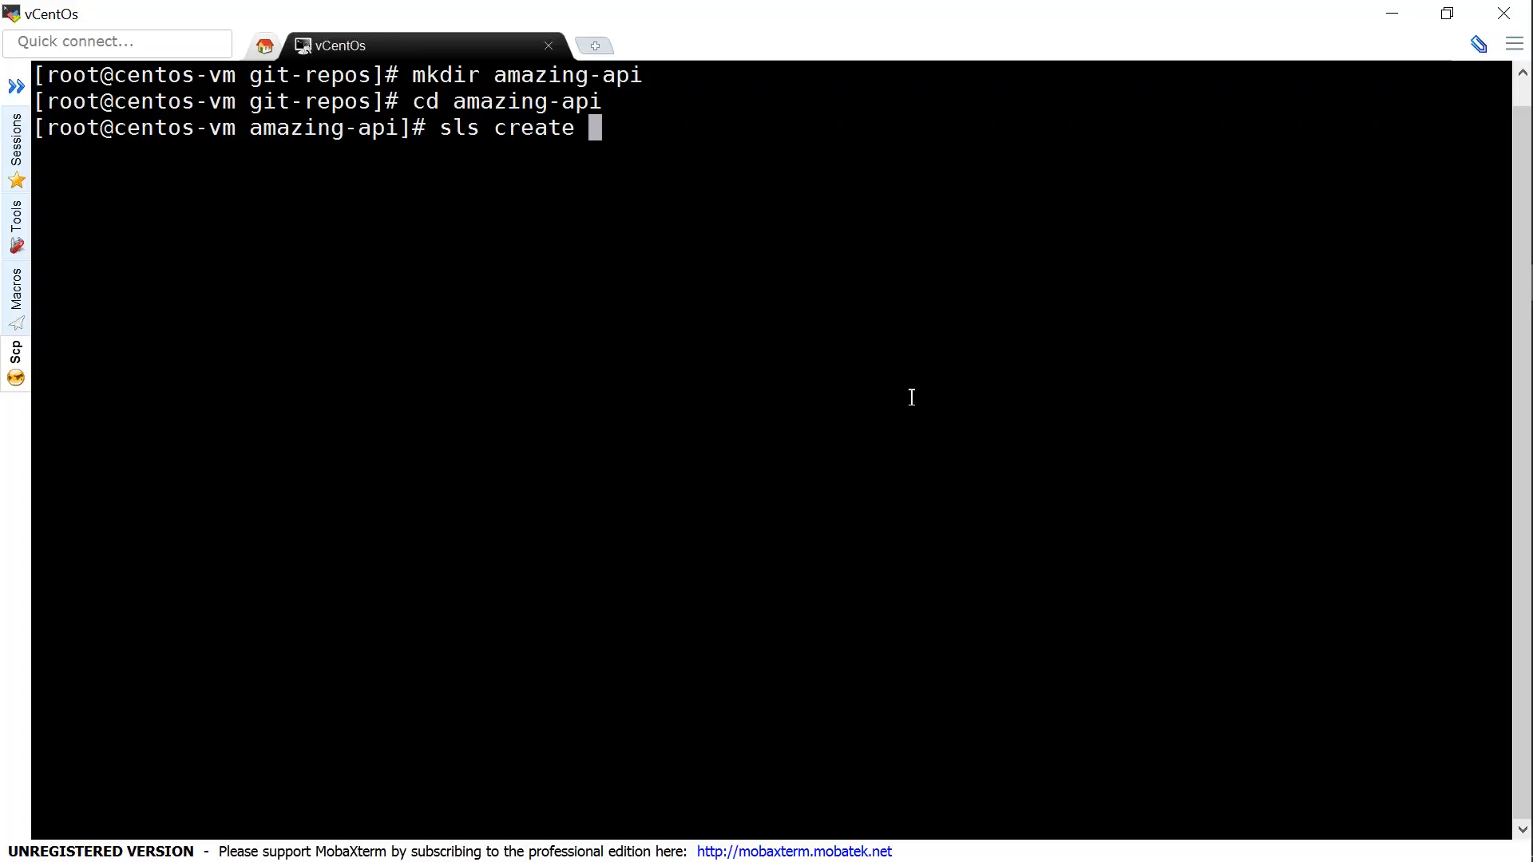
type("--tem")
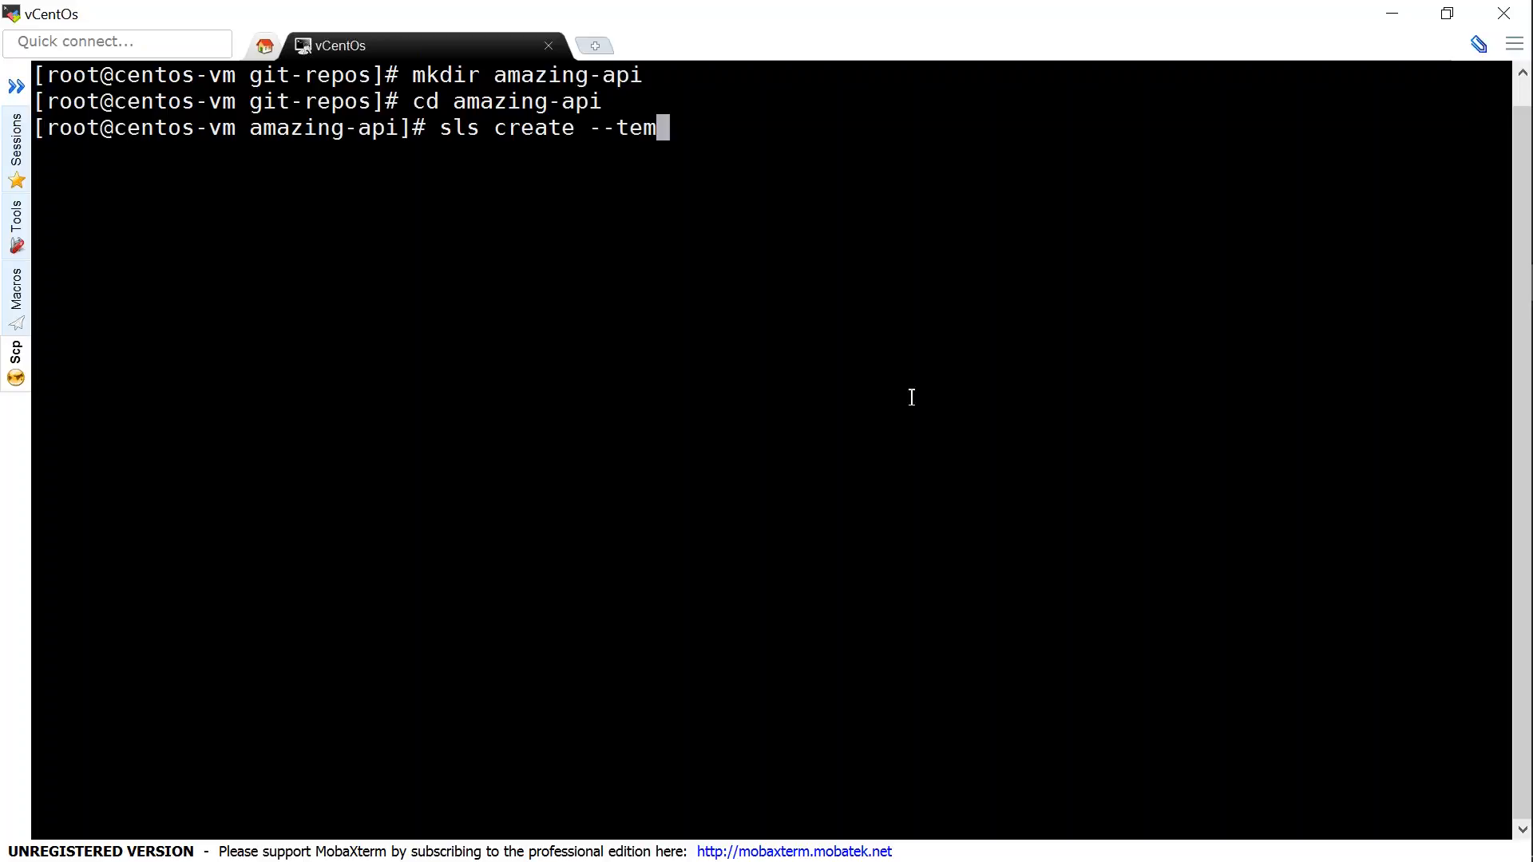
type("plate aws-p")
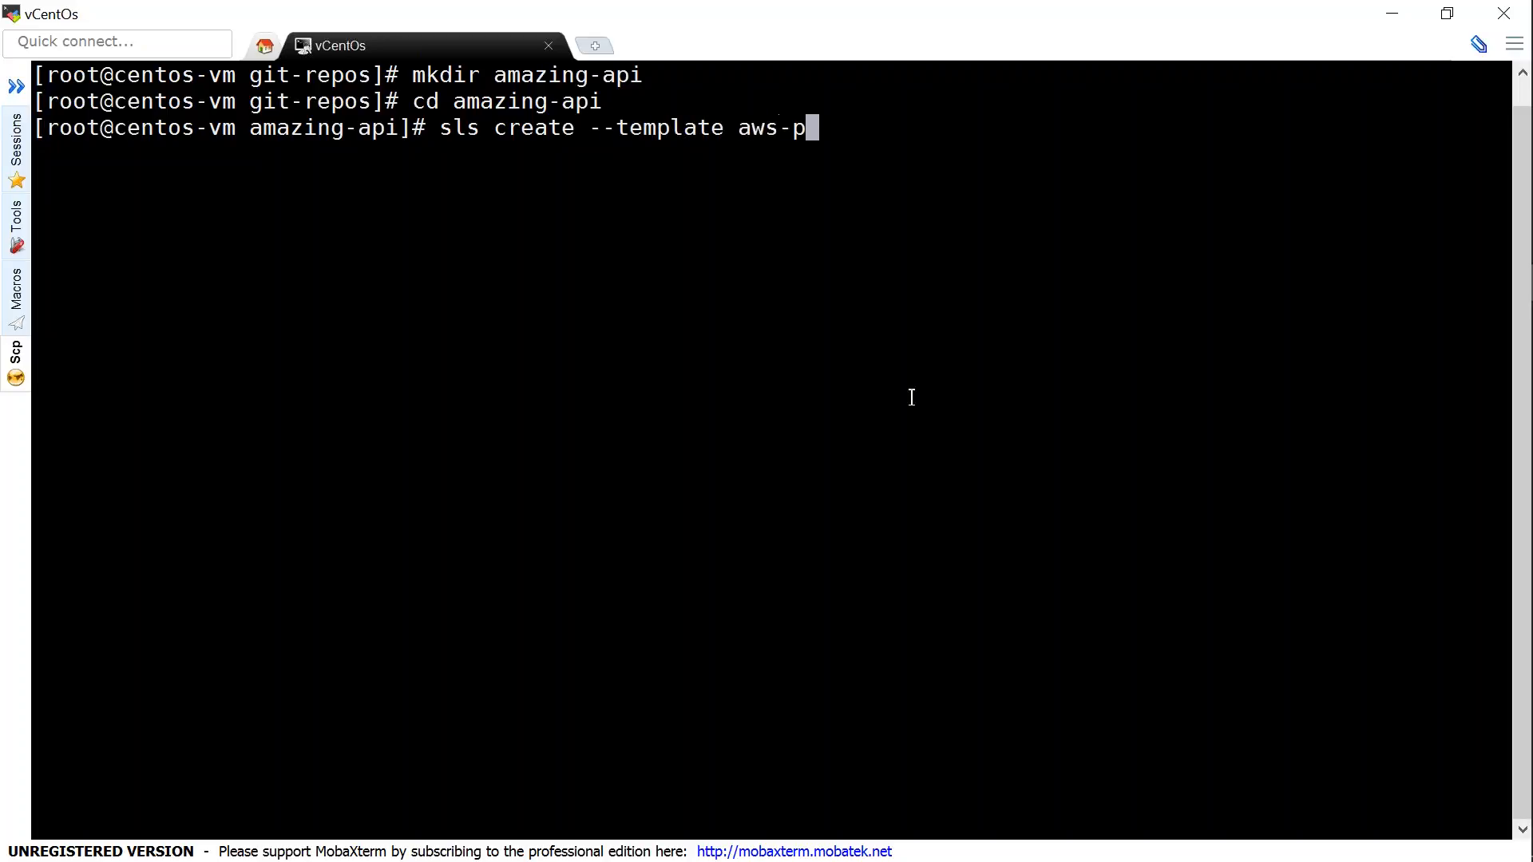
type("ython")
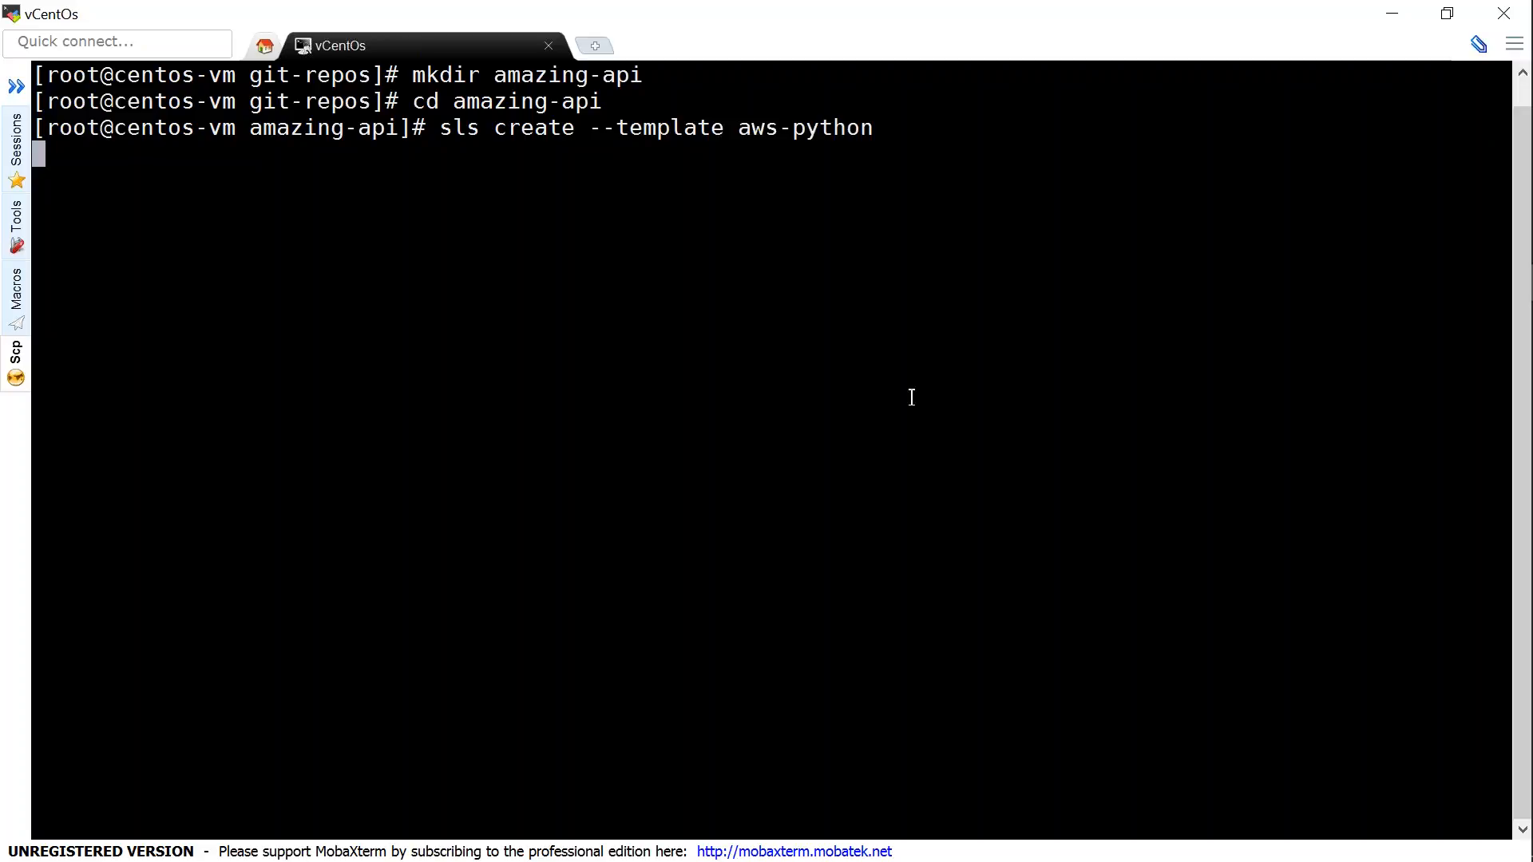
Run sls create and highlight the note about updating the service name in serverless.yml.
key("Return")
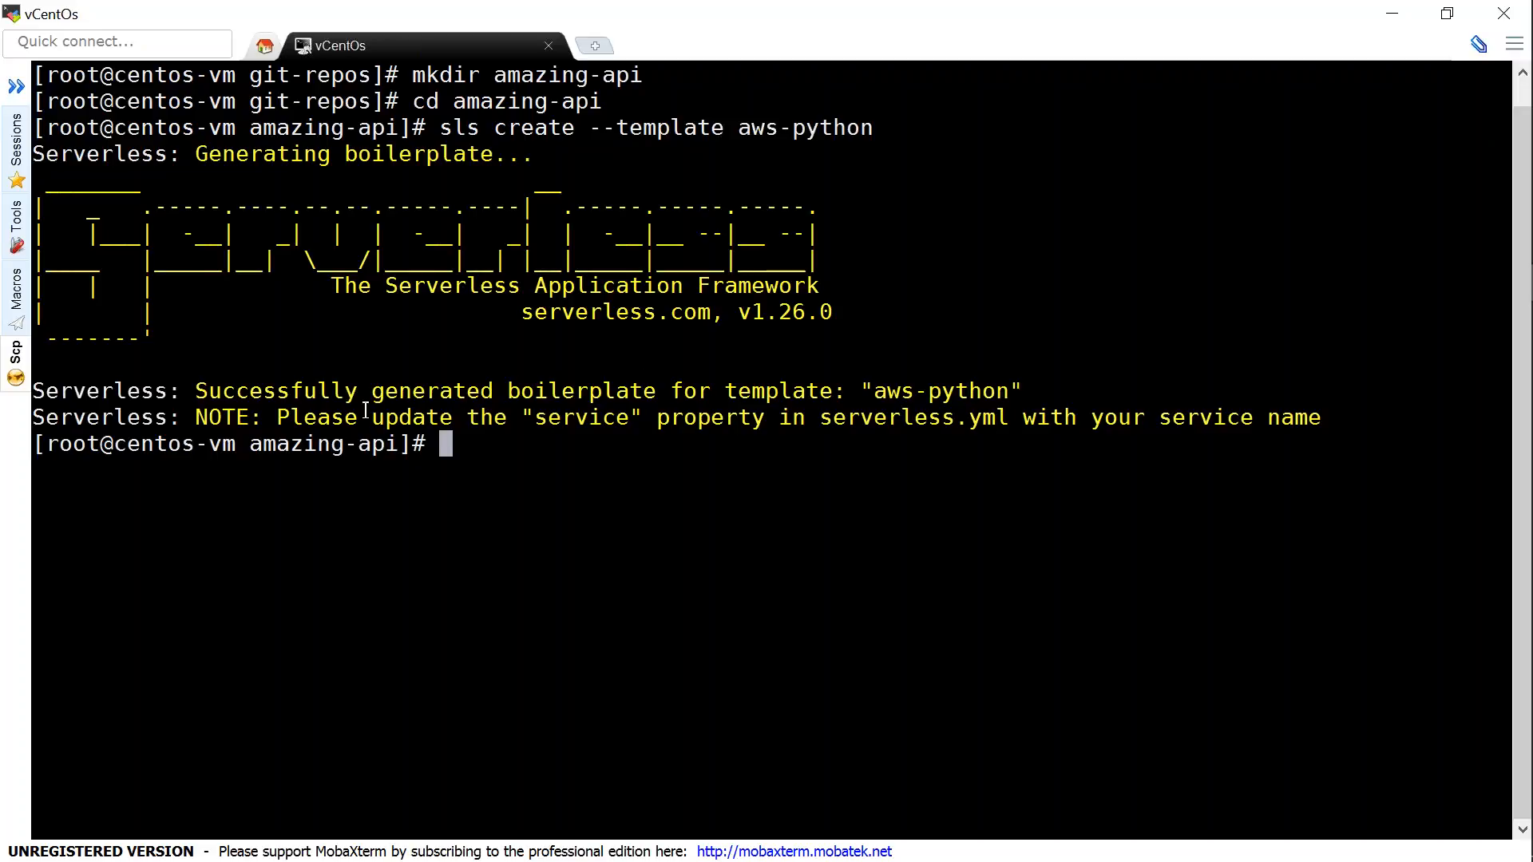
double_click(451, 389)
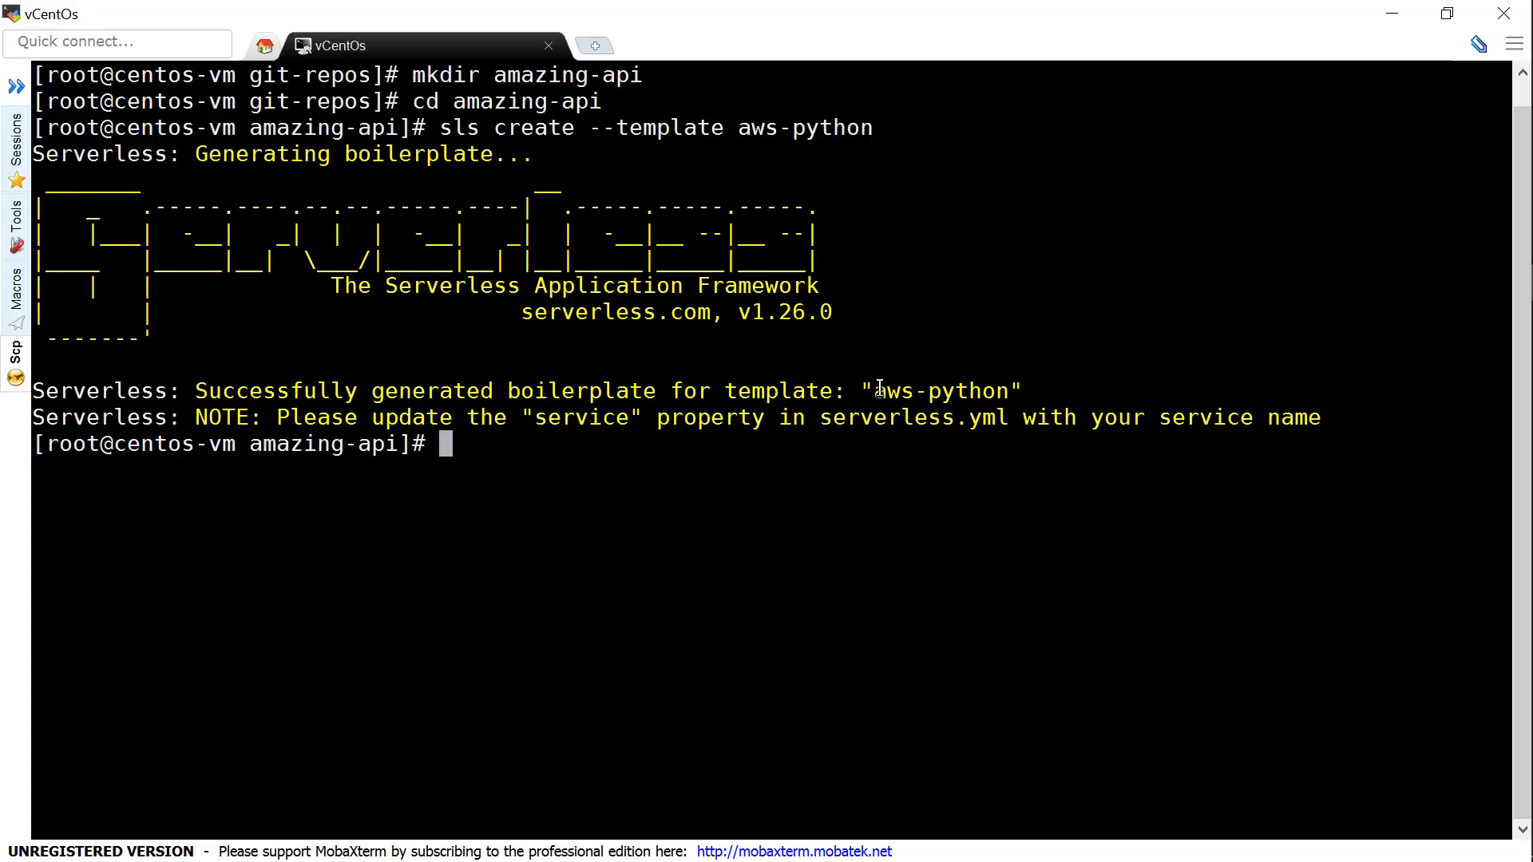
double_click(942, 389)
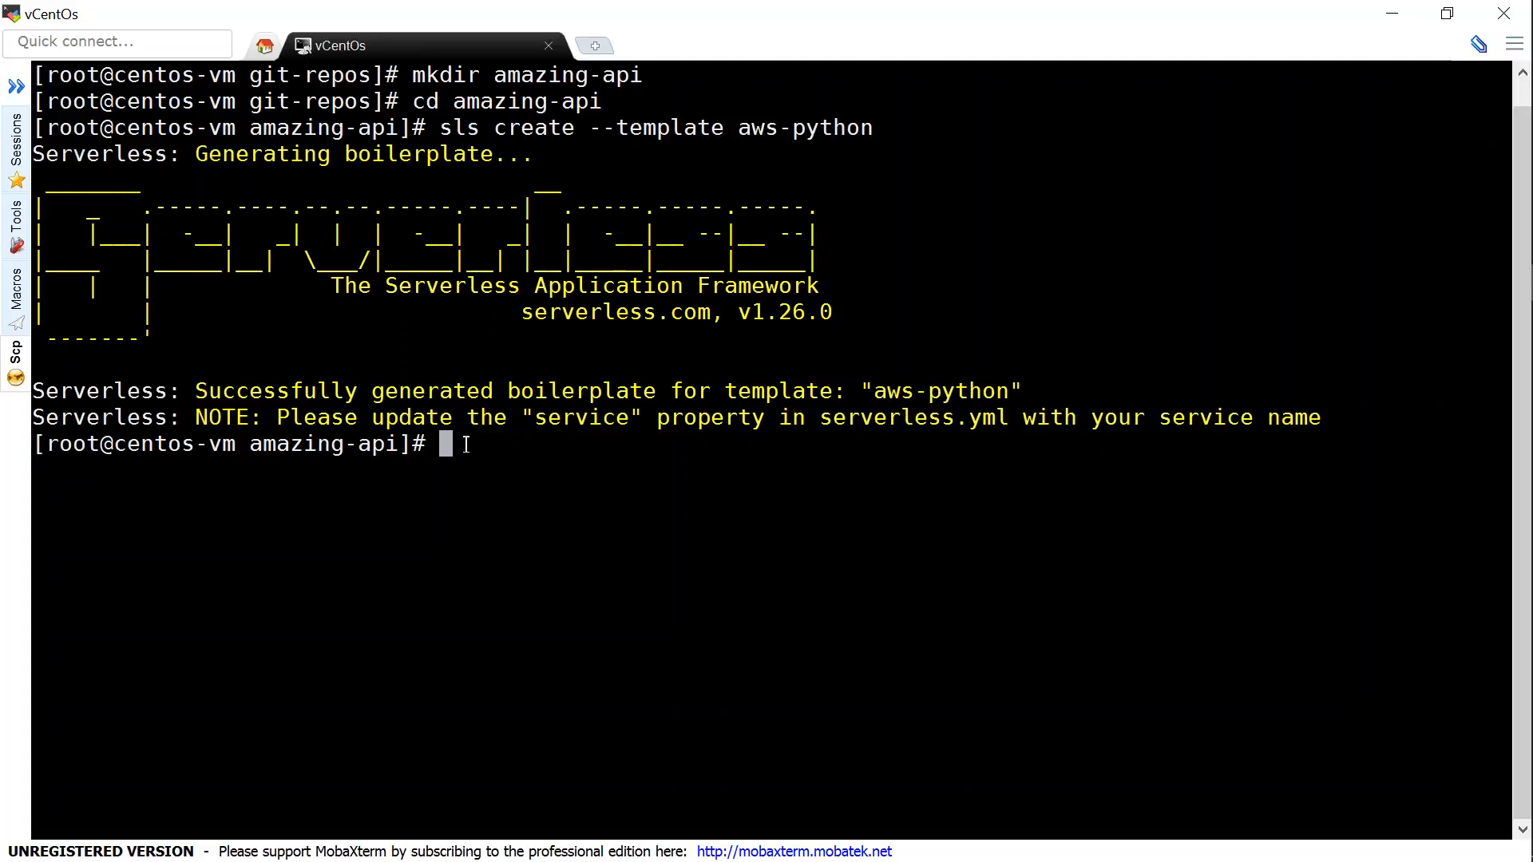
double_click(587, 417)
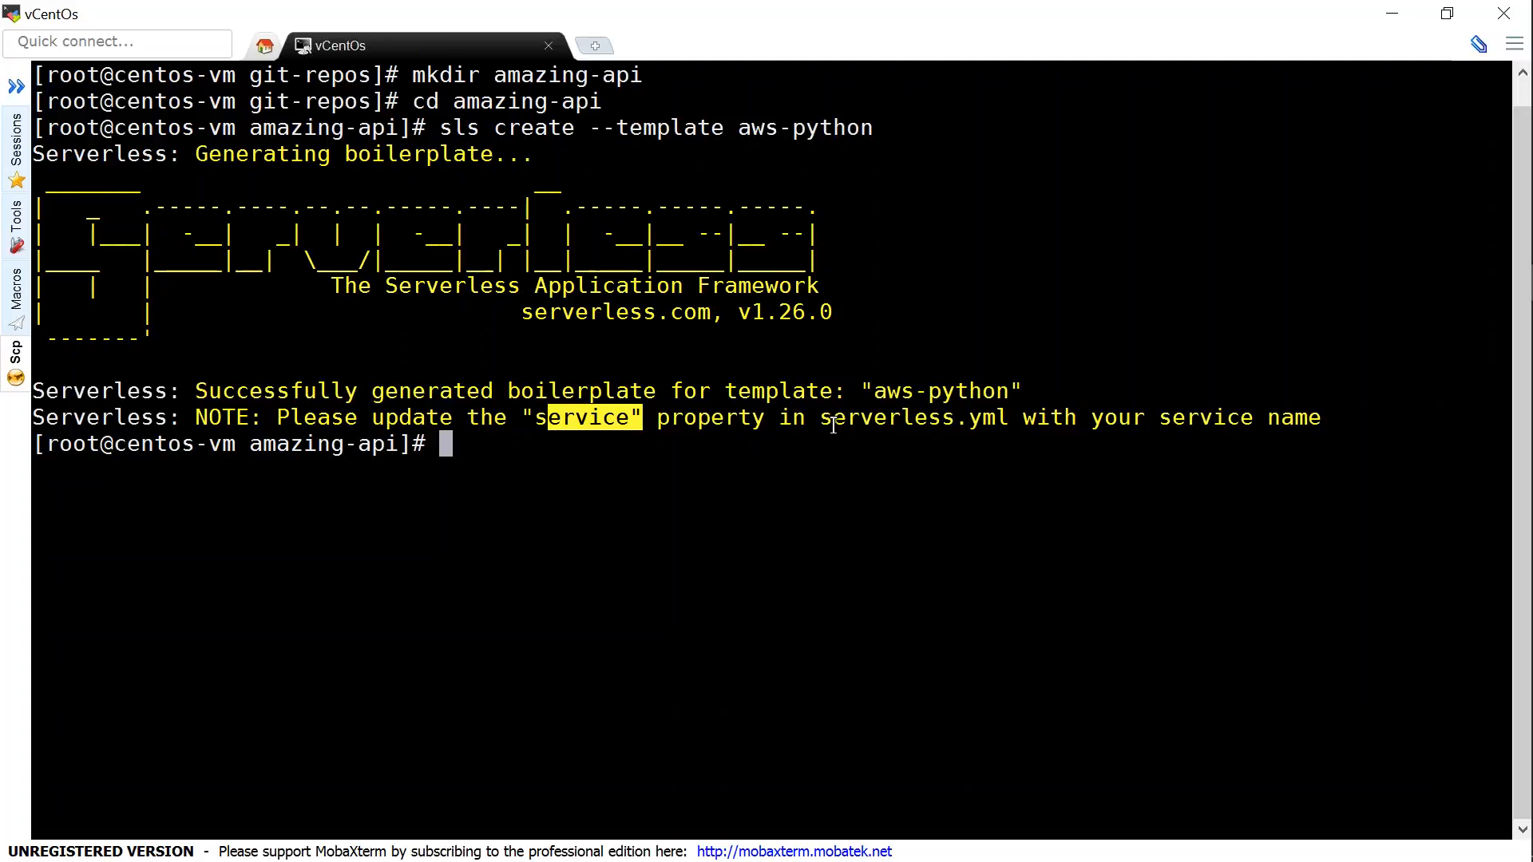
double_click(909, 417)
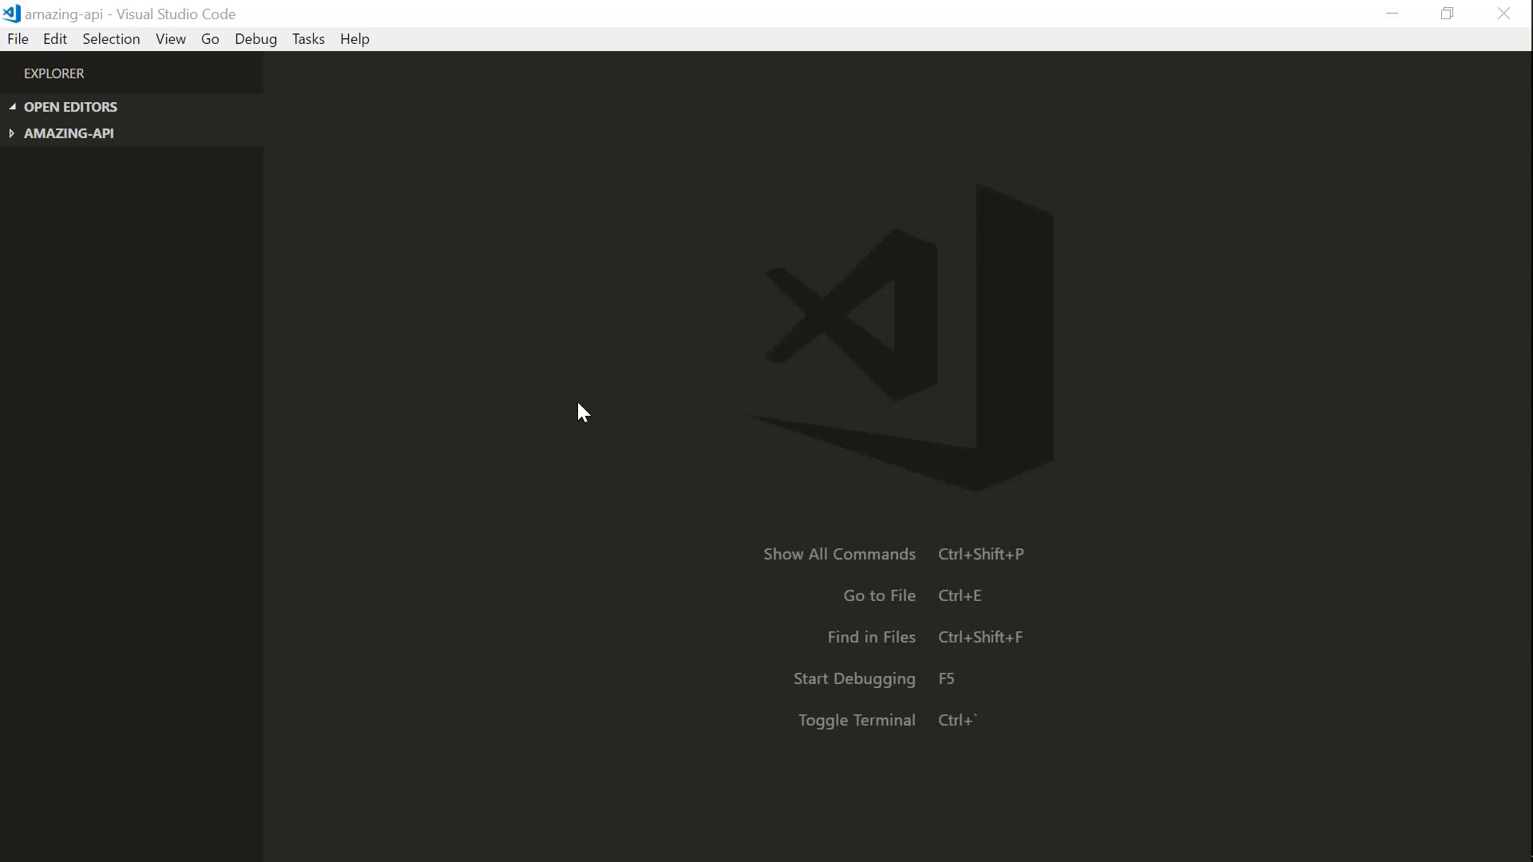
left_click(16, 39)
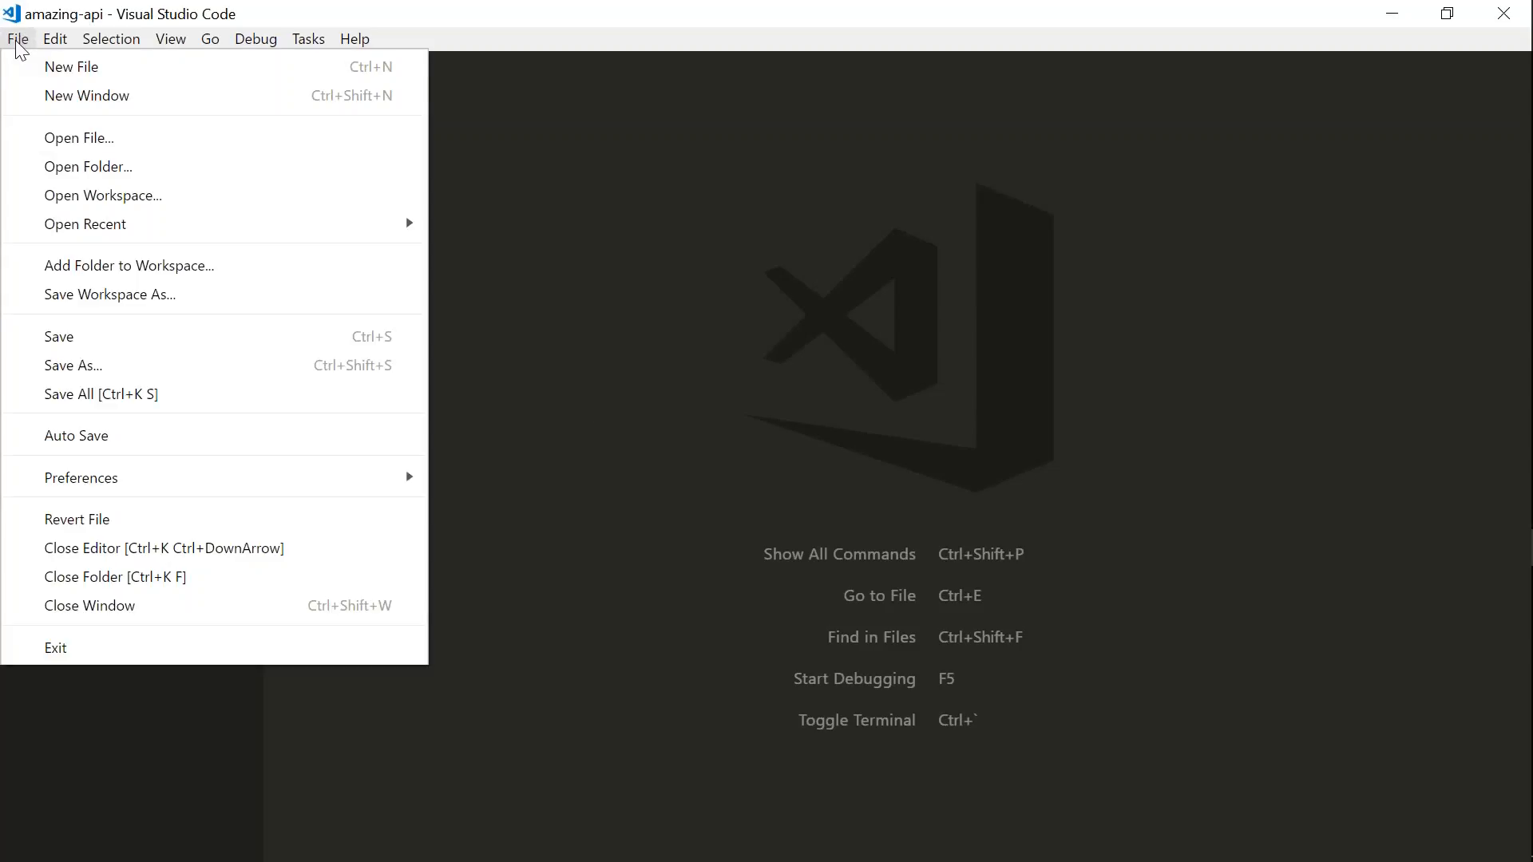
left_click(88, 166)
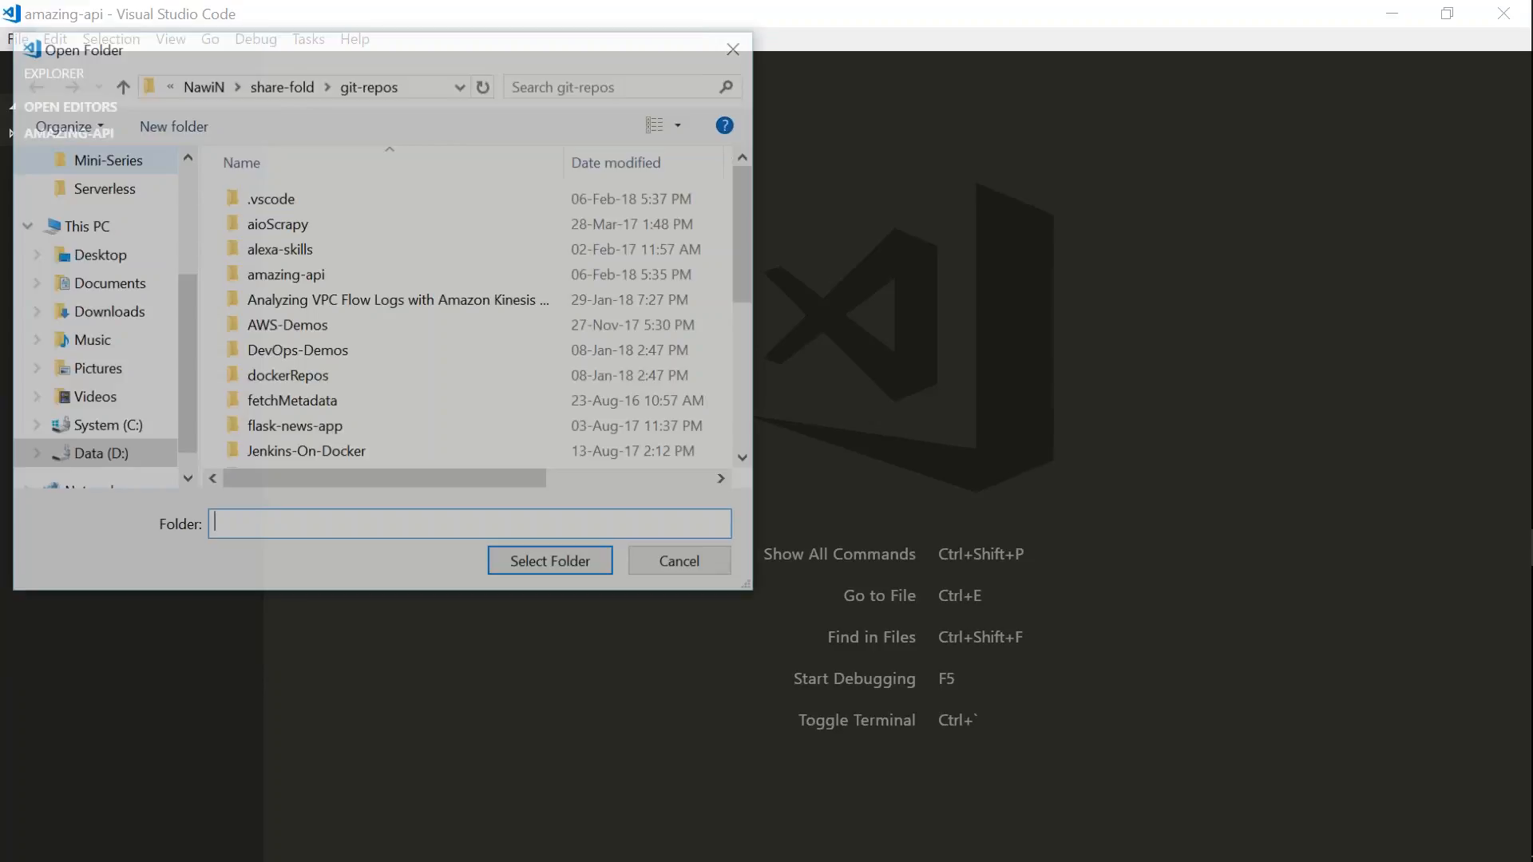
left_click(286, 274)
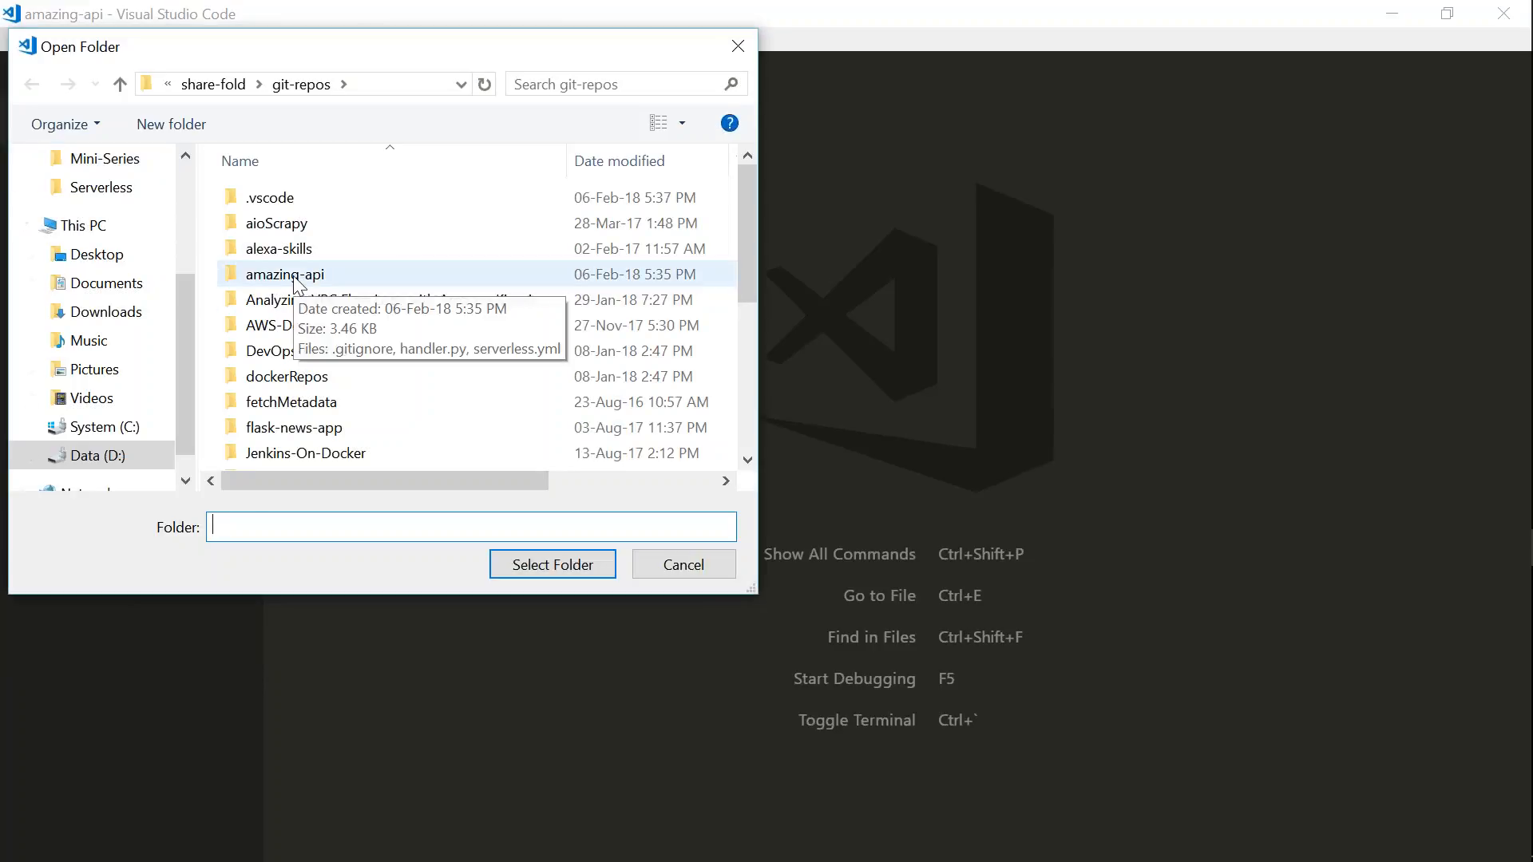
double_click(284, 273)
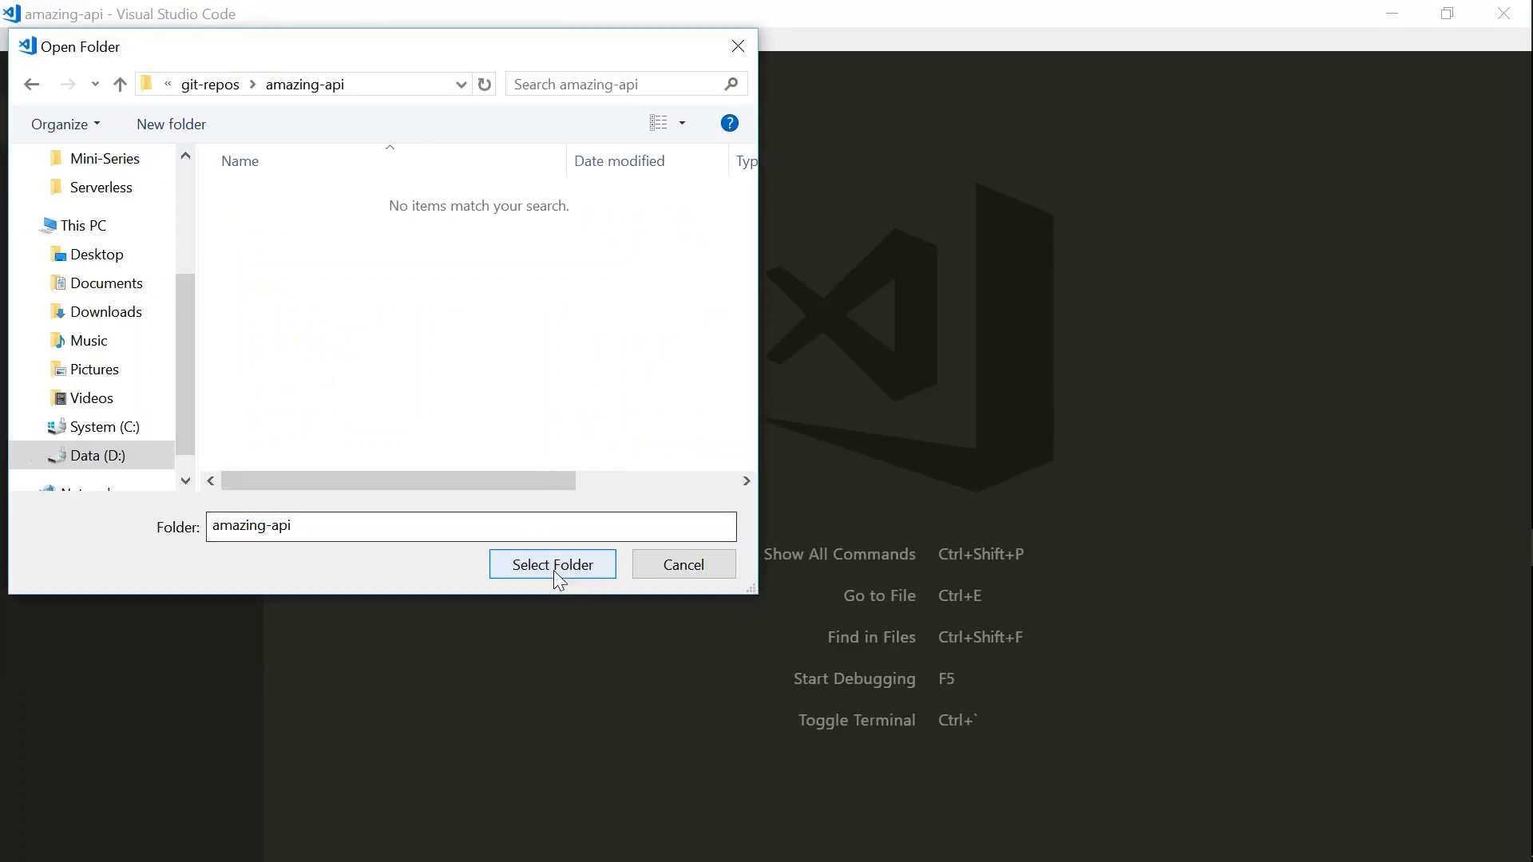
left_click(551, 564)
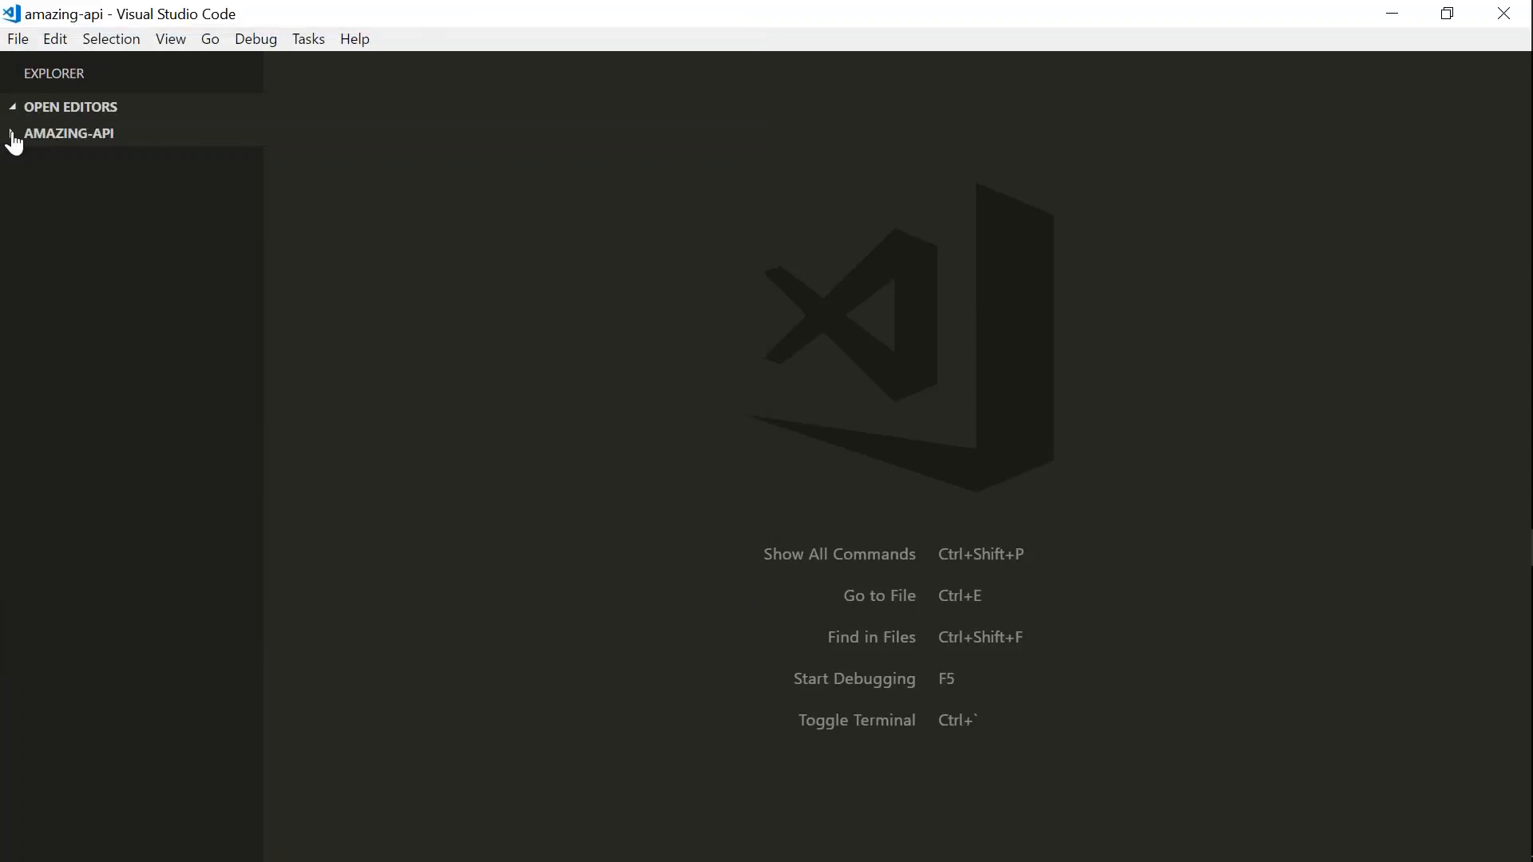
Expand the amazing-api project and view .gitignore with its Python and .serverless exclusions.
left_click(69, 133)
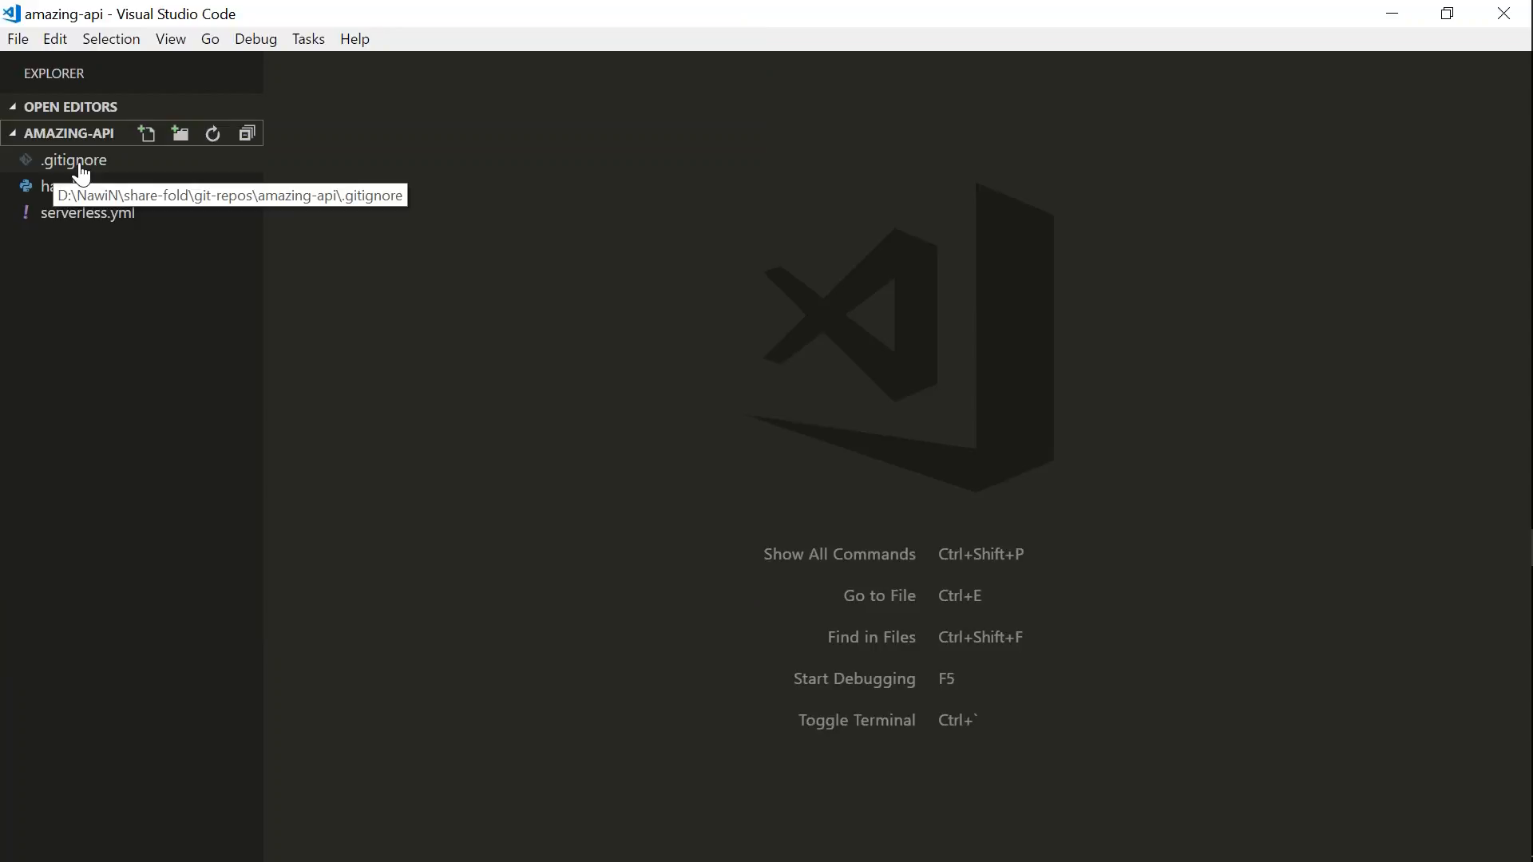
left_click(73, 160)
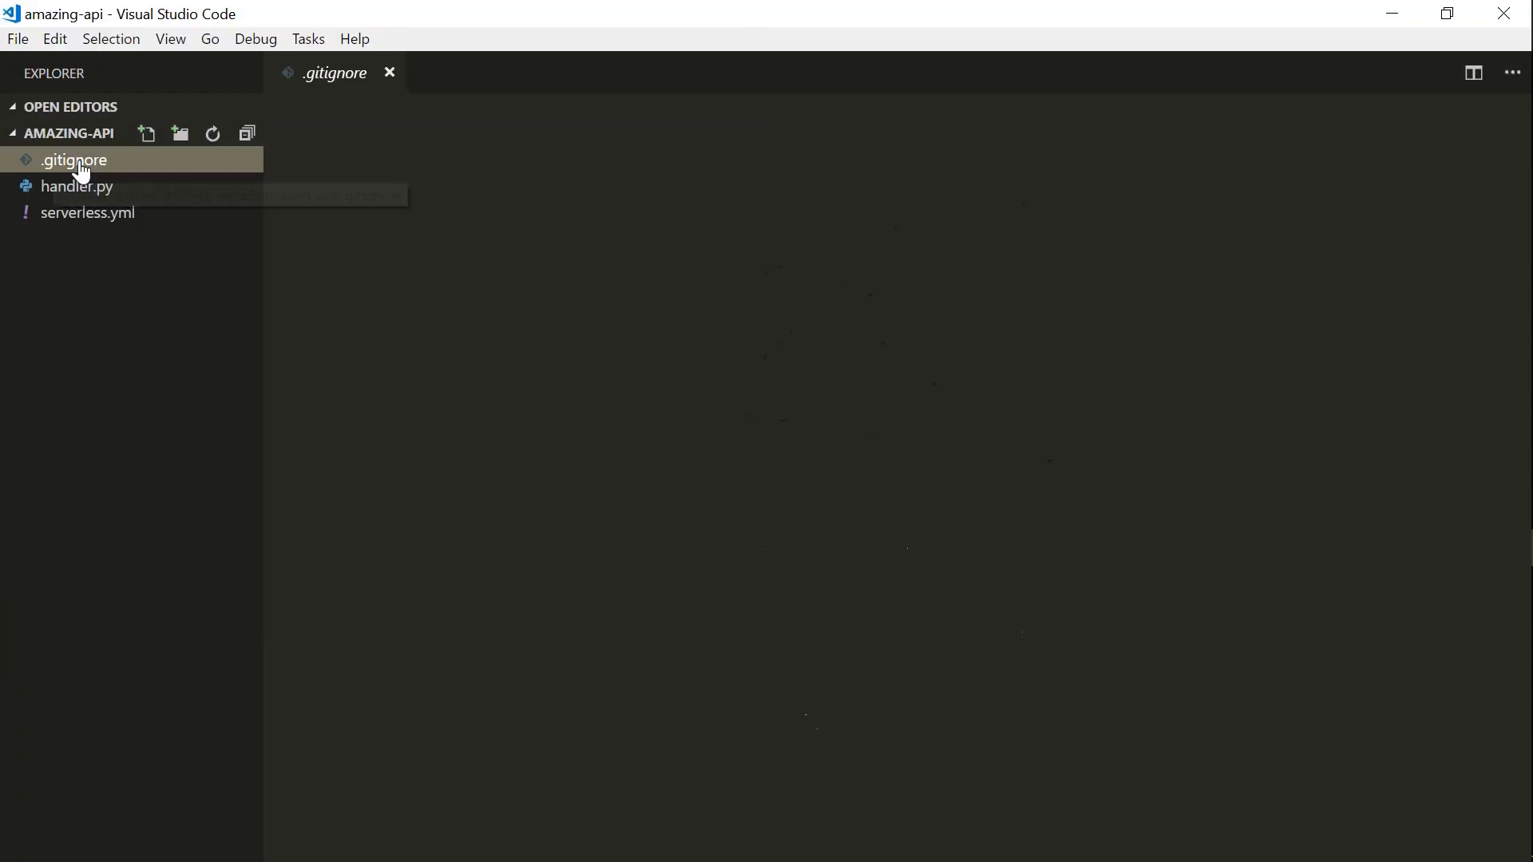
left_click(72, 160)
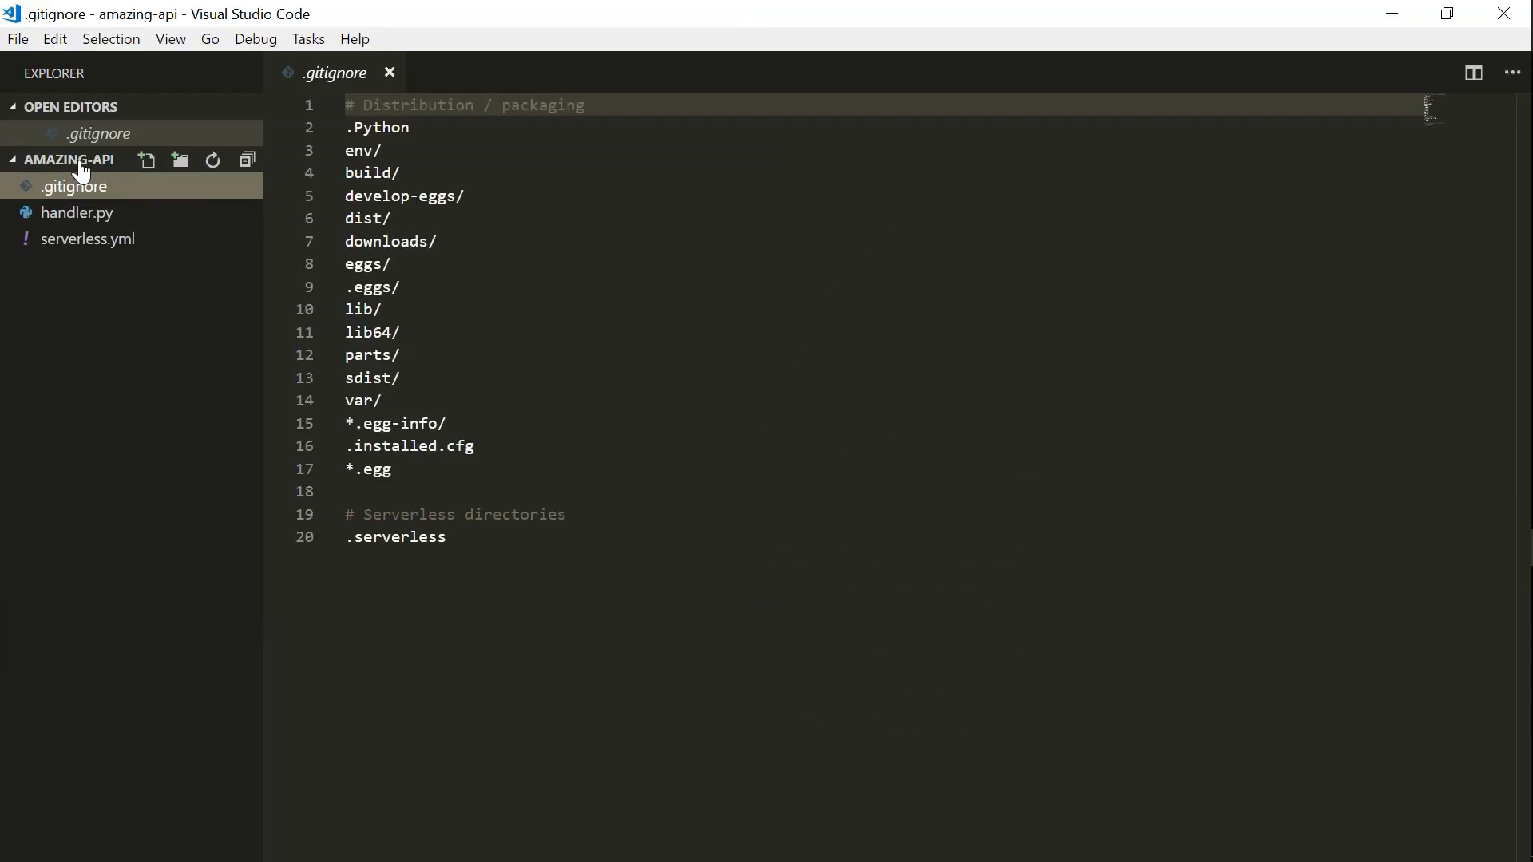
mouse_move(286, 230)
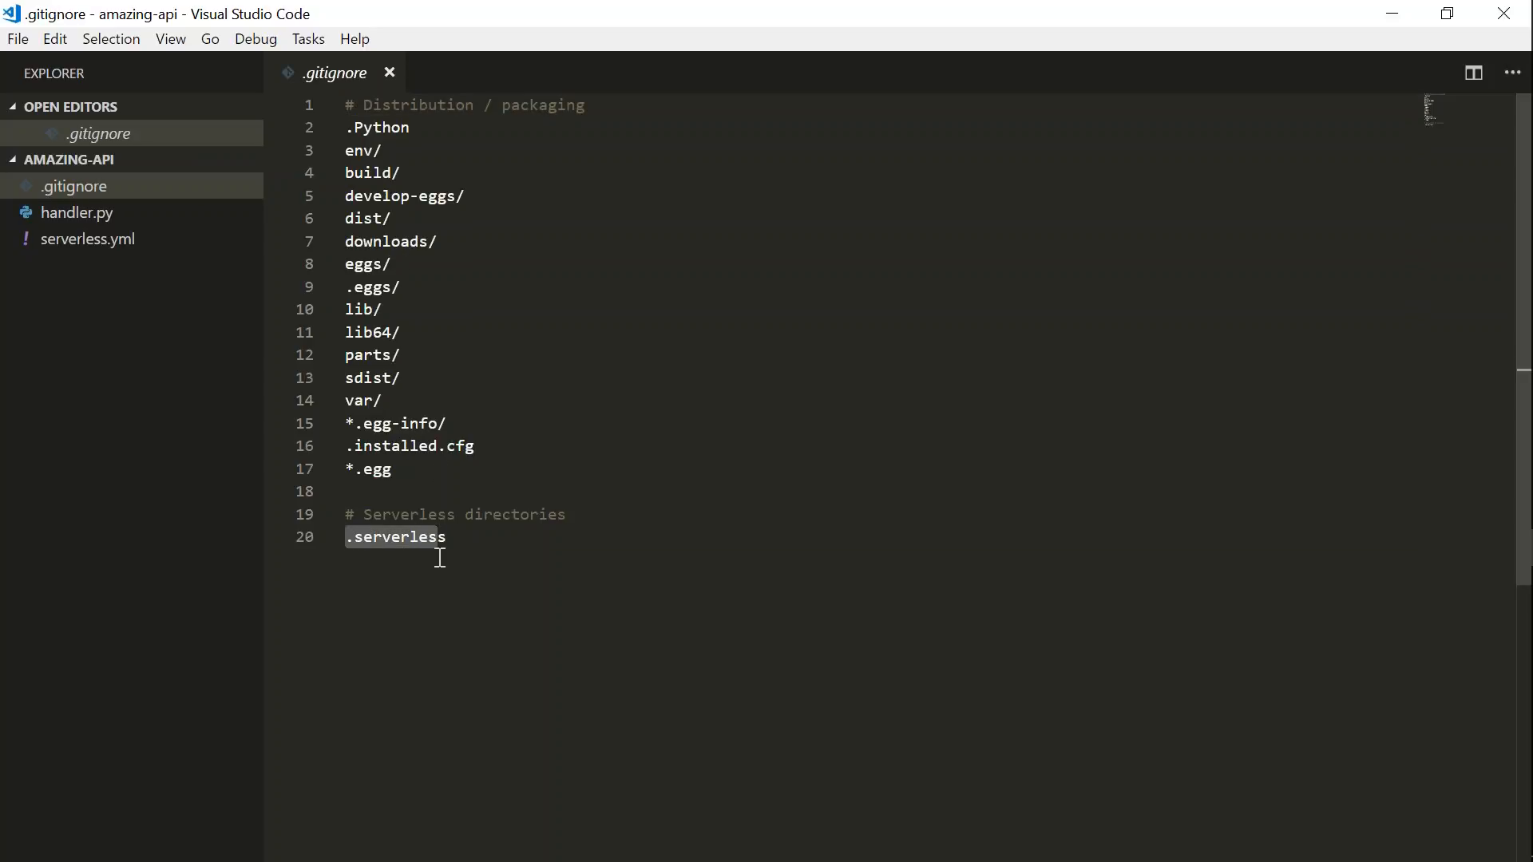
left_click(391, 536)
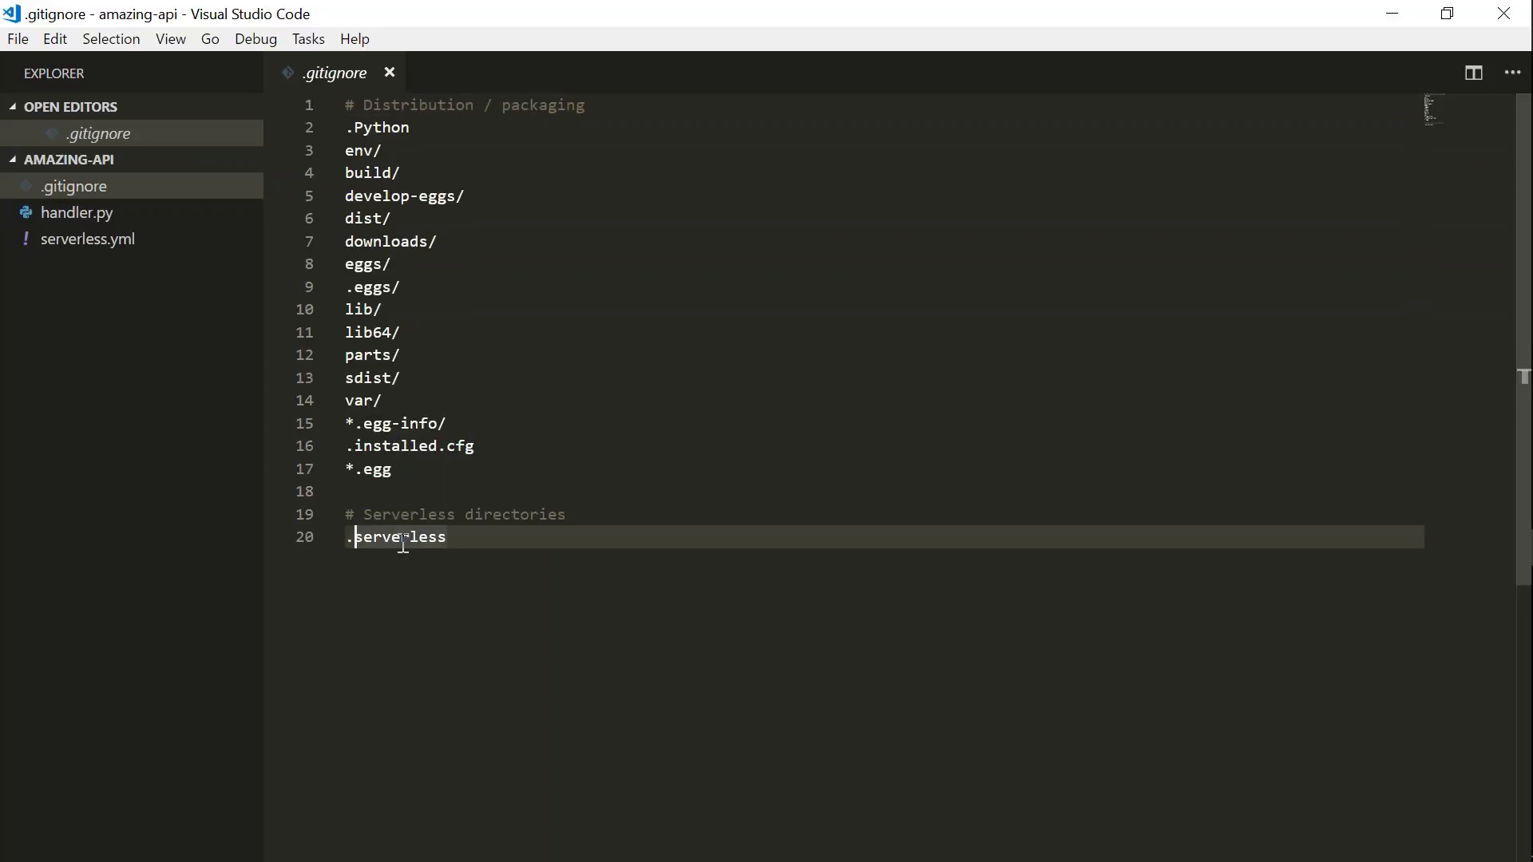
mouse_move(72, 213)
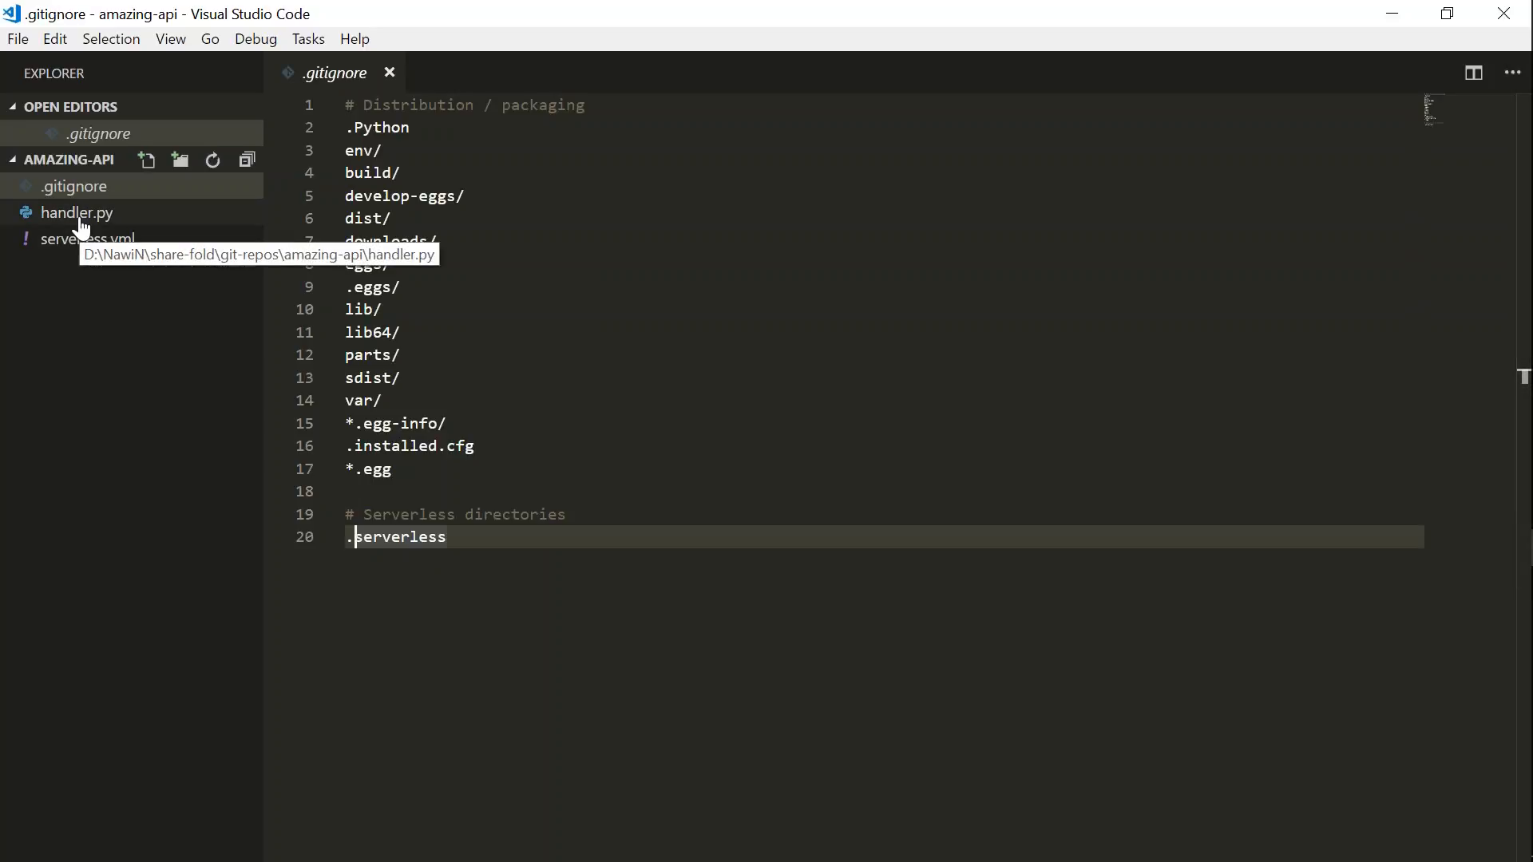
View handler.py's hello function returning a status 200 JSON response.
left_click(77, 213)
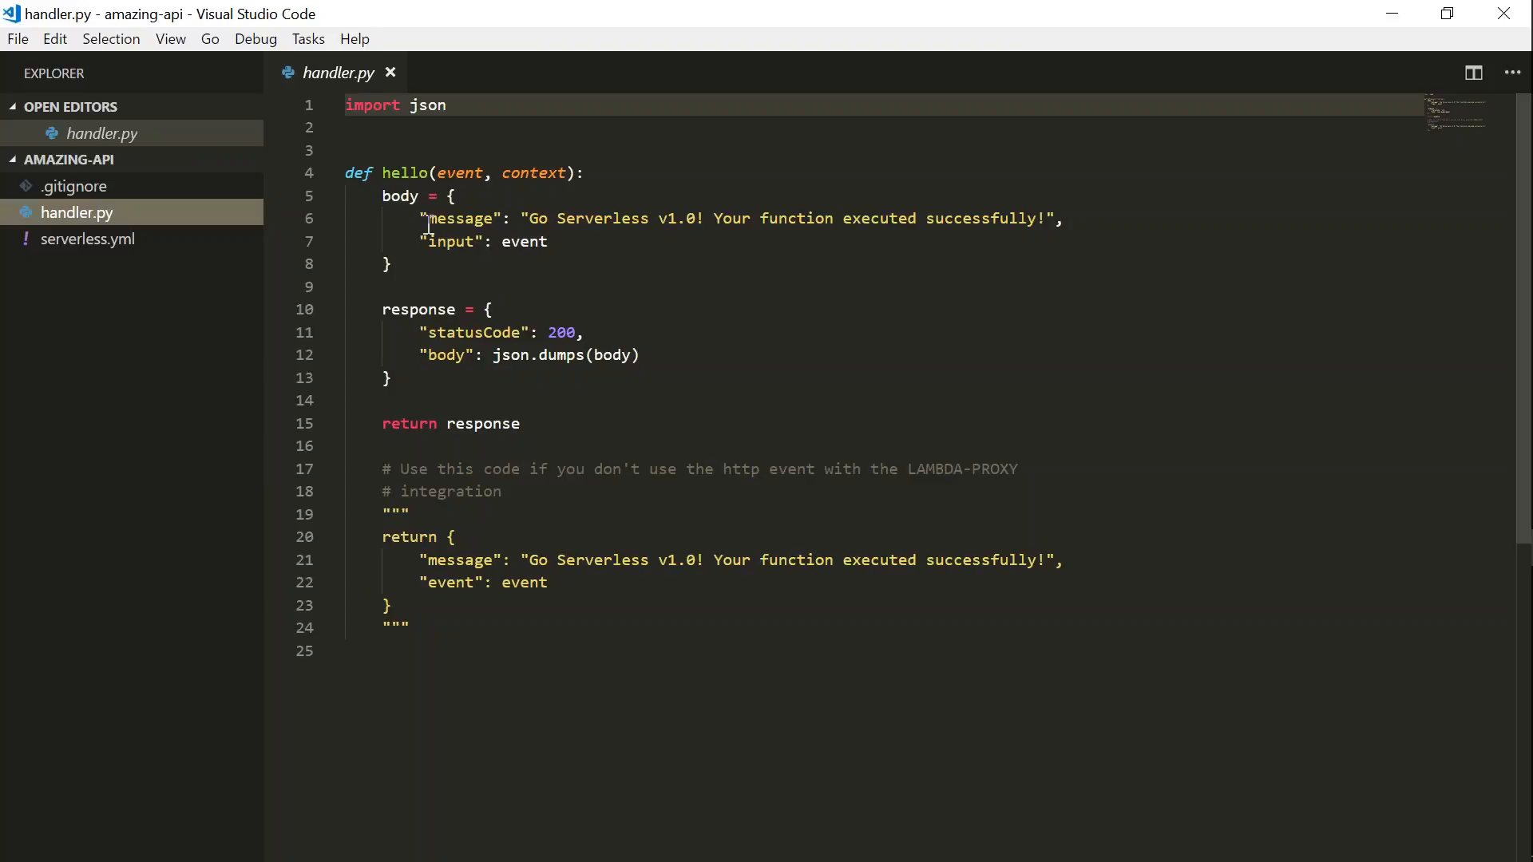
mouse_move(432, 286)
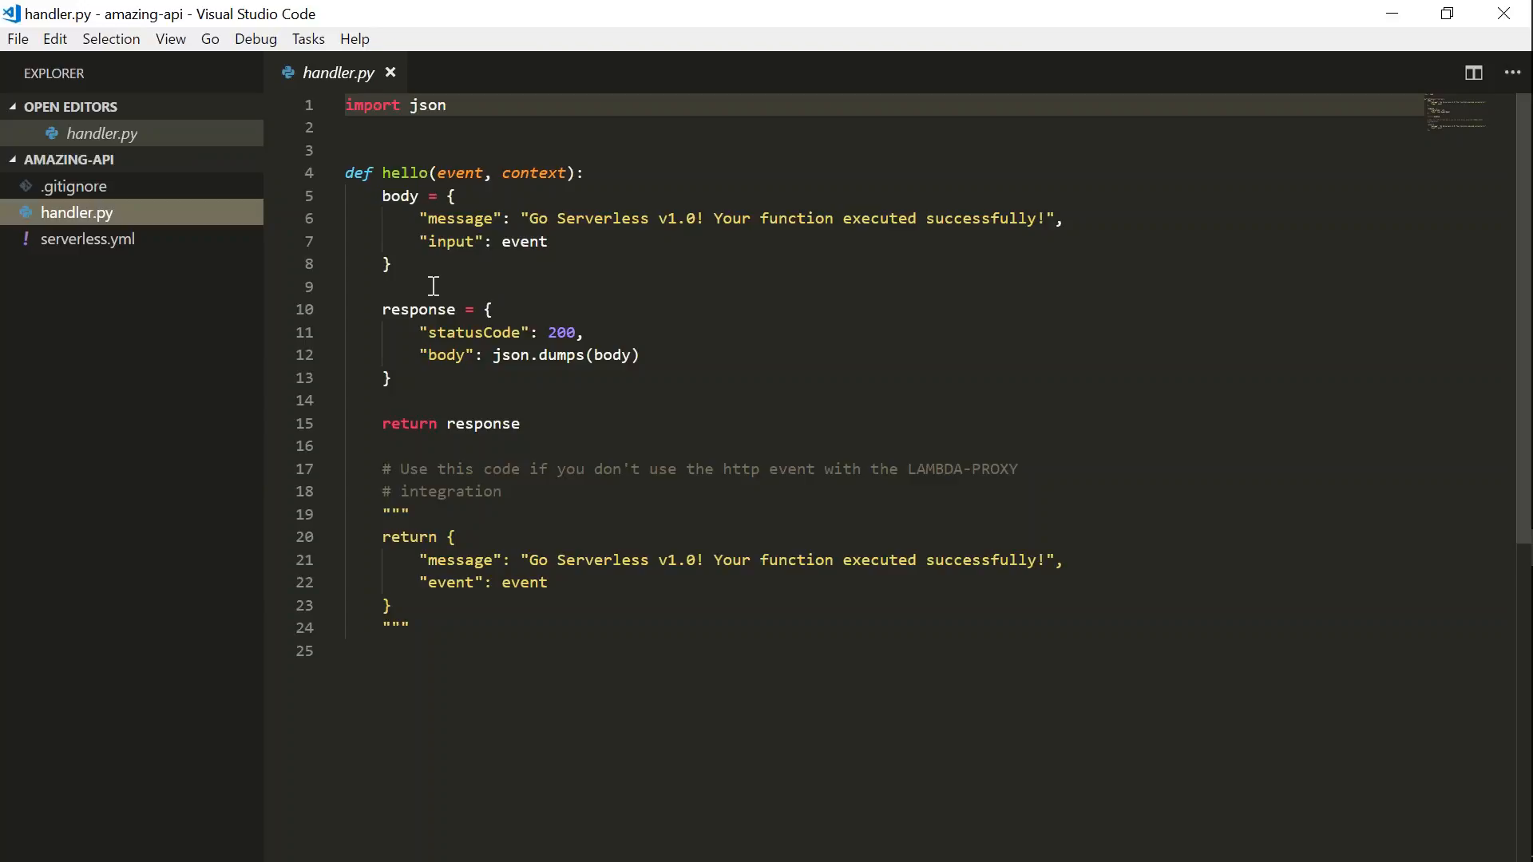
mouse_move(87, 240)
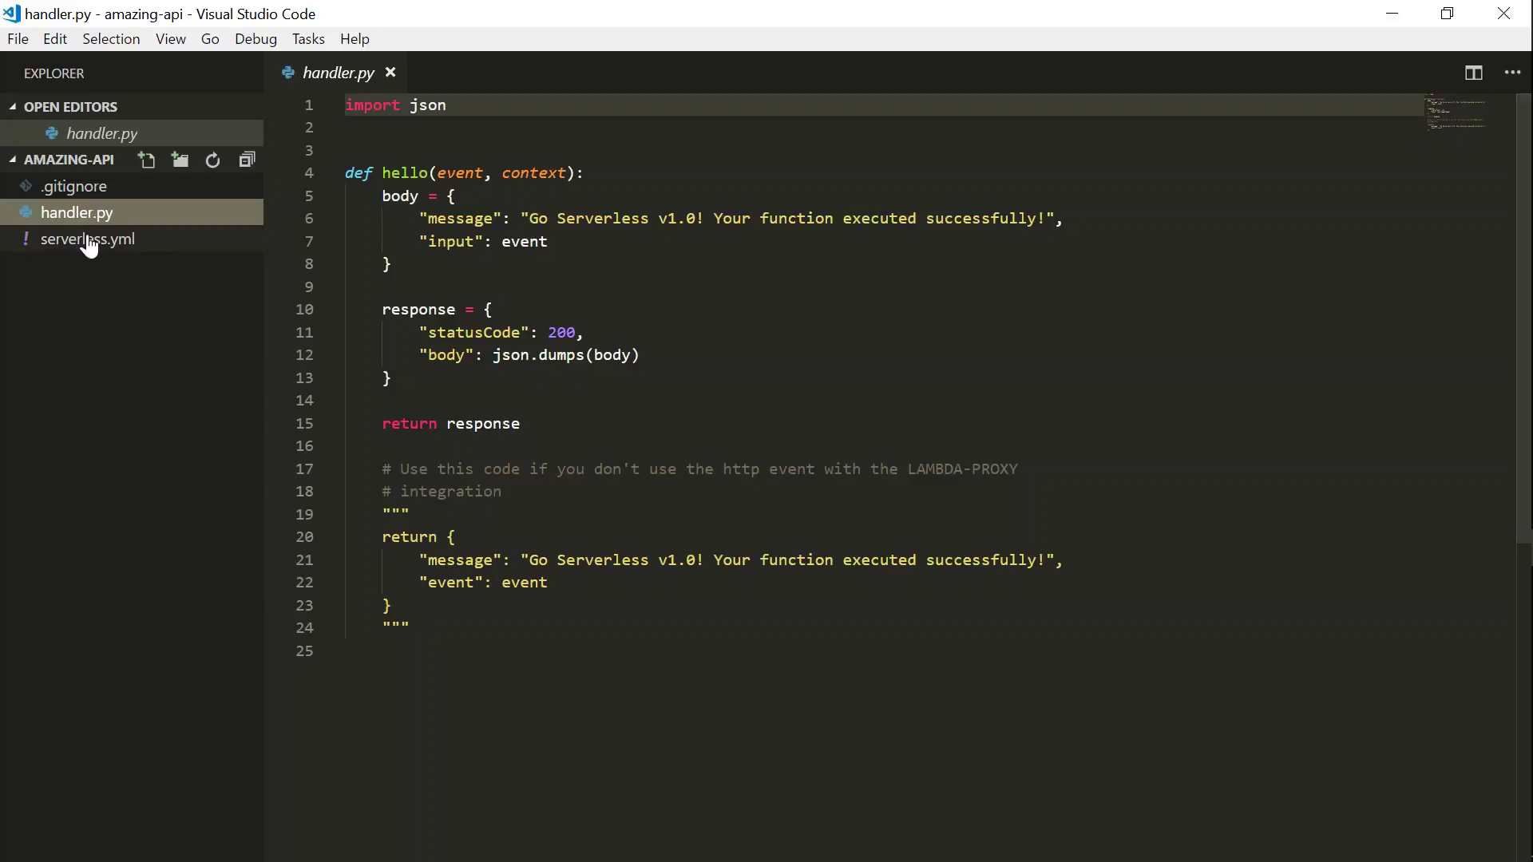
In serverless.yml, change the service name from aws-python to amazing-api.
left_click(86, 238)
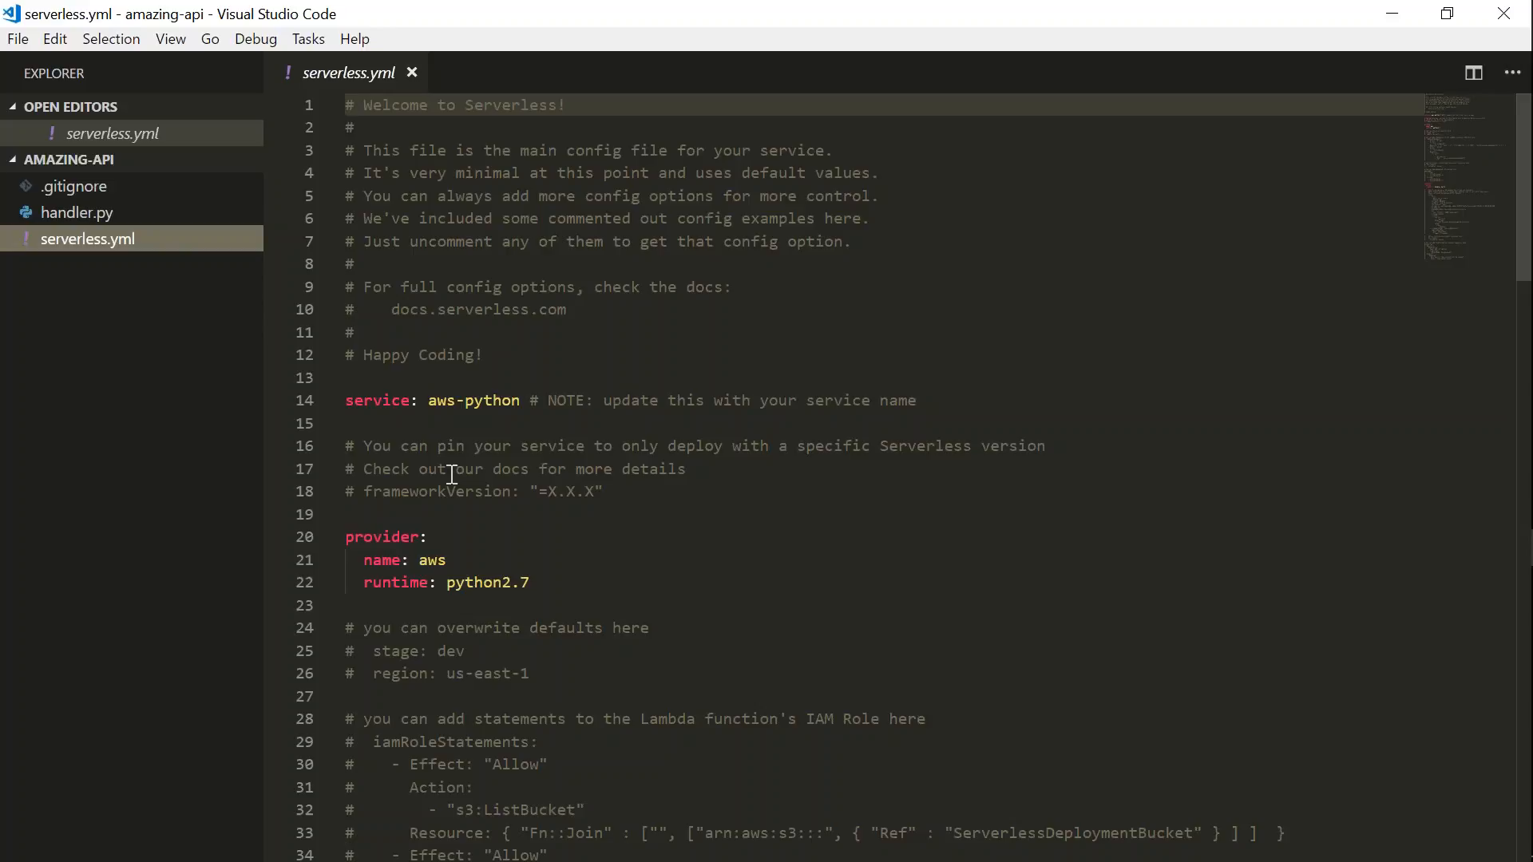
mouse_move(718, 68)
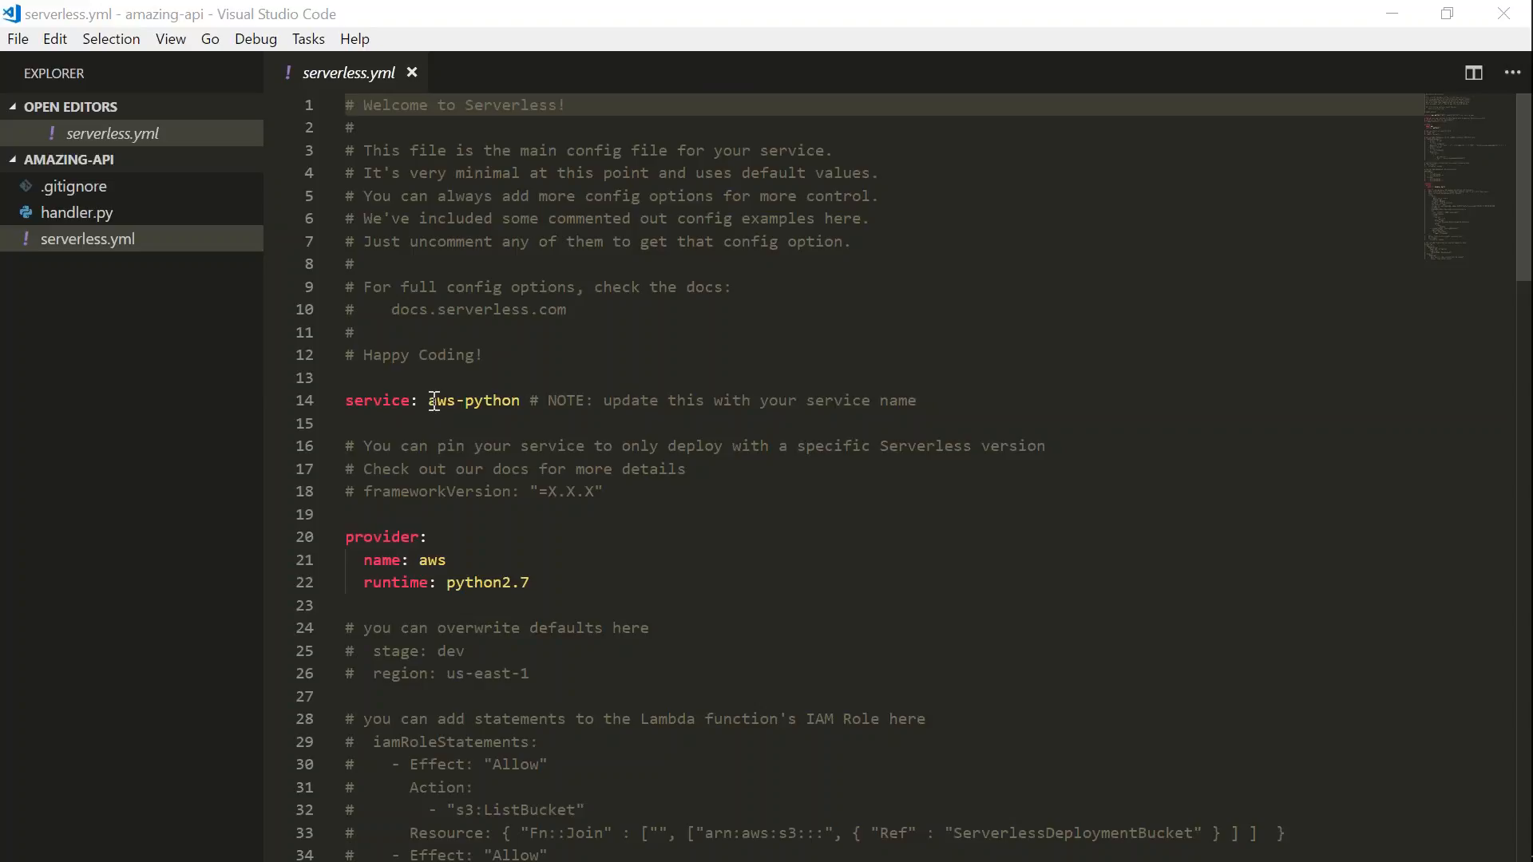
double_click(472, 401)
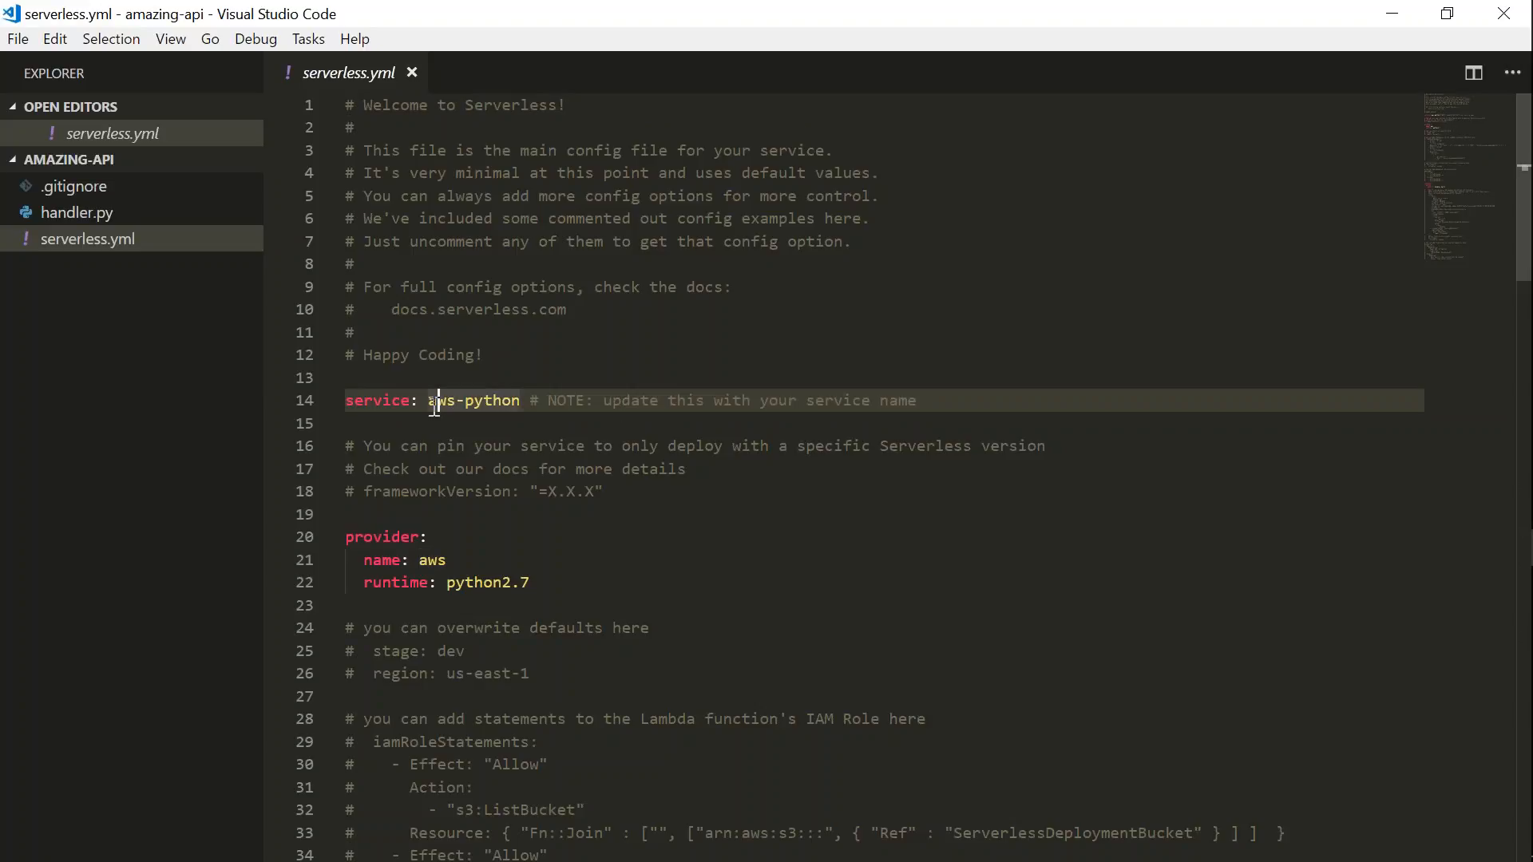
double_click(473, 401)
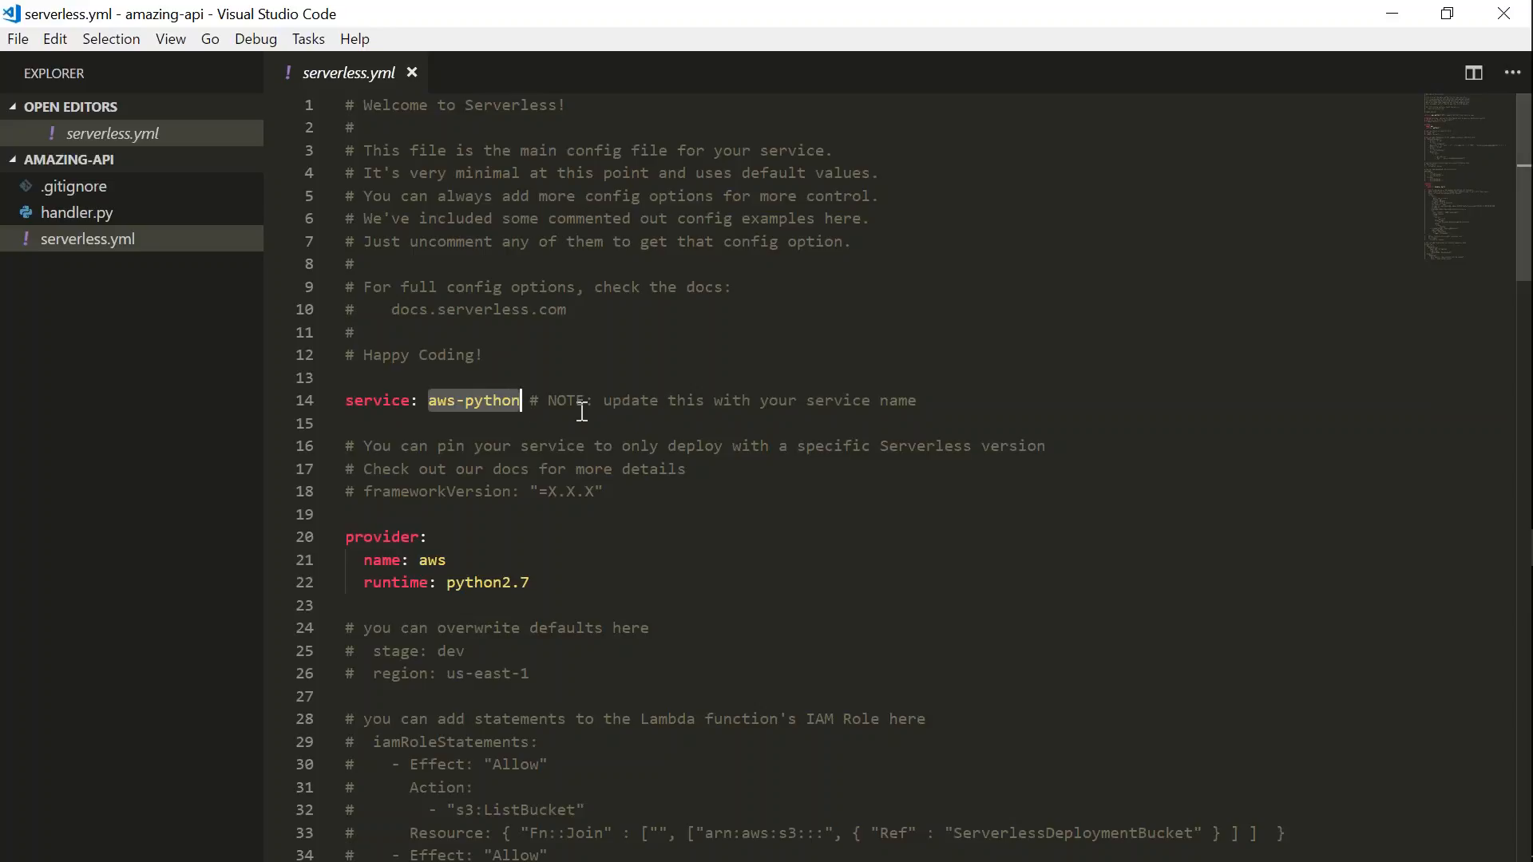
type("amazin")
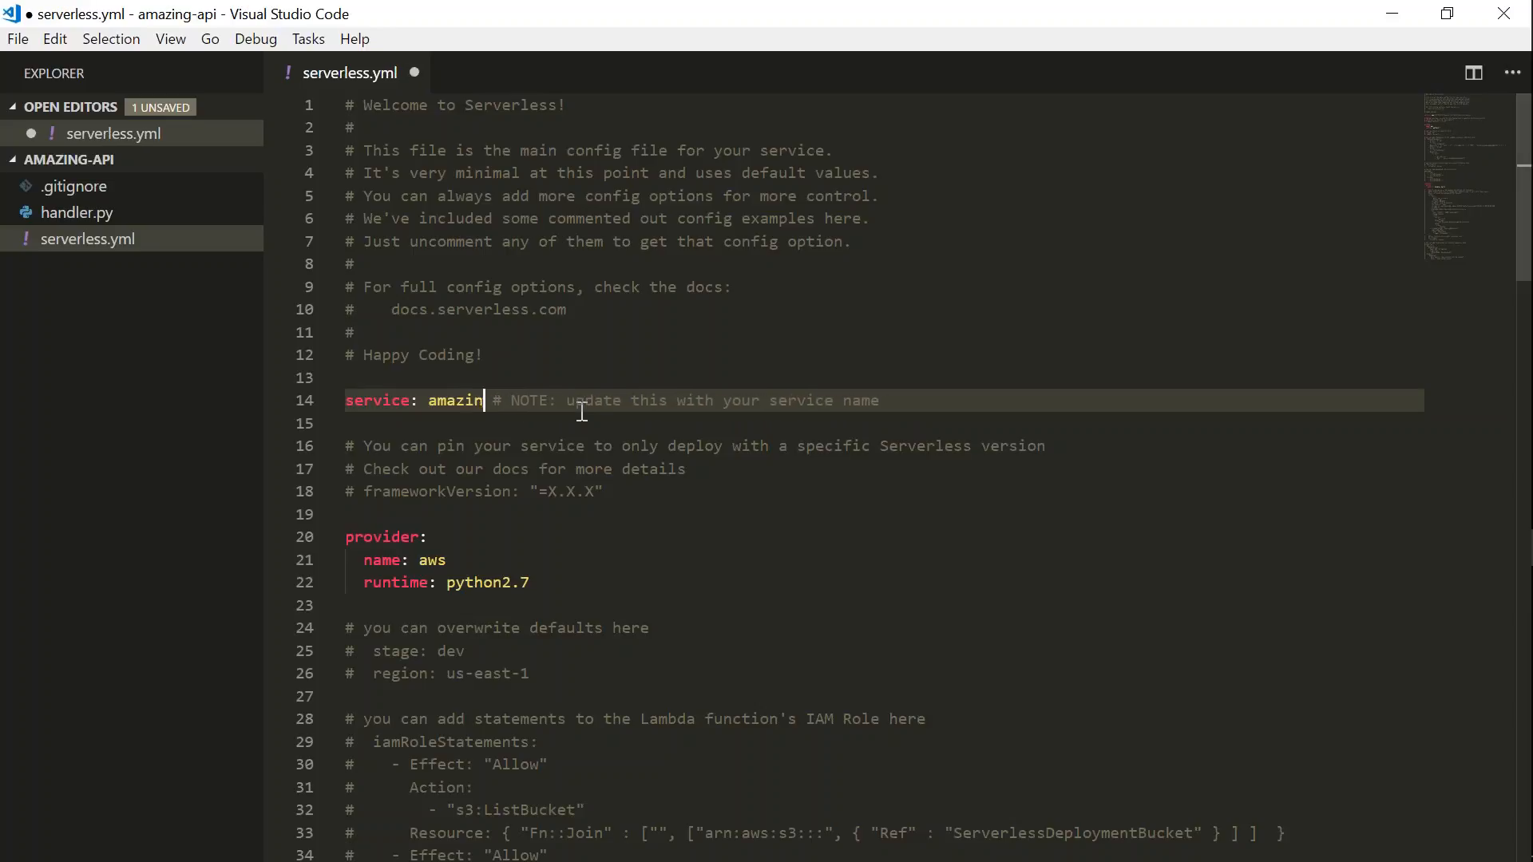
type("-api")
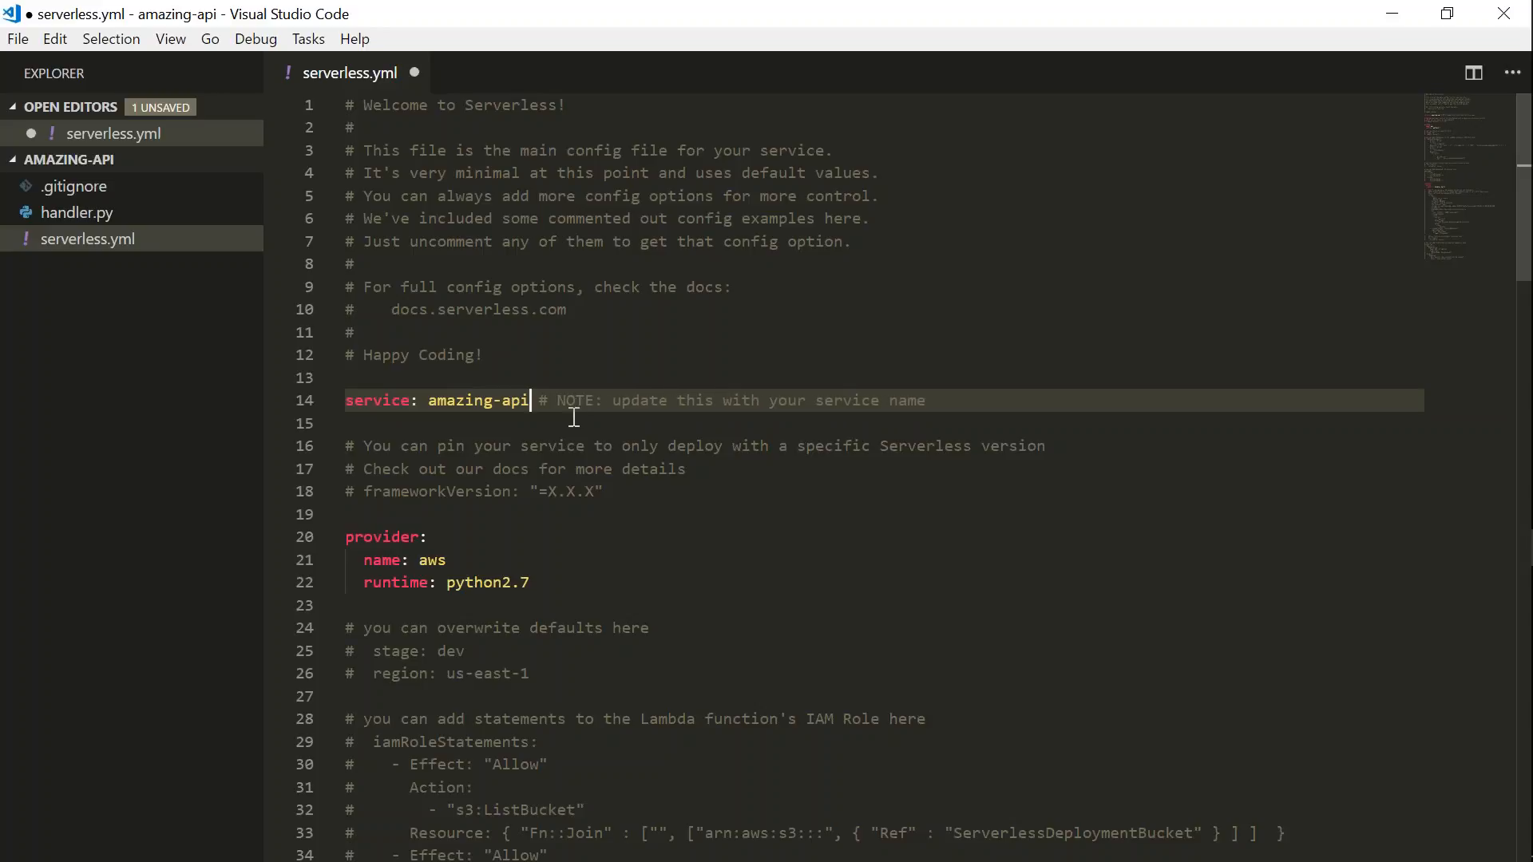
double_click(431, 561)
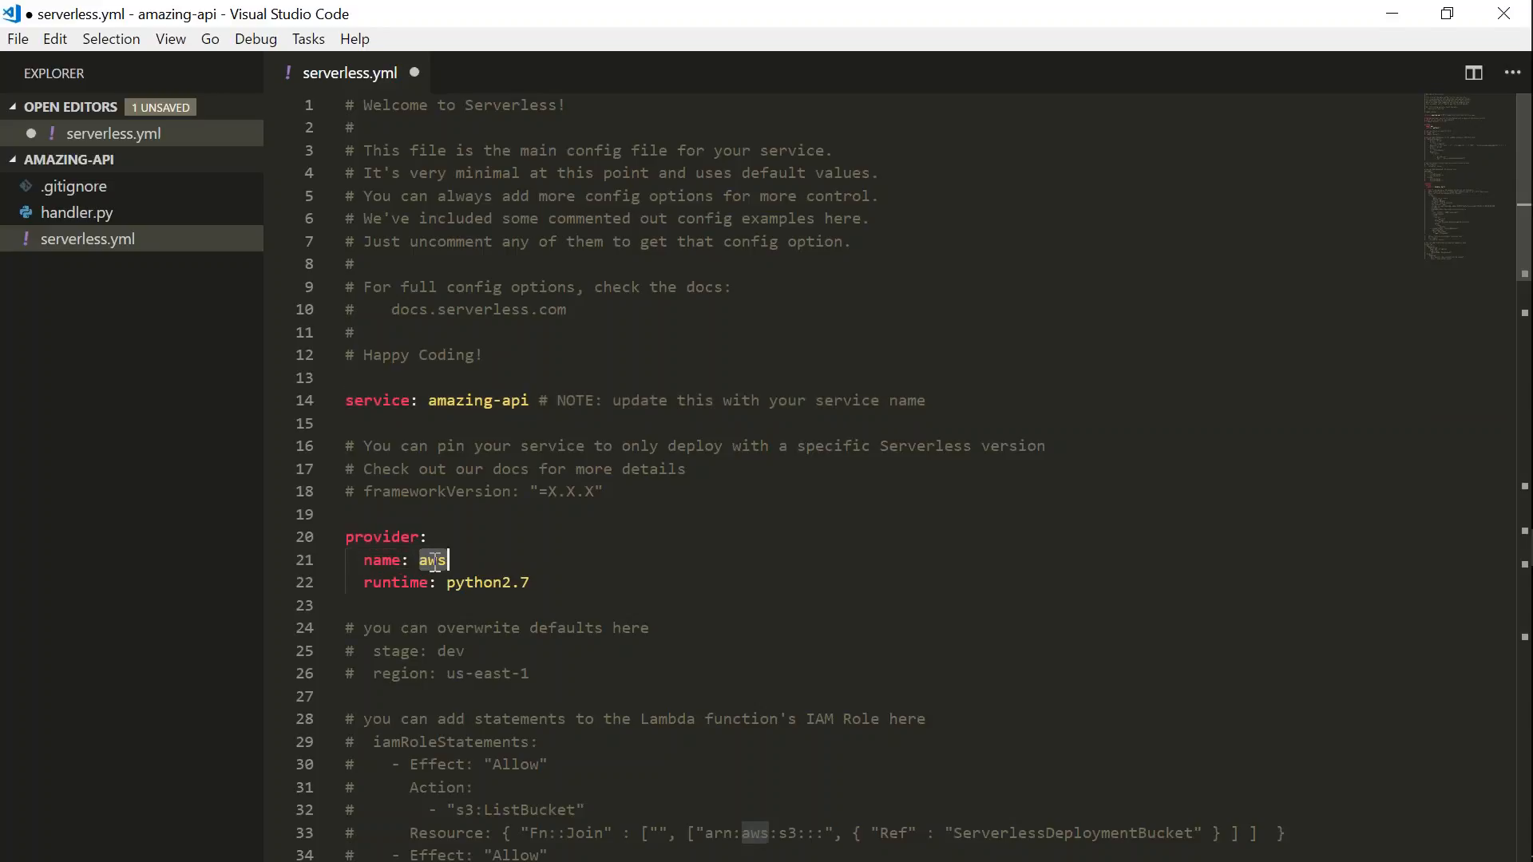
mouse_move(460, 512)
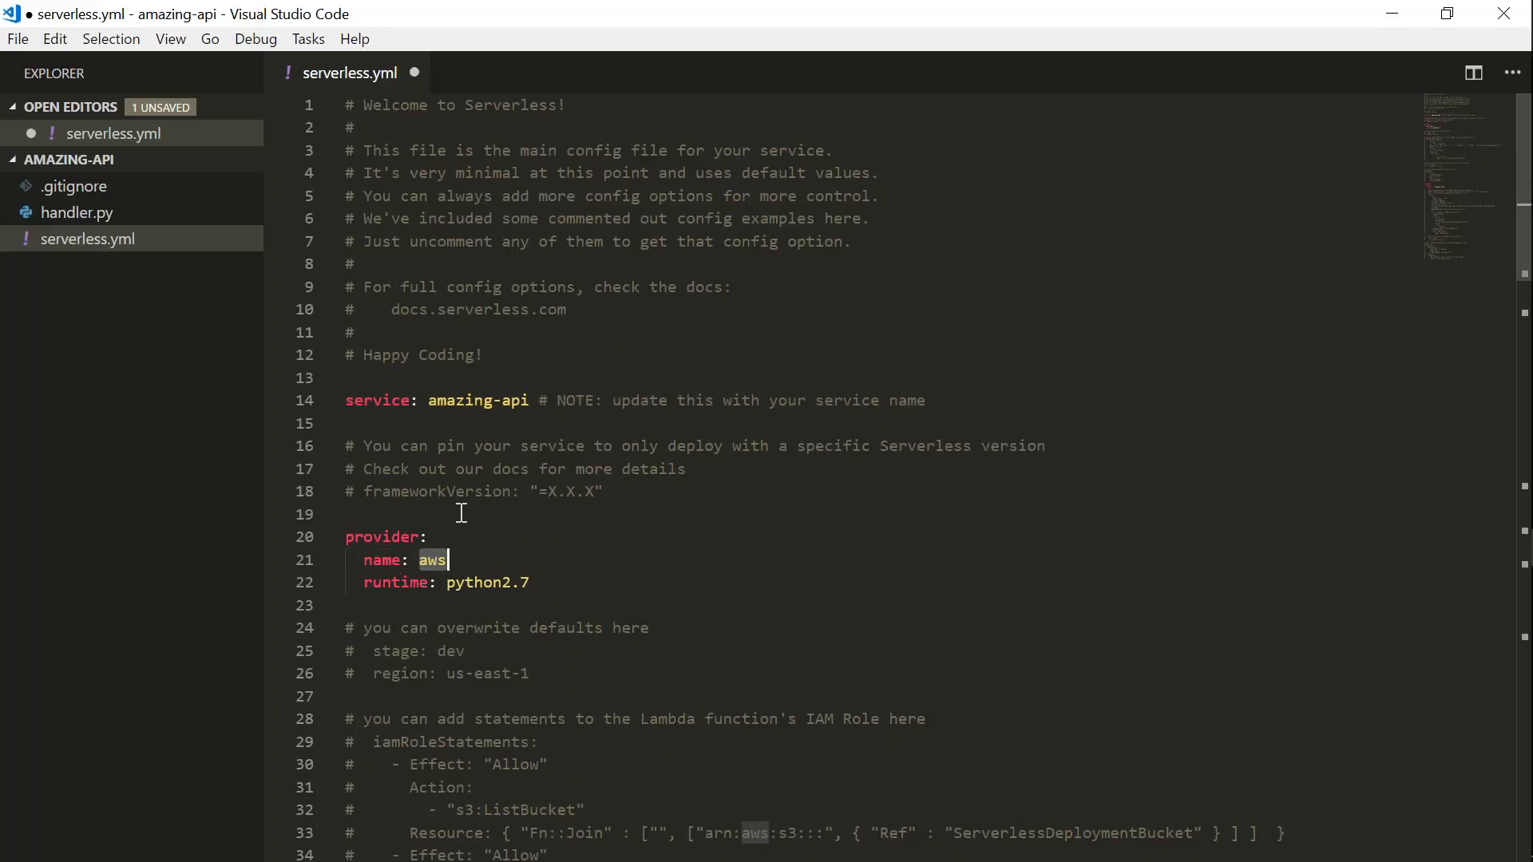
mouse_move(488, 583)
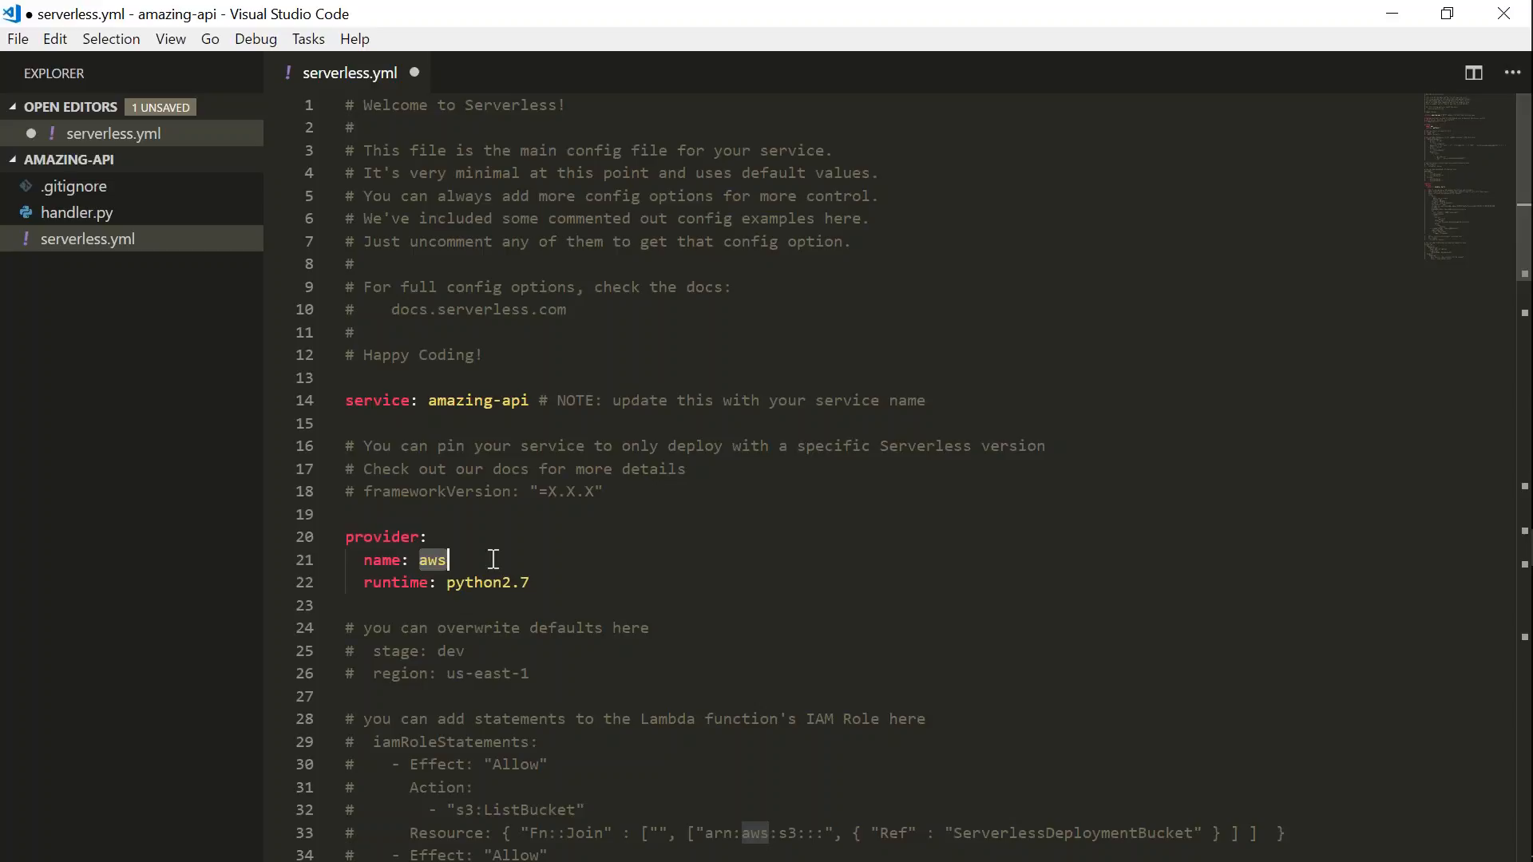
Uncomment stage: dev and region under provider, setting the region to ap-south-1.
scroll("down", 3)
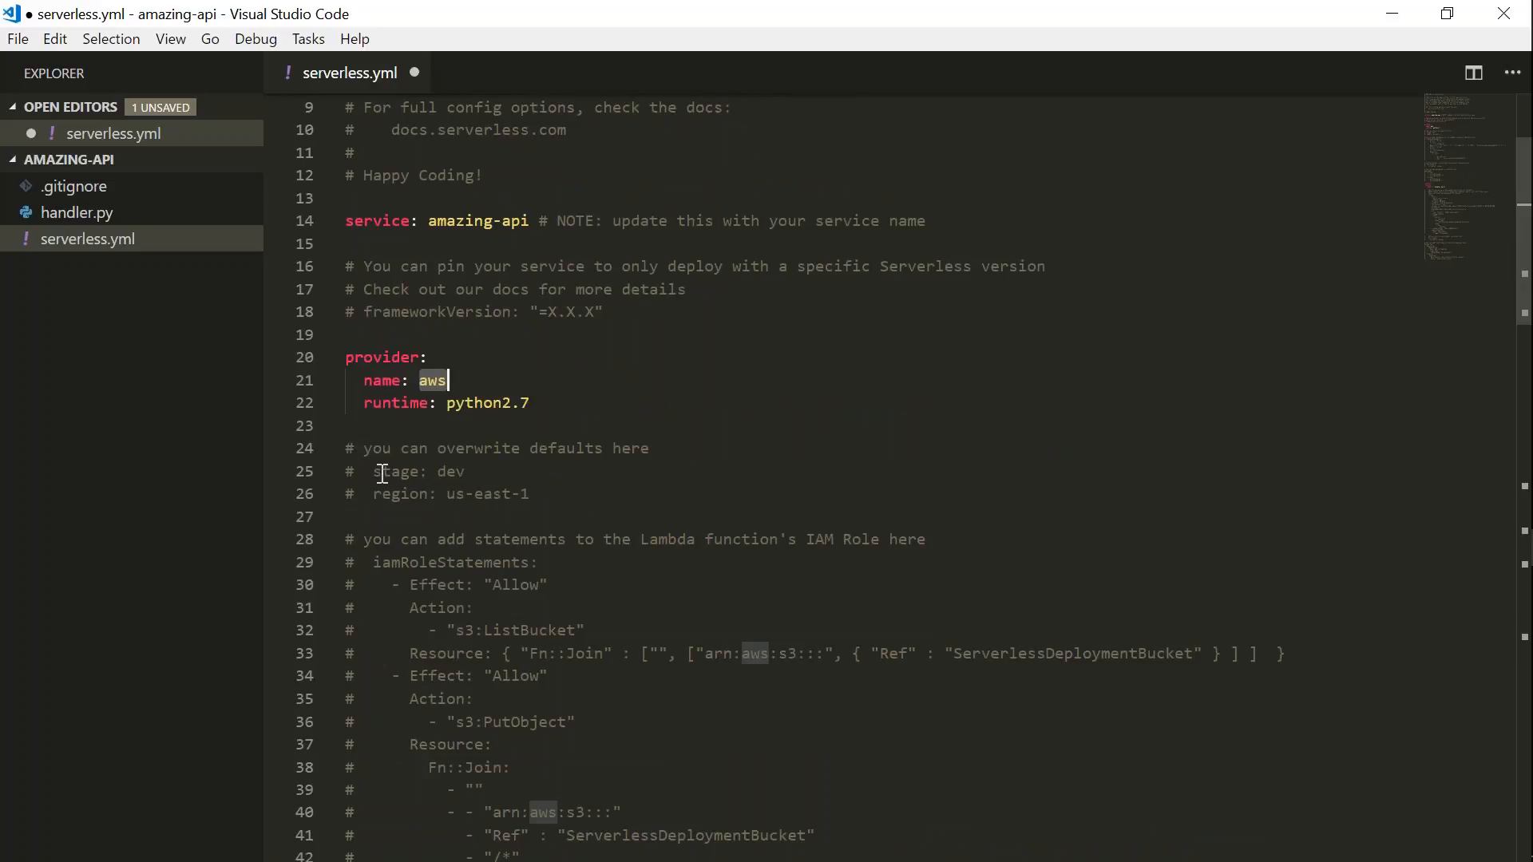
left_click(401, 471)
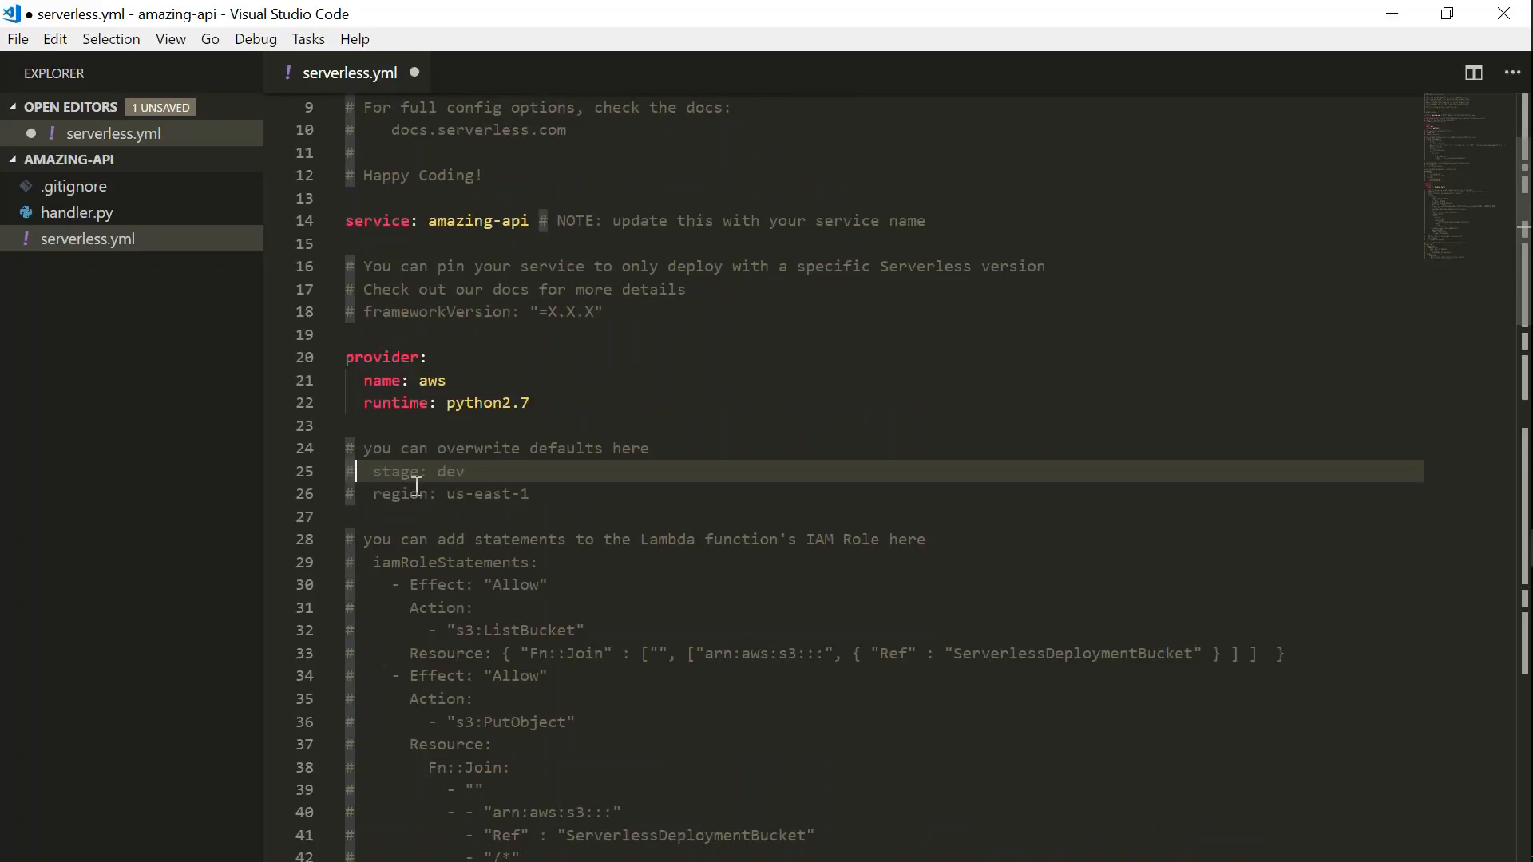
left_click(410, 493)
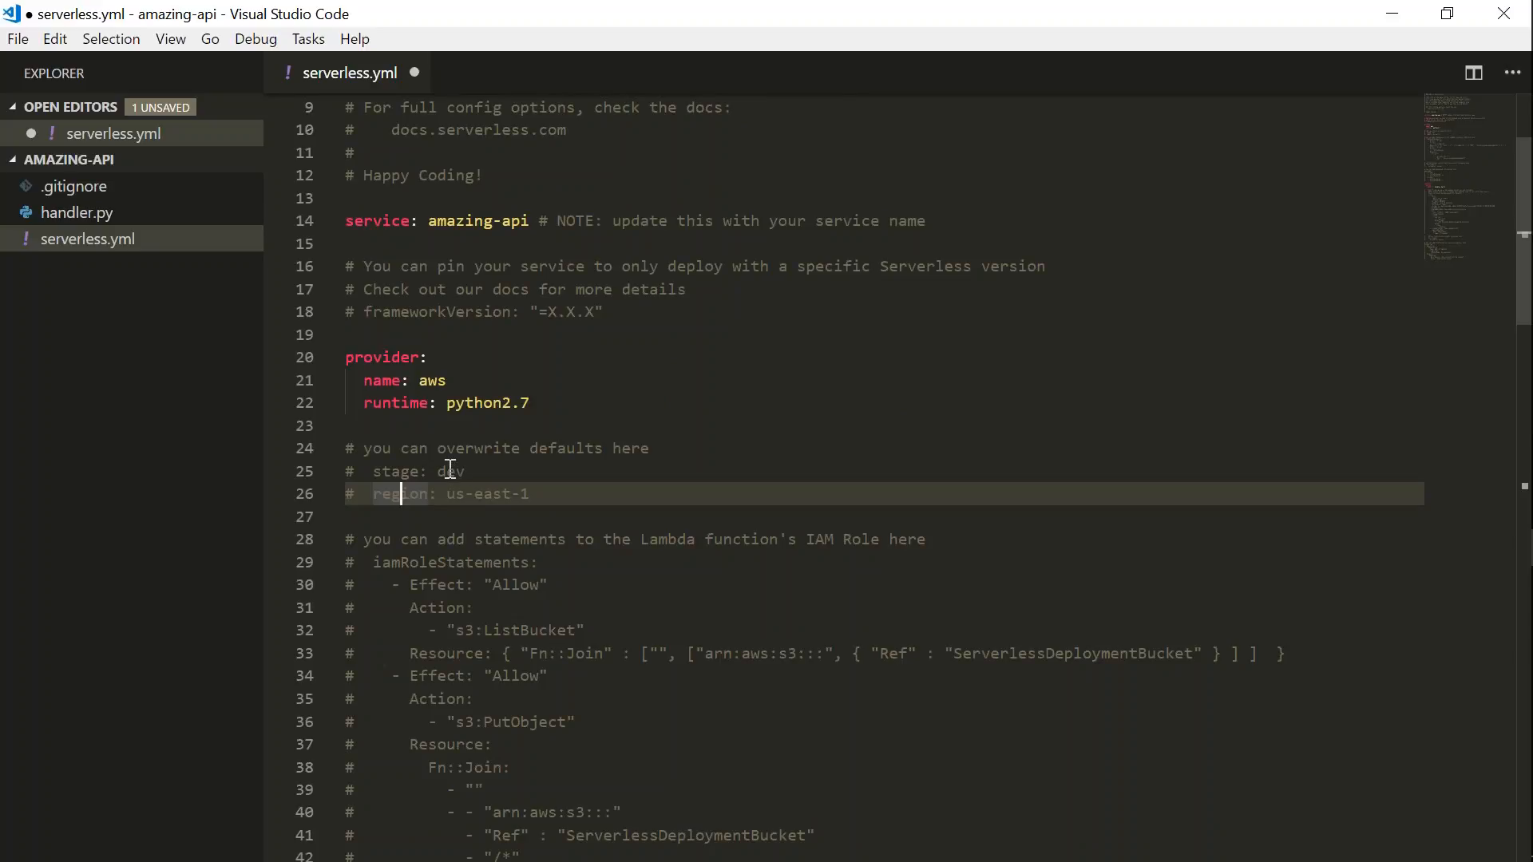
left_click(451, 471)
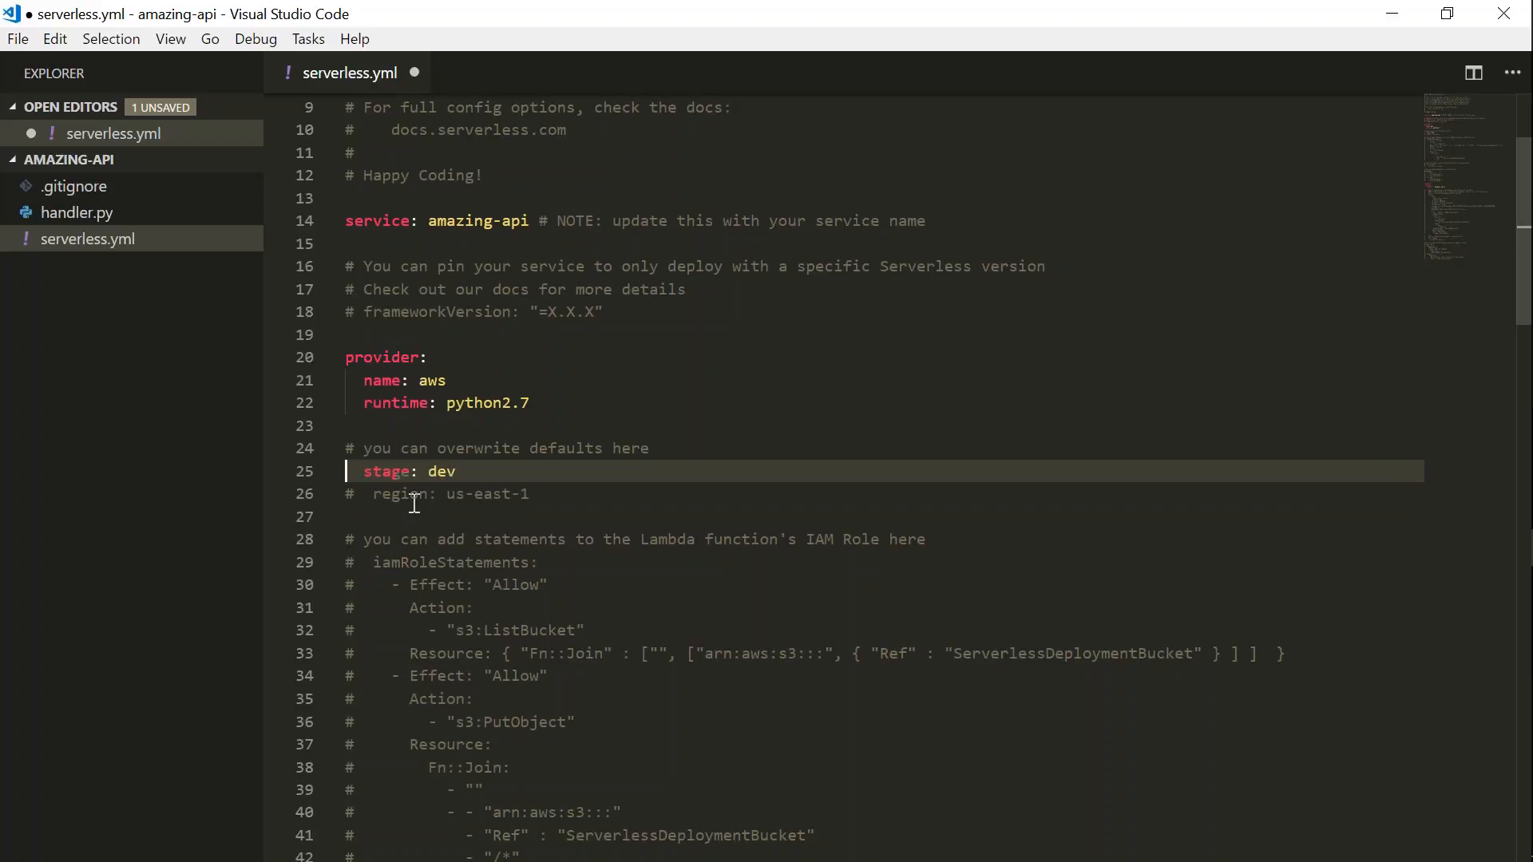
left_click(401, 494)
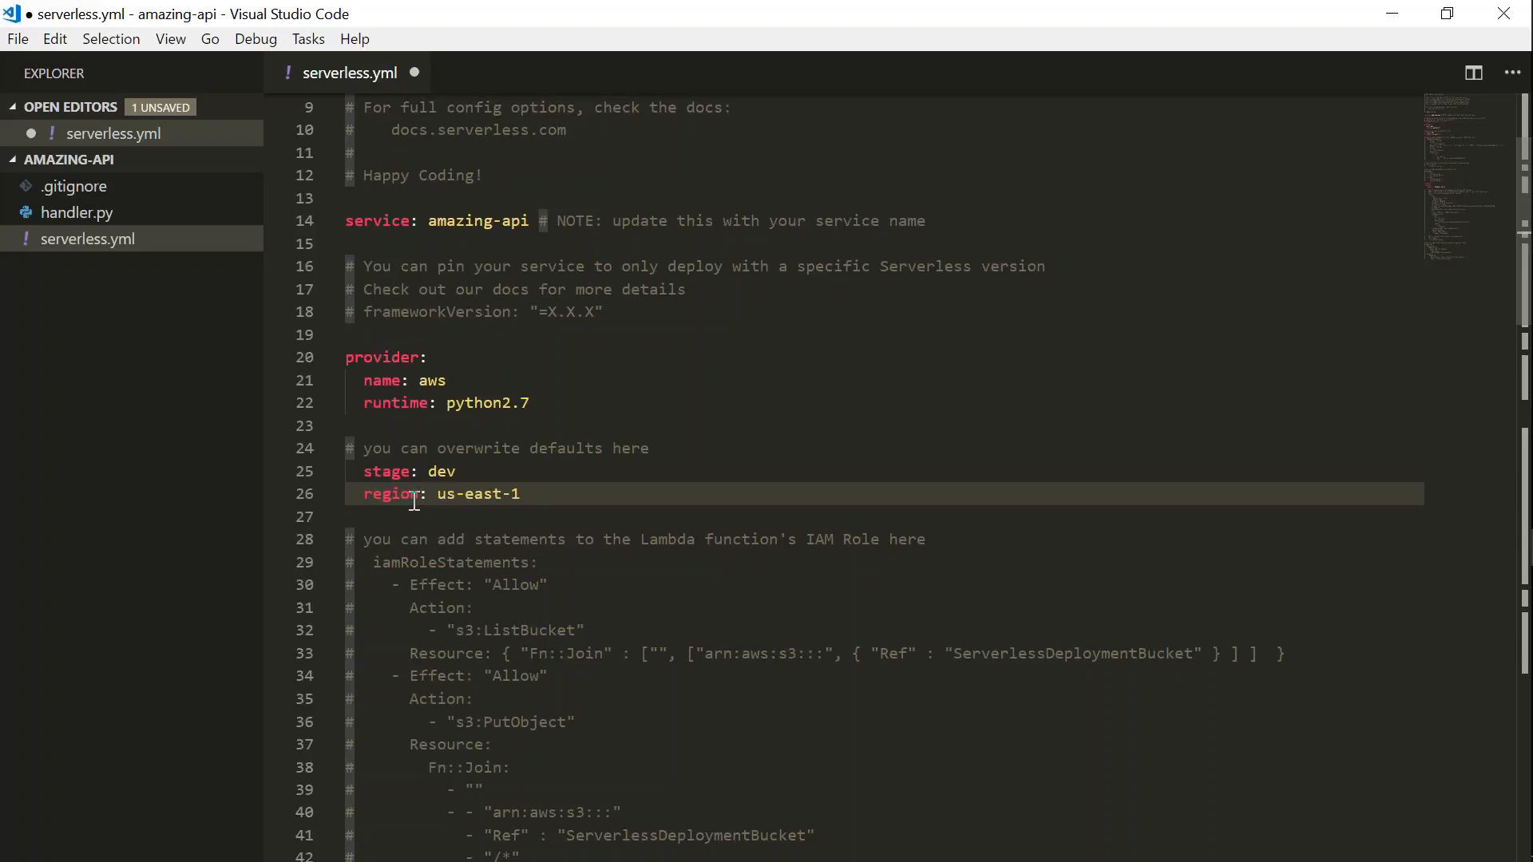
type("ap-")
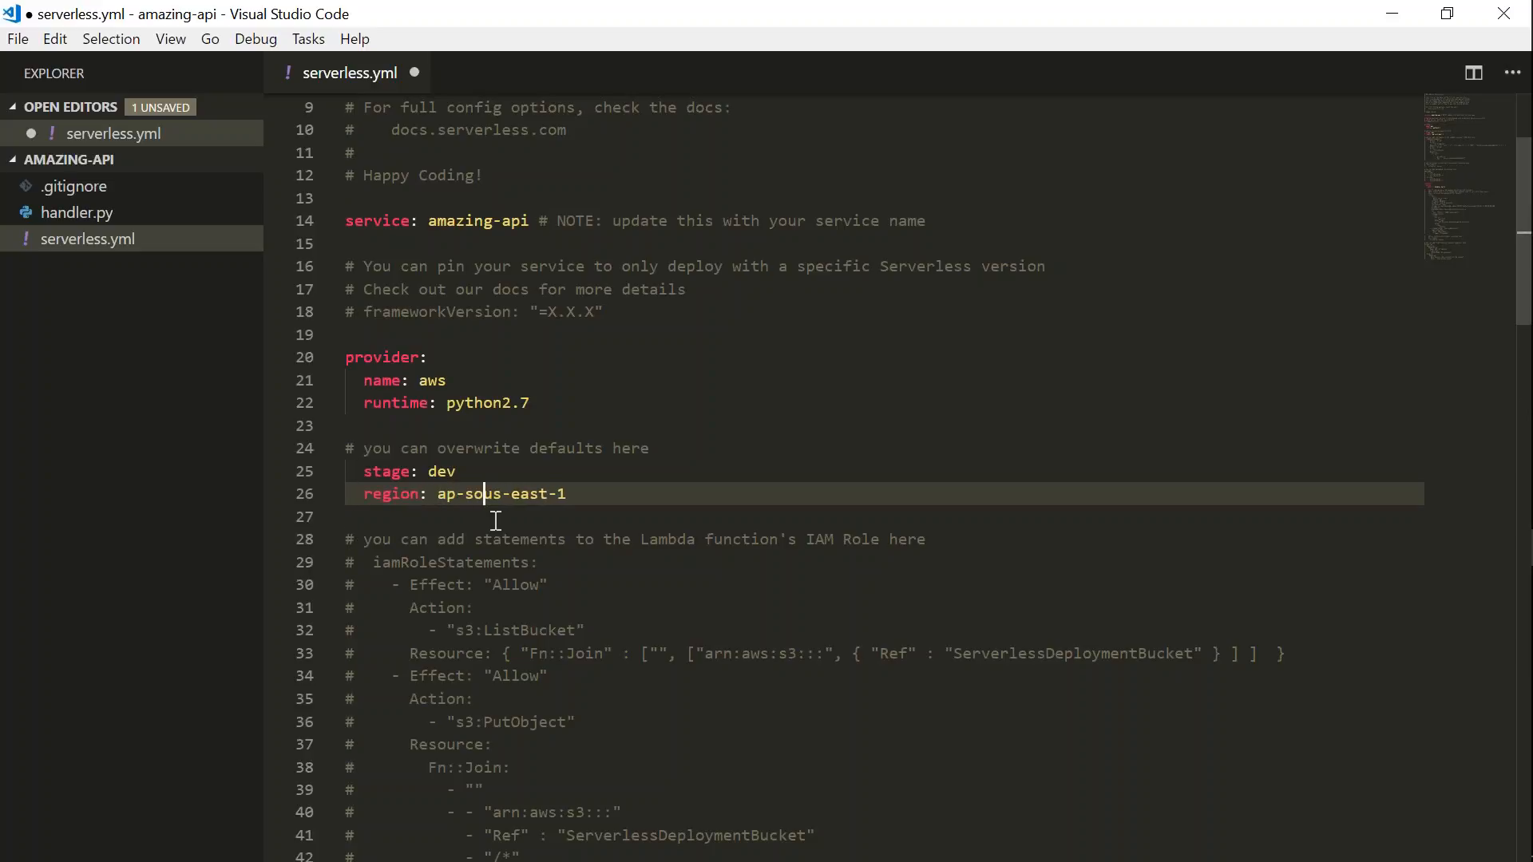
type("south-1")
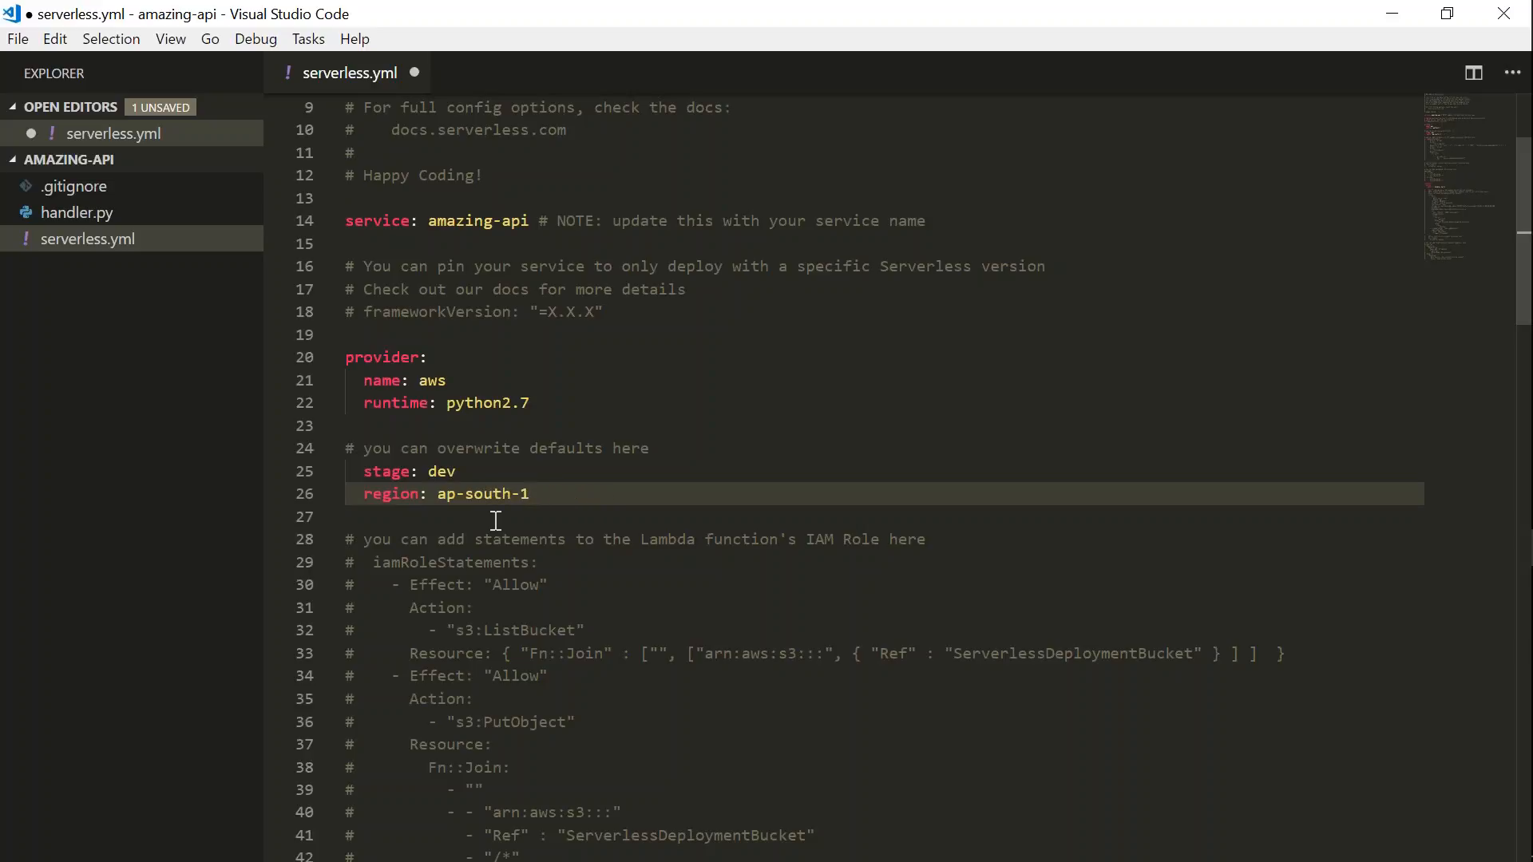
scroll("down", 3)
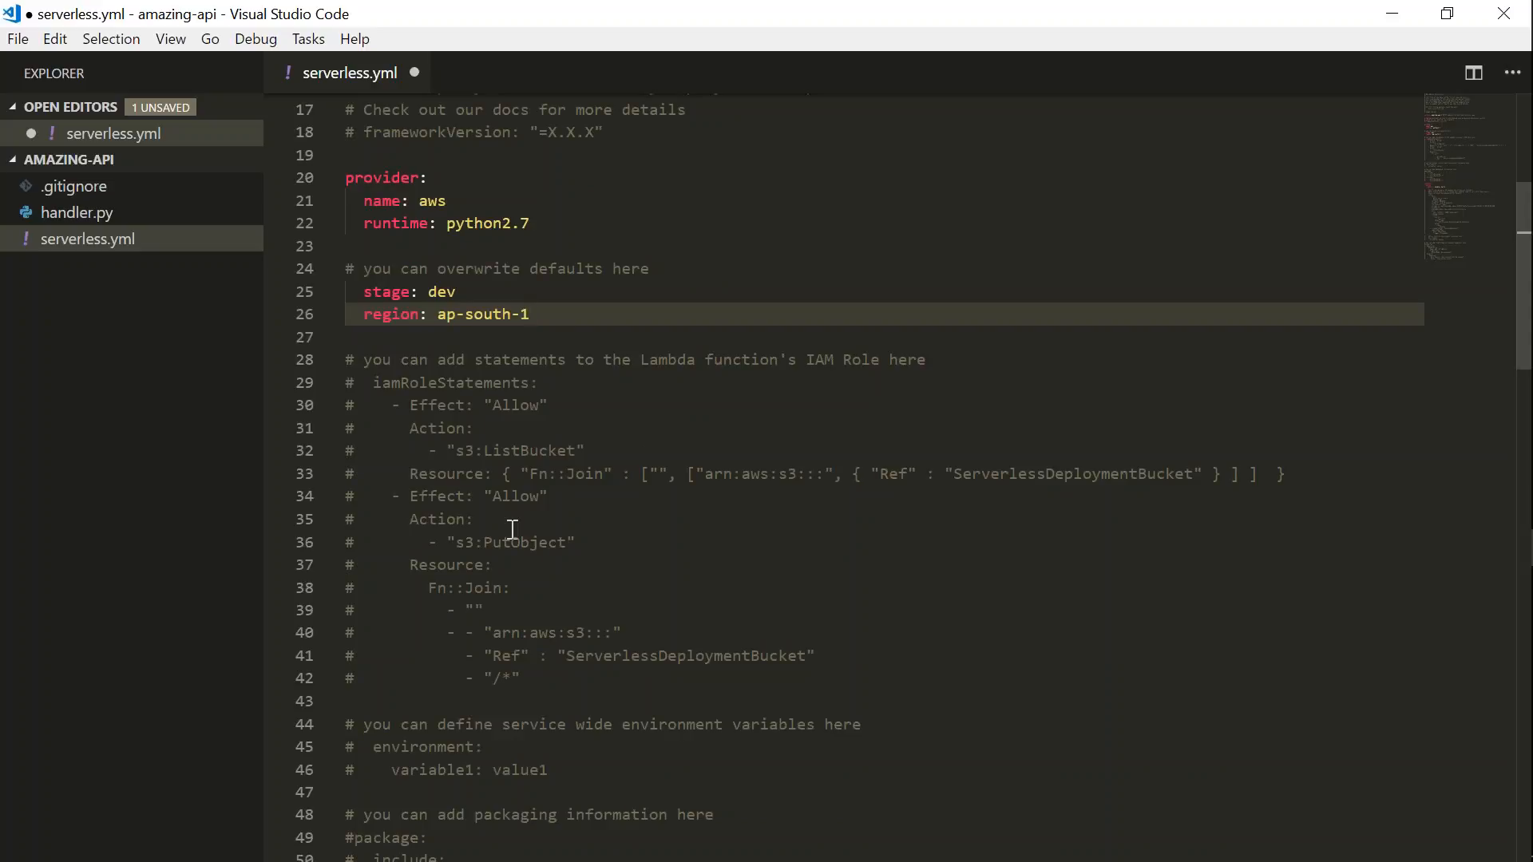
Review serverless.yml's S3 resource example bucket name and the functions section.
scroll("down", 3)
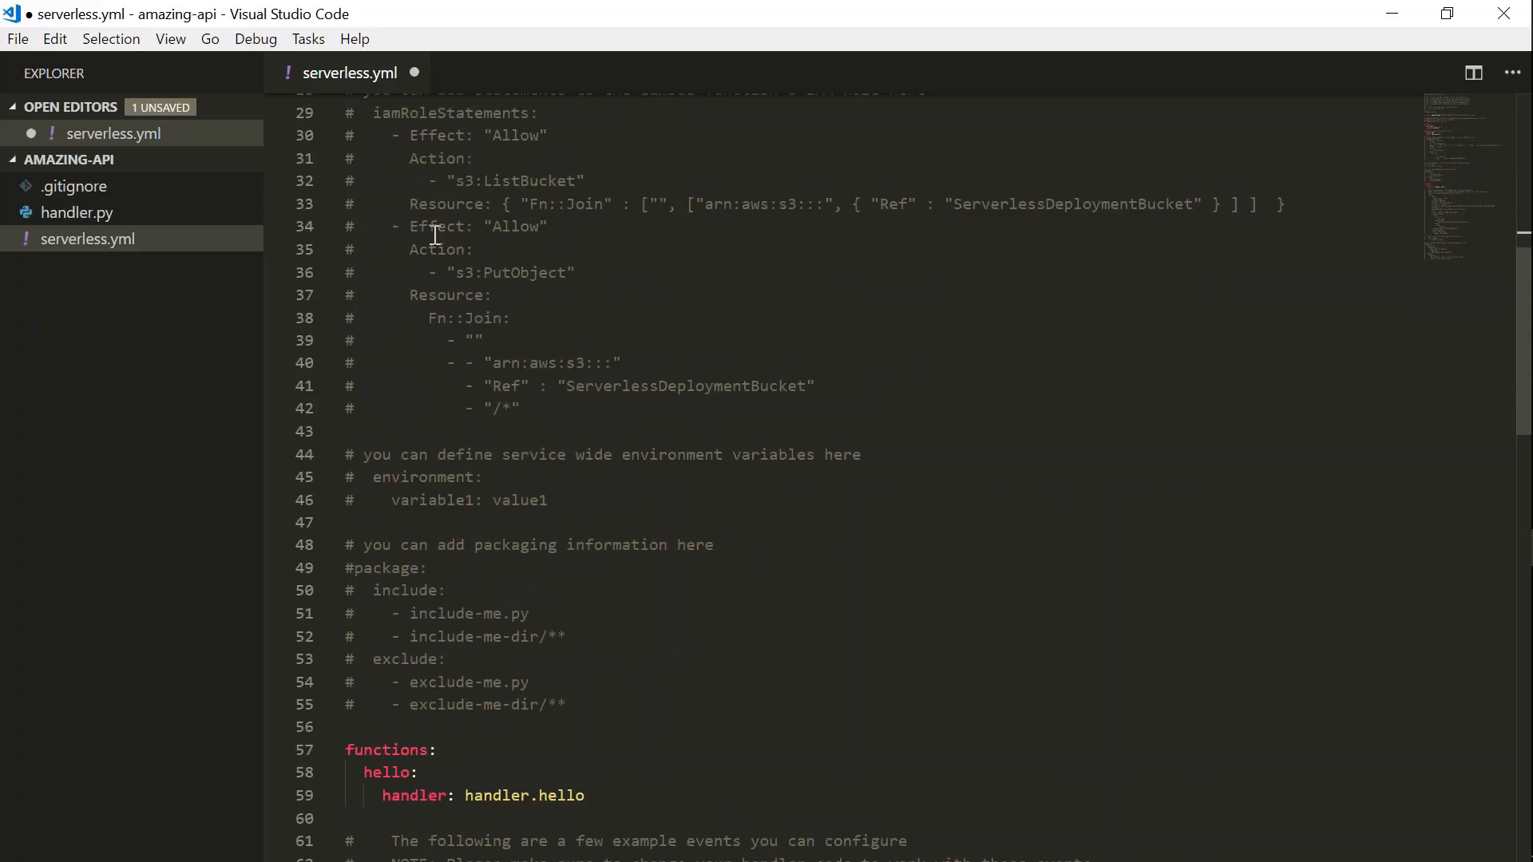
scroll("up", 3)
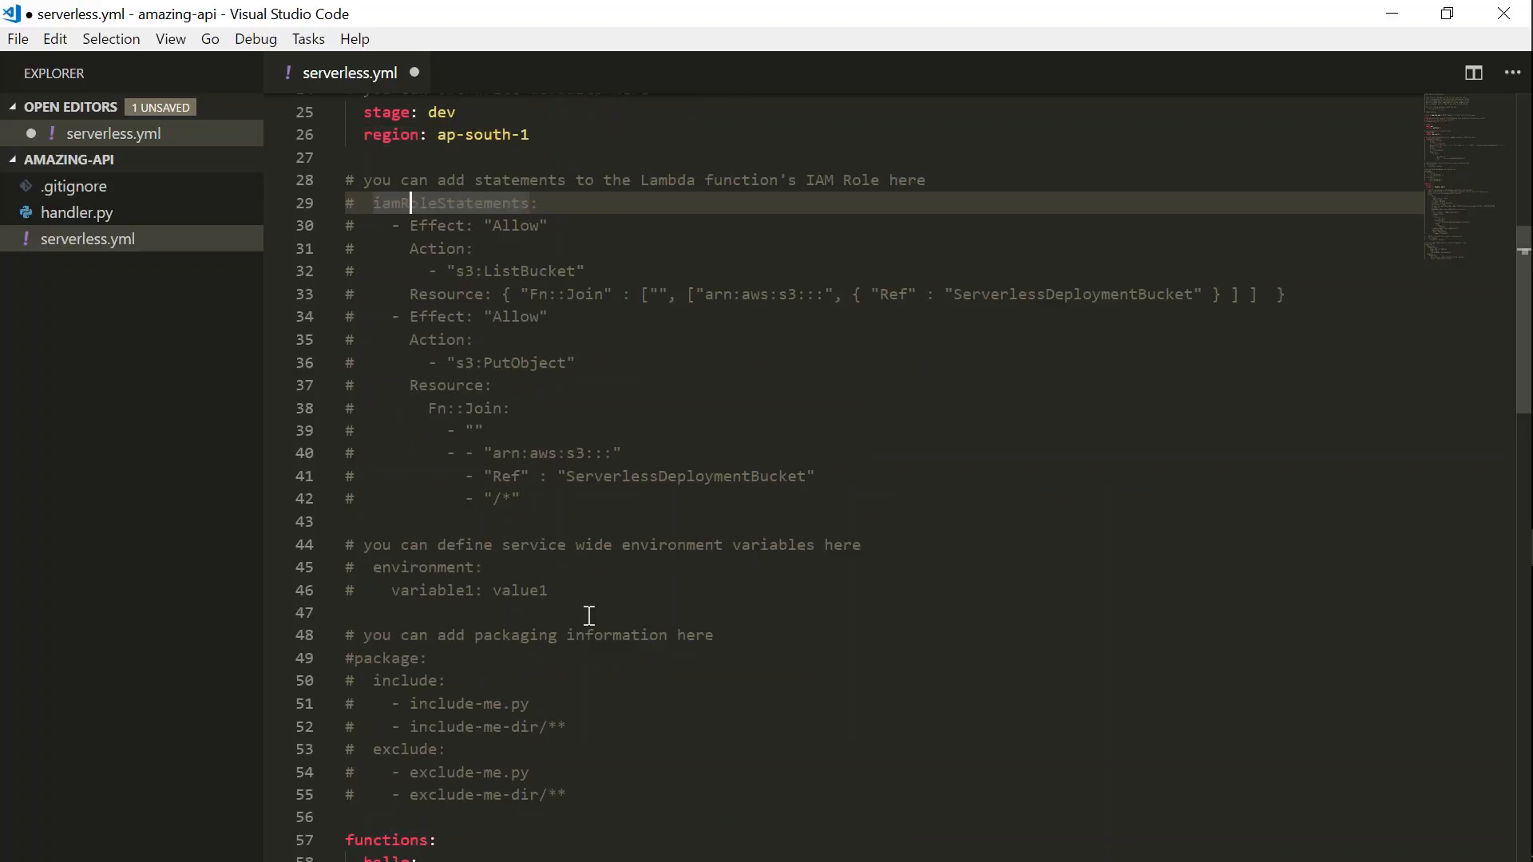
scroll("down", 3)
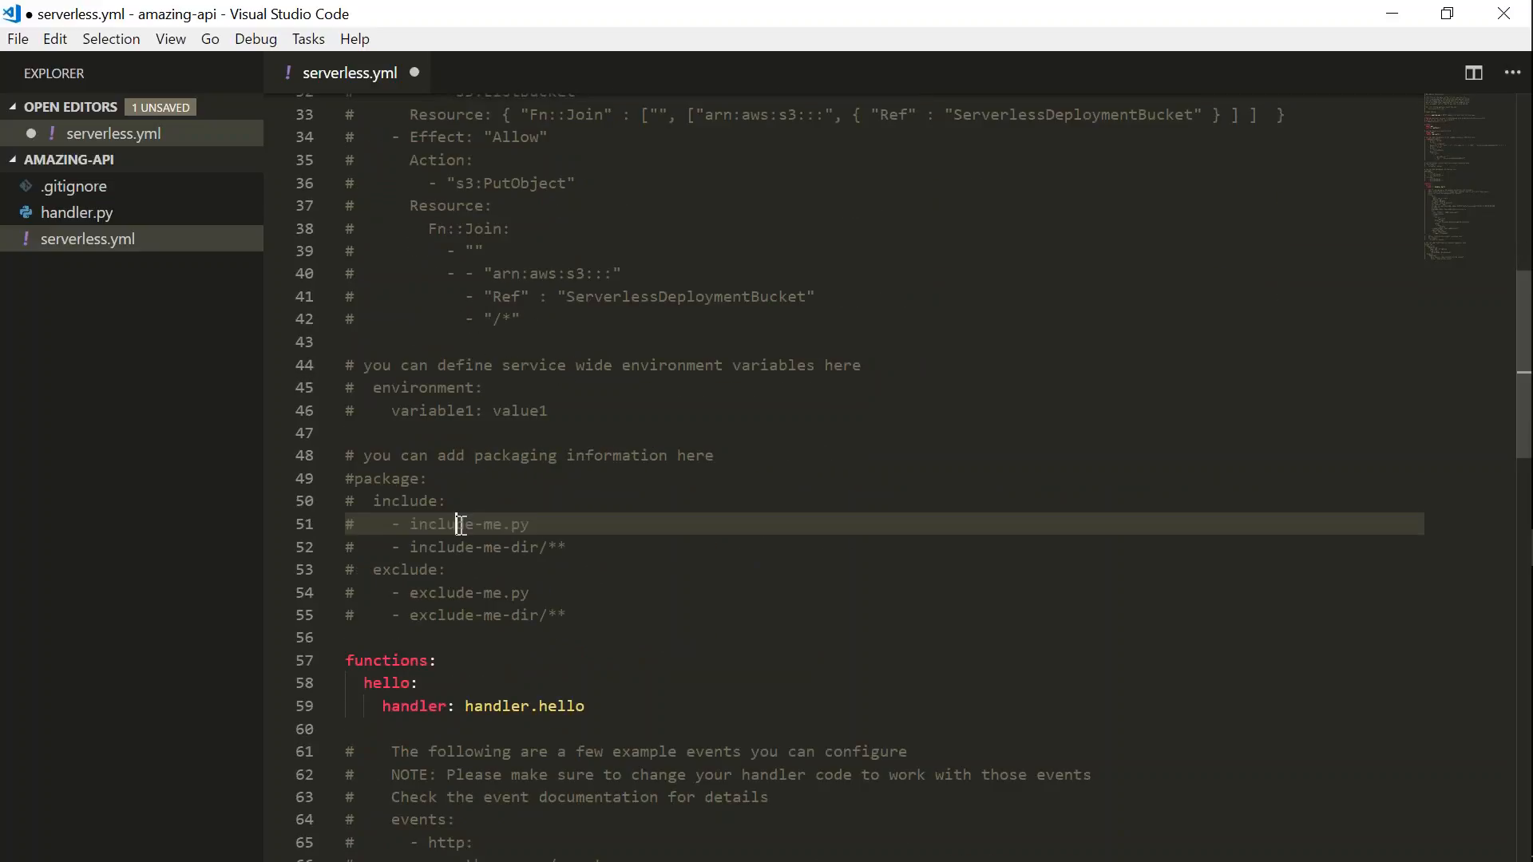
scroll("down", 3)
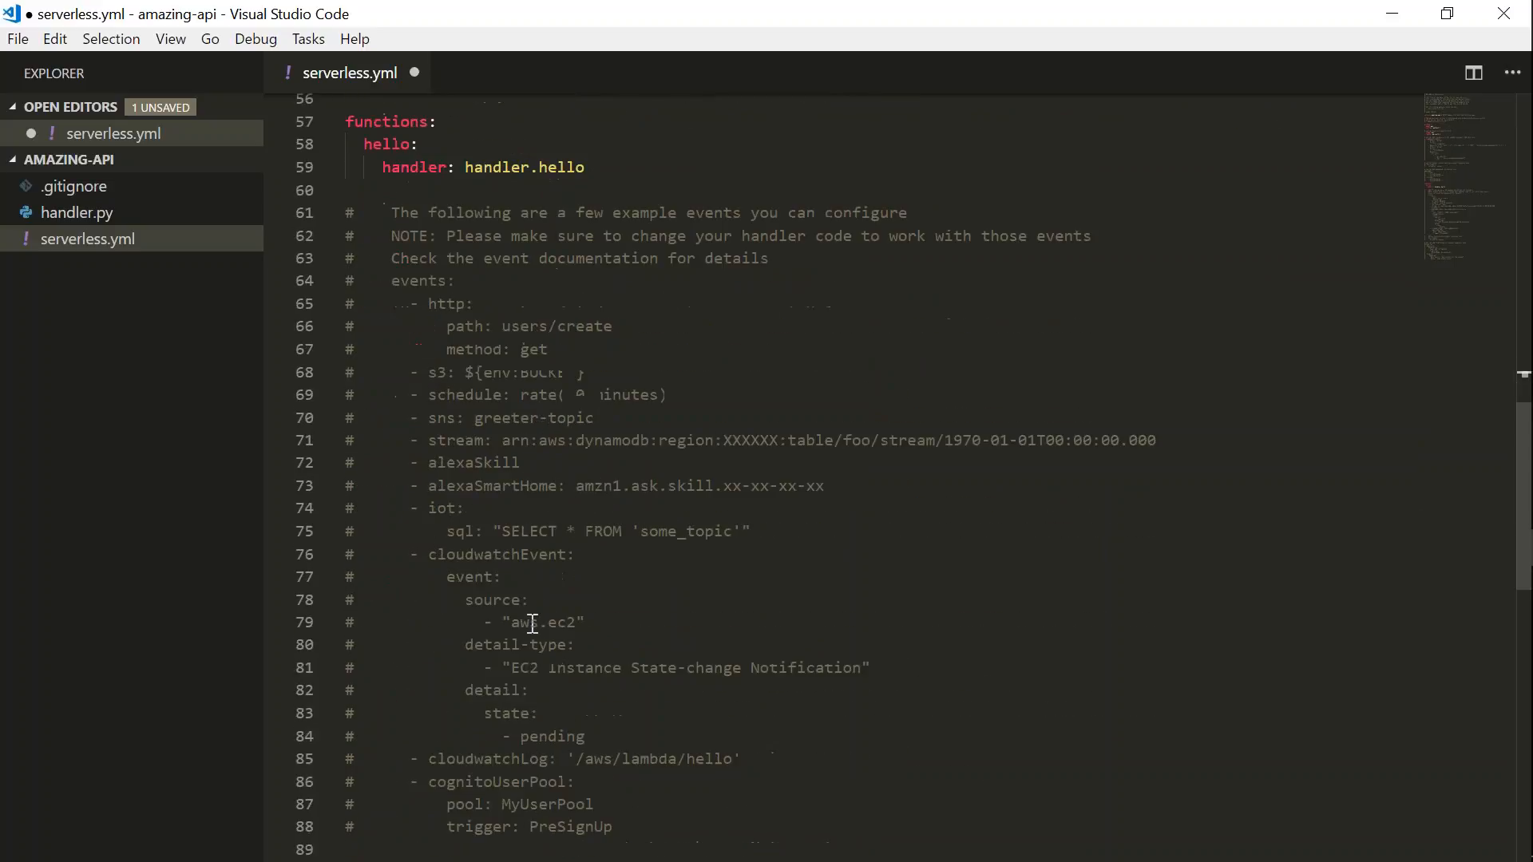
scroll("down", 3)
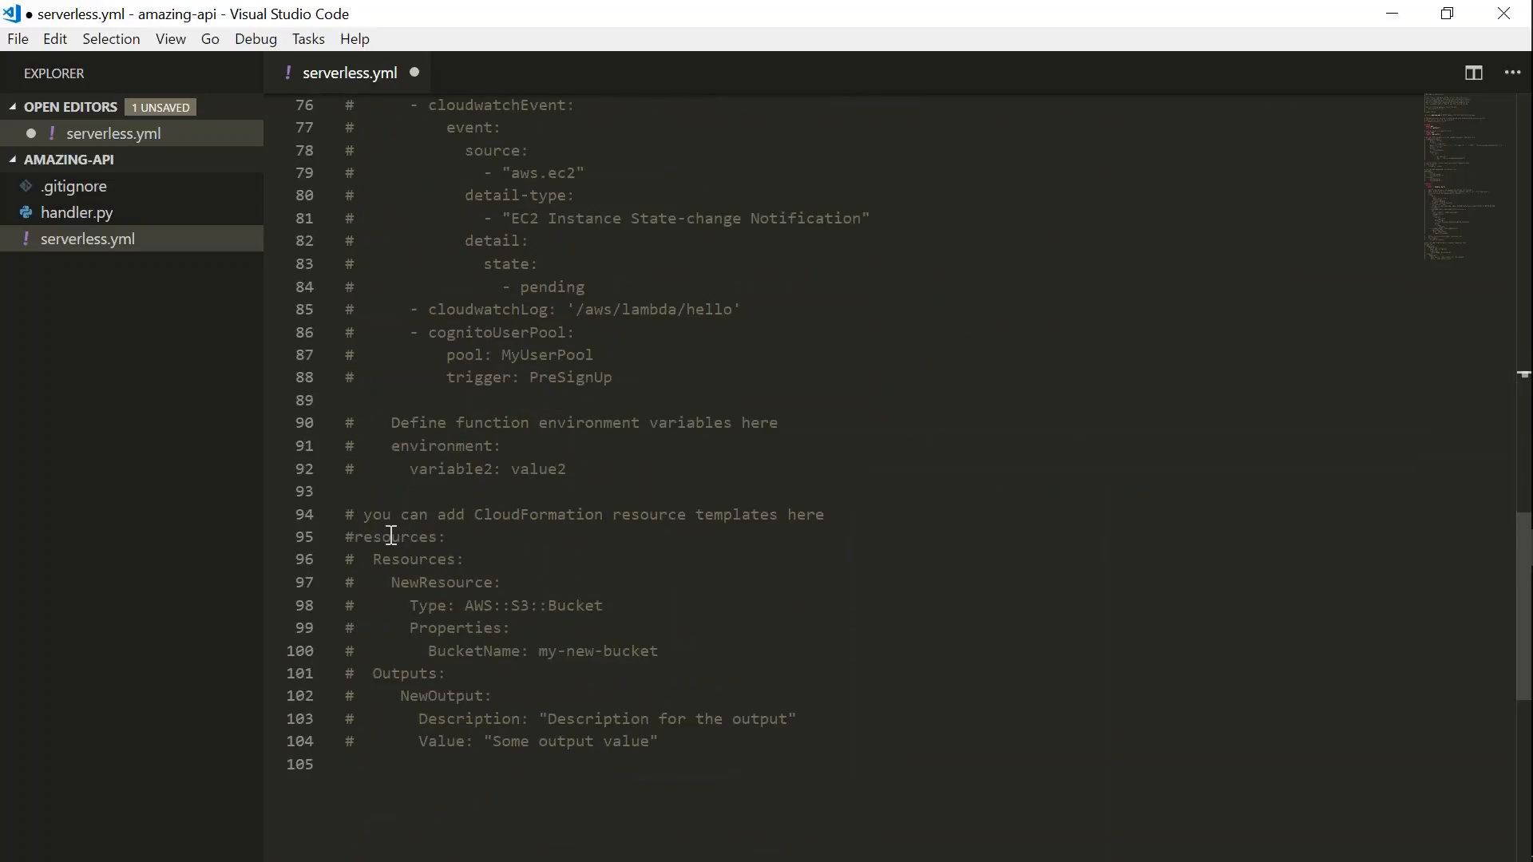
double_click(392, 536)
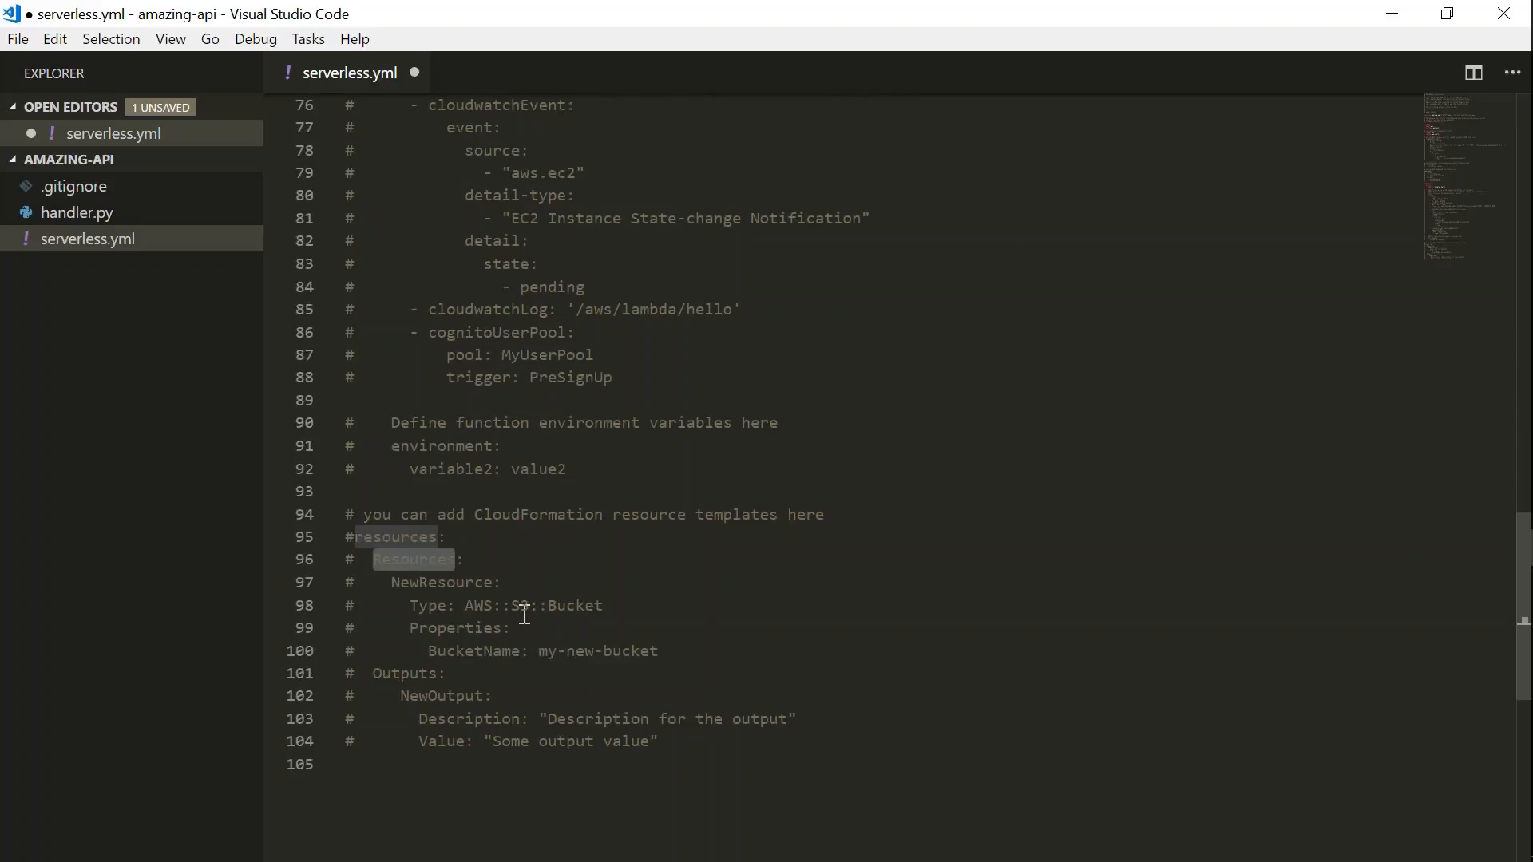
mouse_move(513, 618)
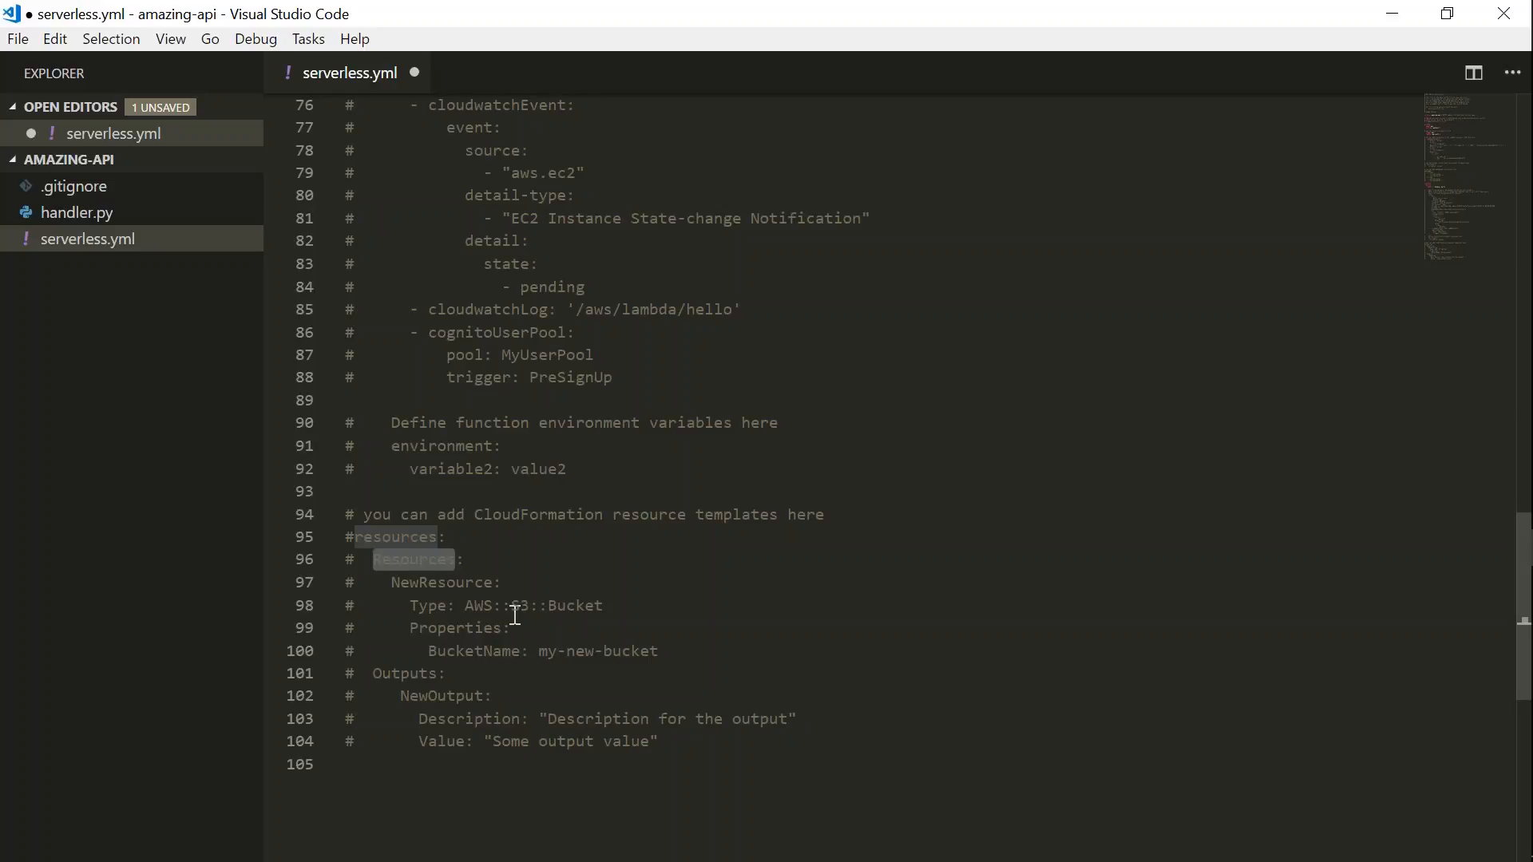
mouse_move(543, 652)
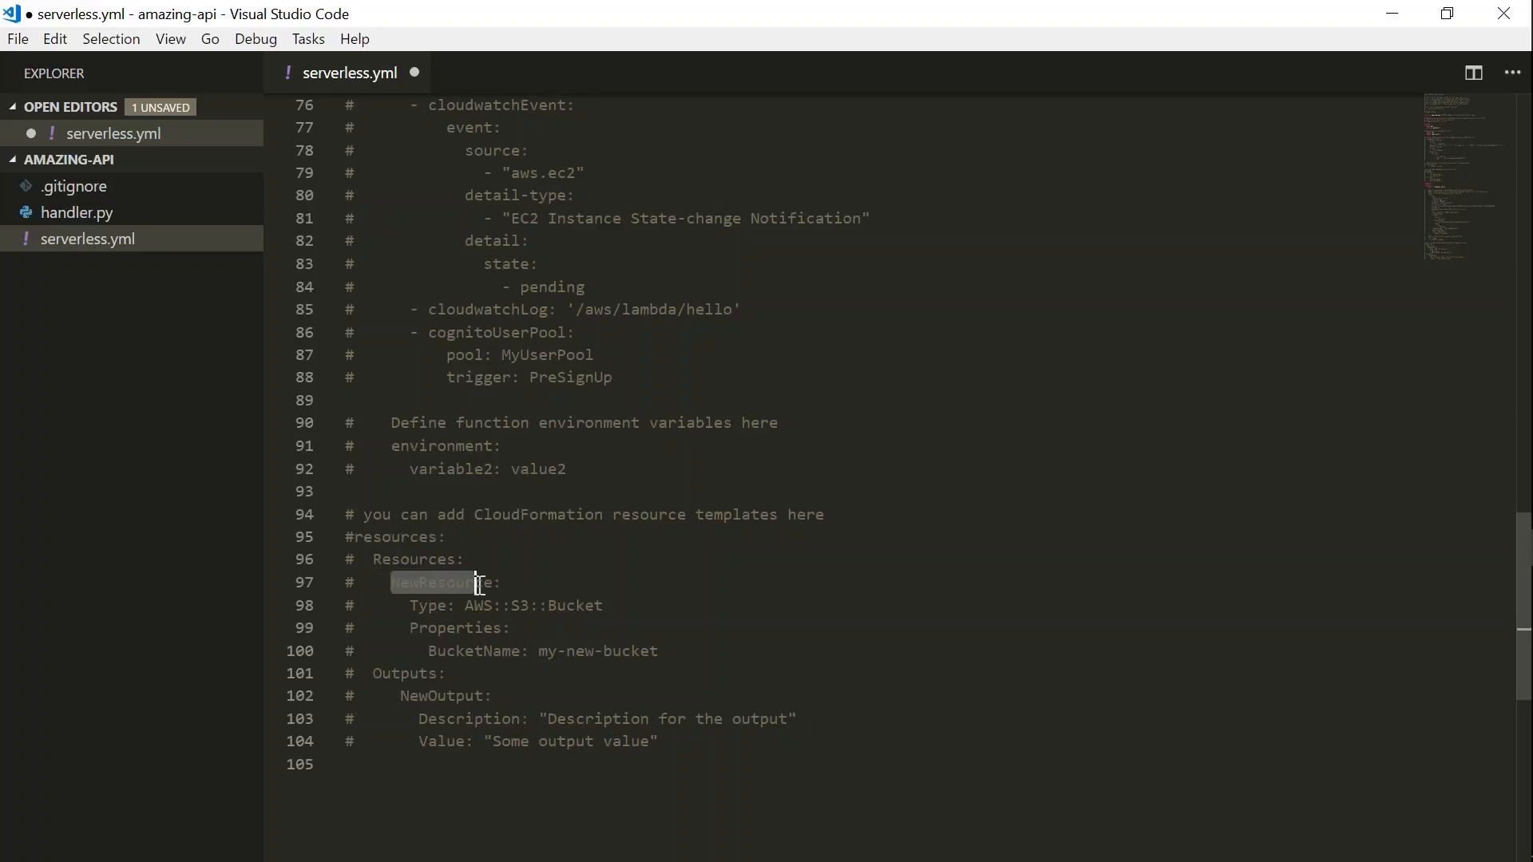
double_click(534, 605)
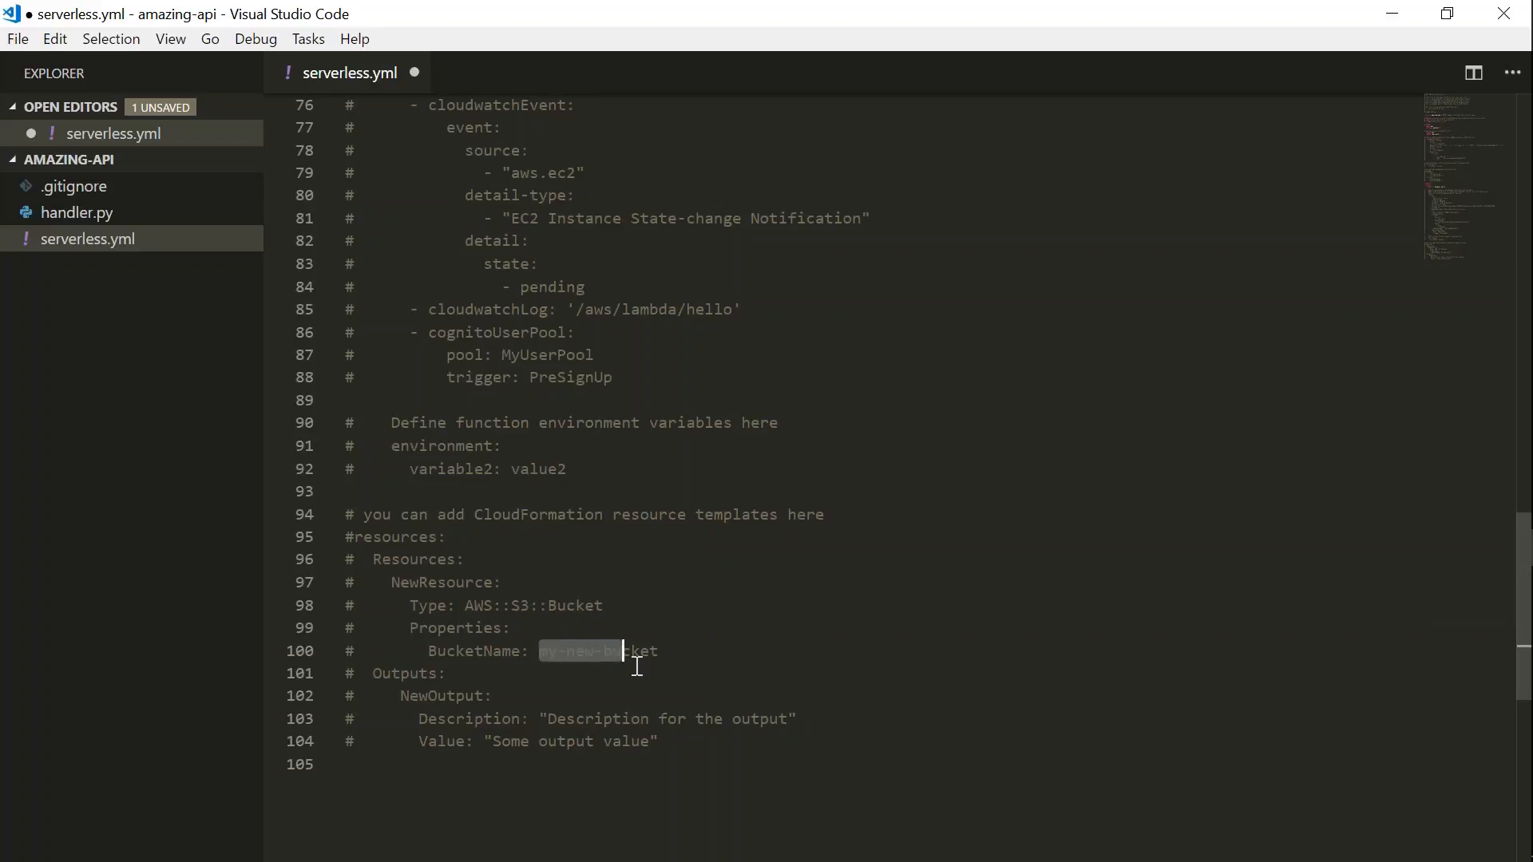
scroll("up", 3)
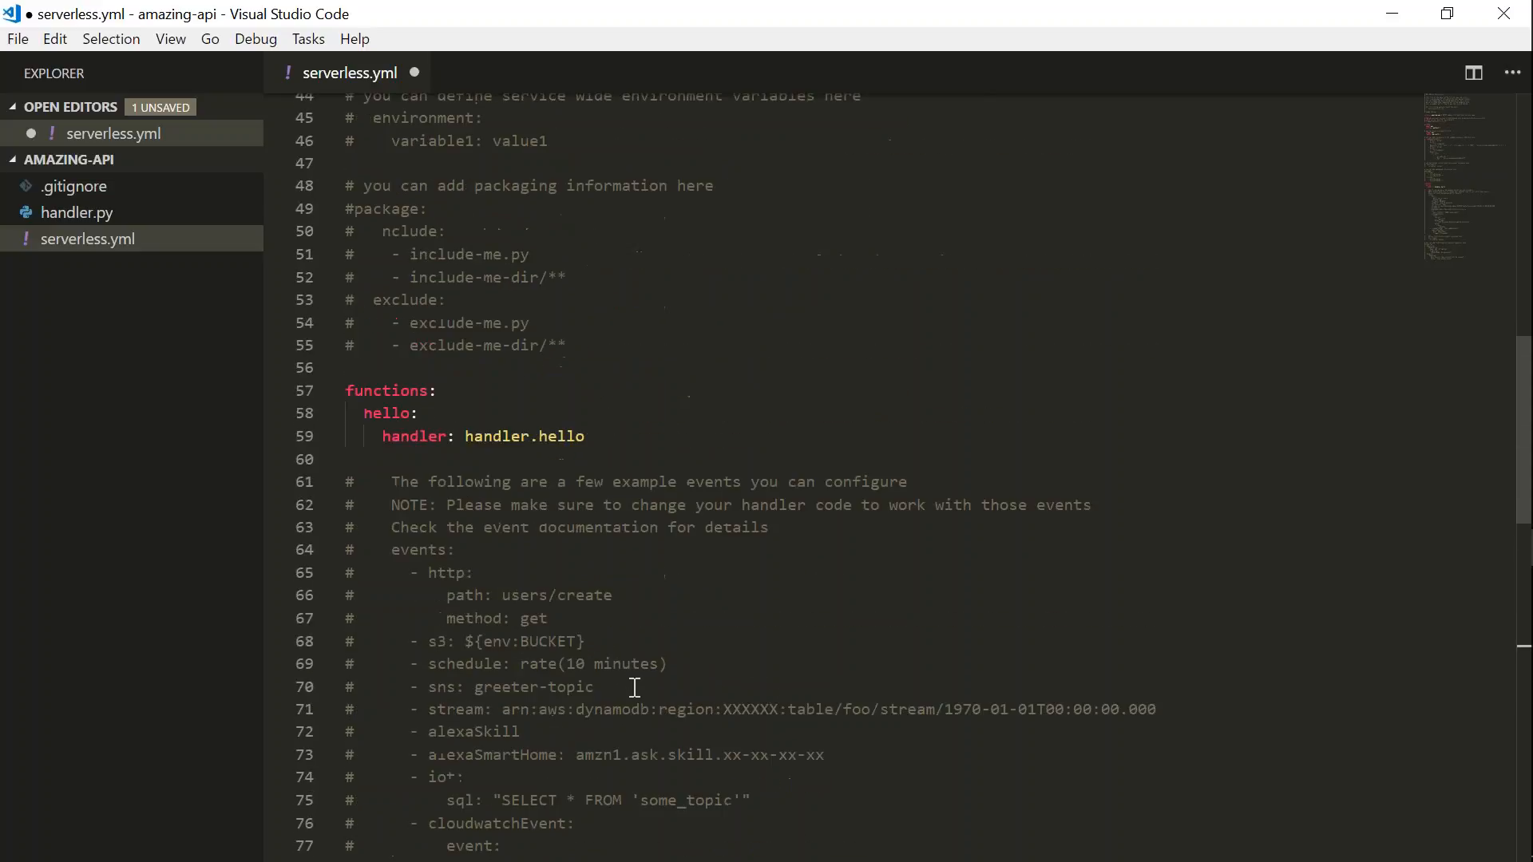
double_click(386, 391)
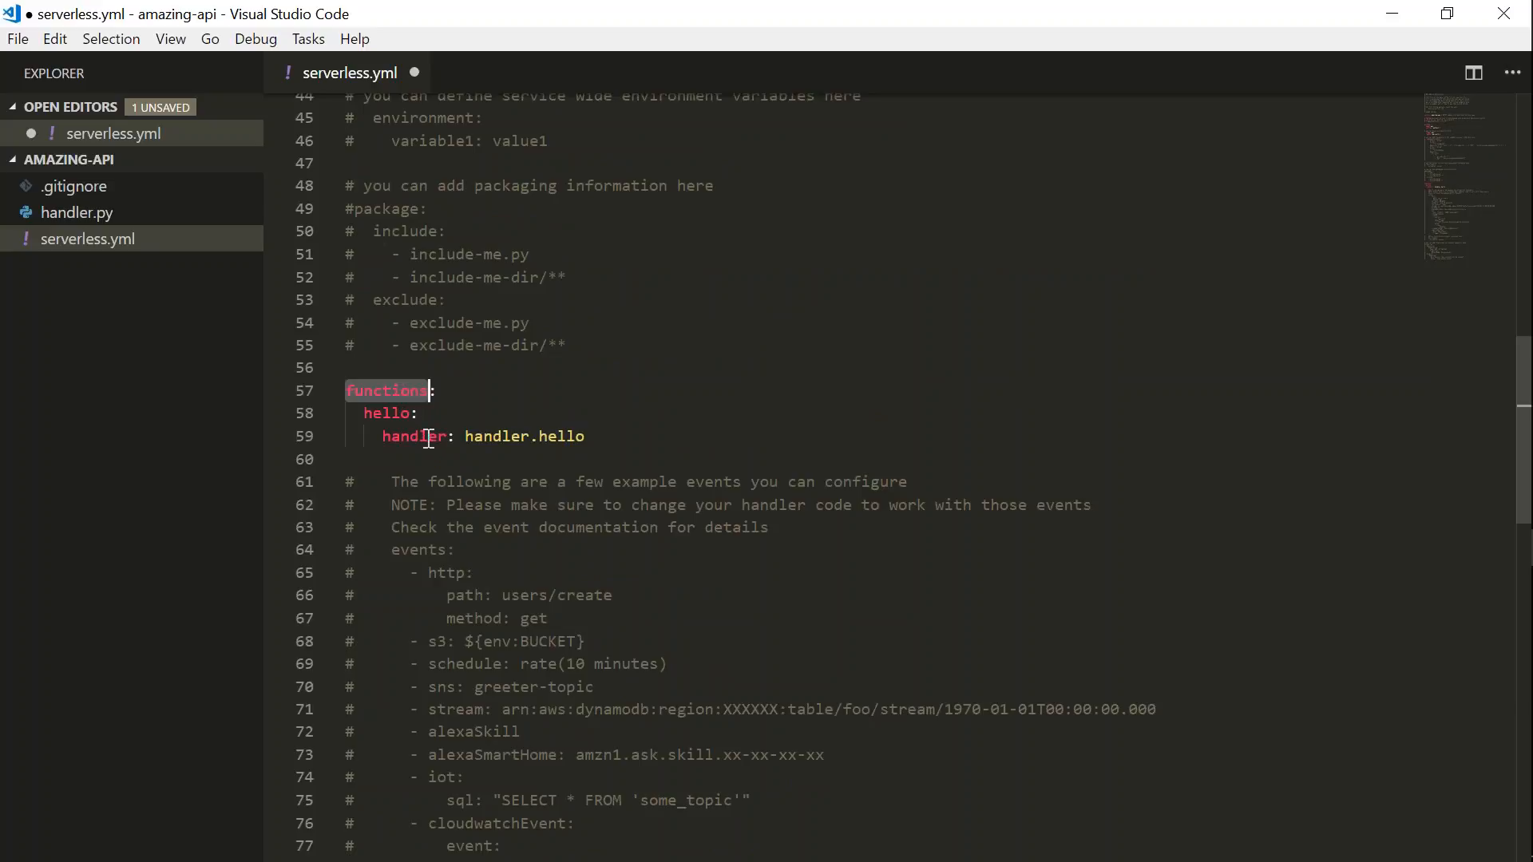
mouse_move(75, 212)
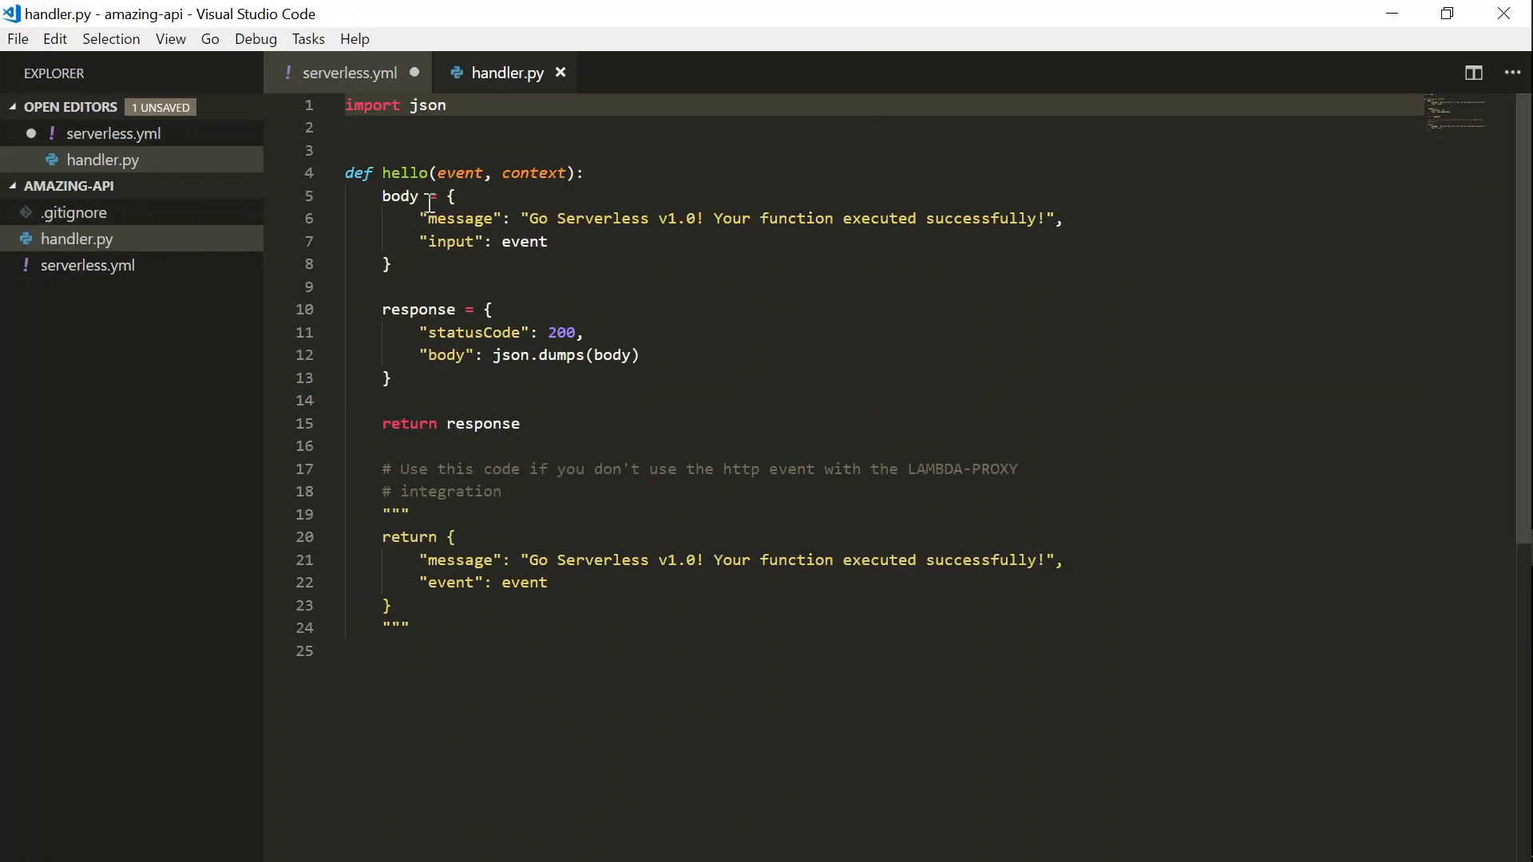
double_click(404, 173)
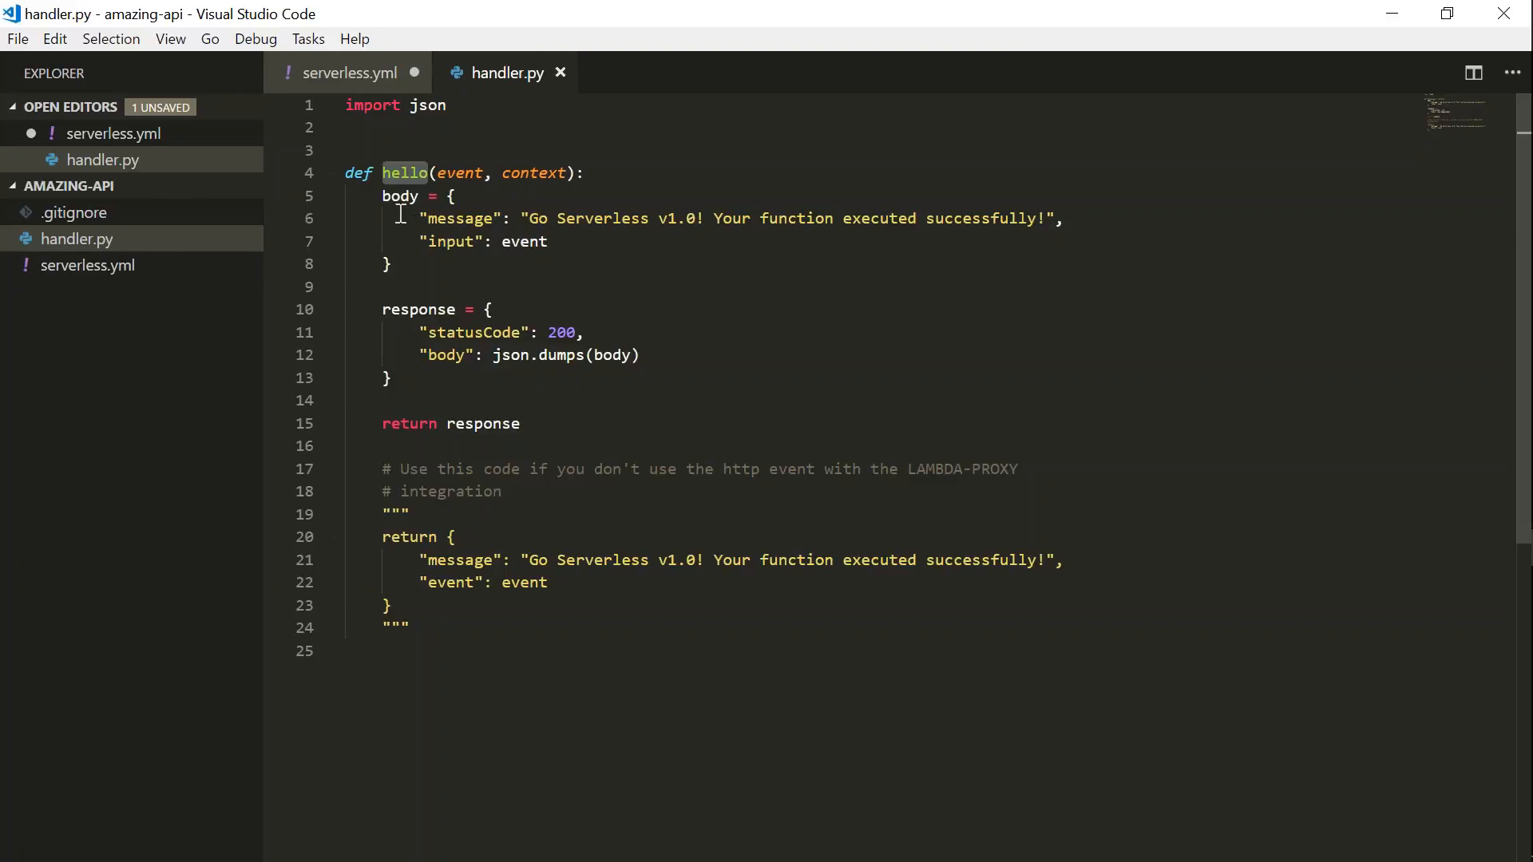
left_click(401, 195)
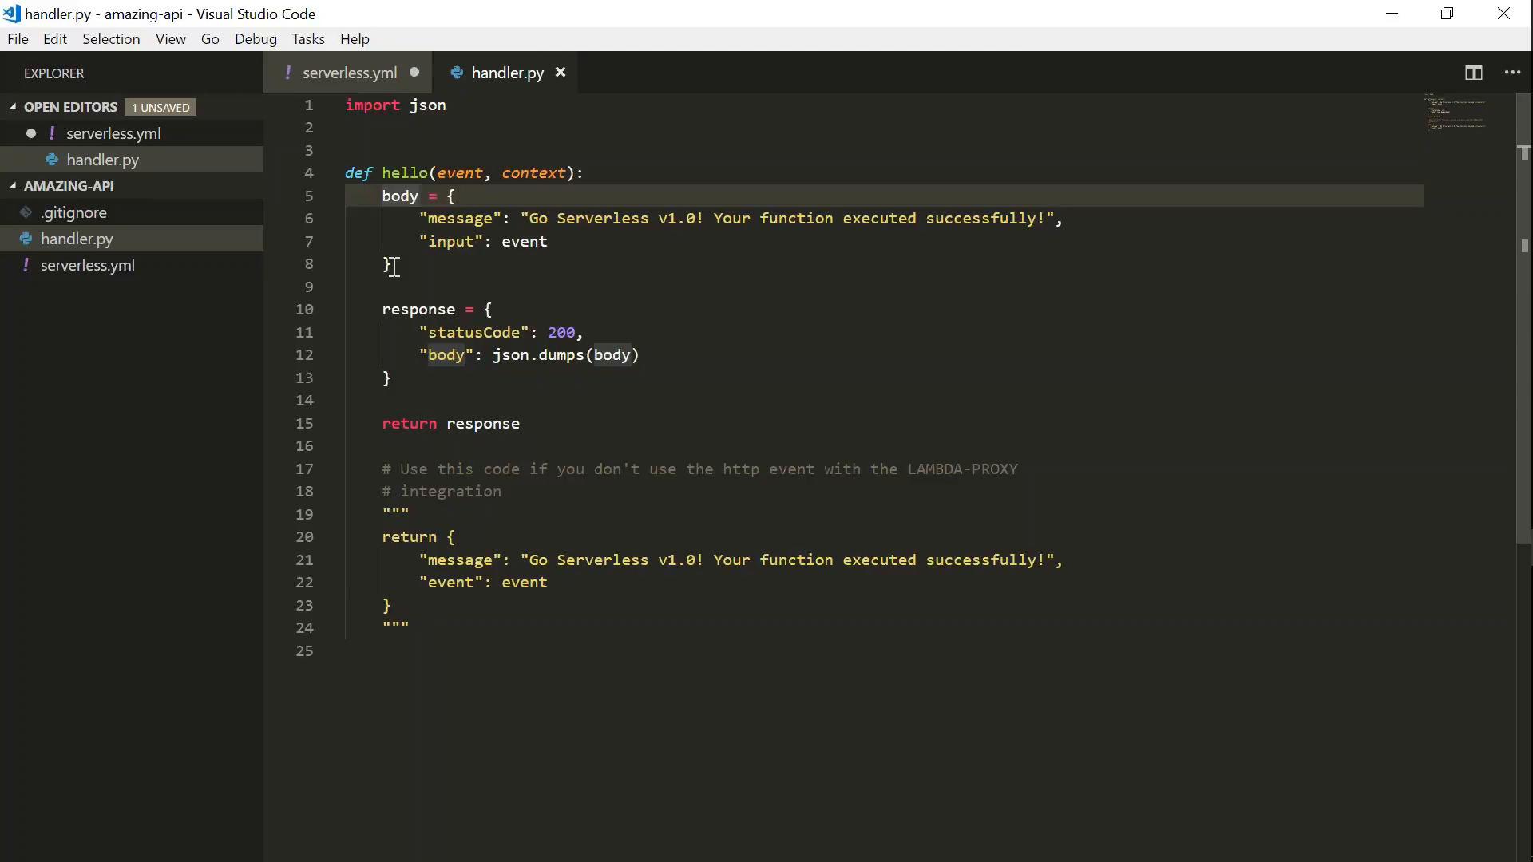
double_click(460, 173)
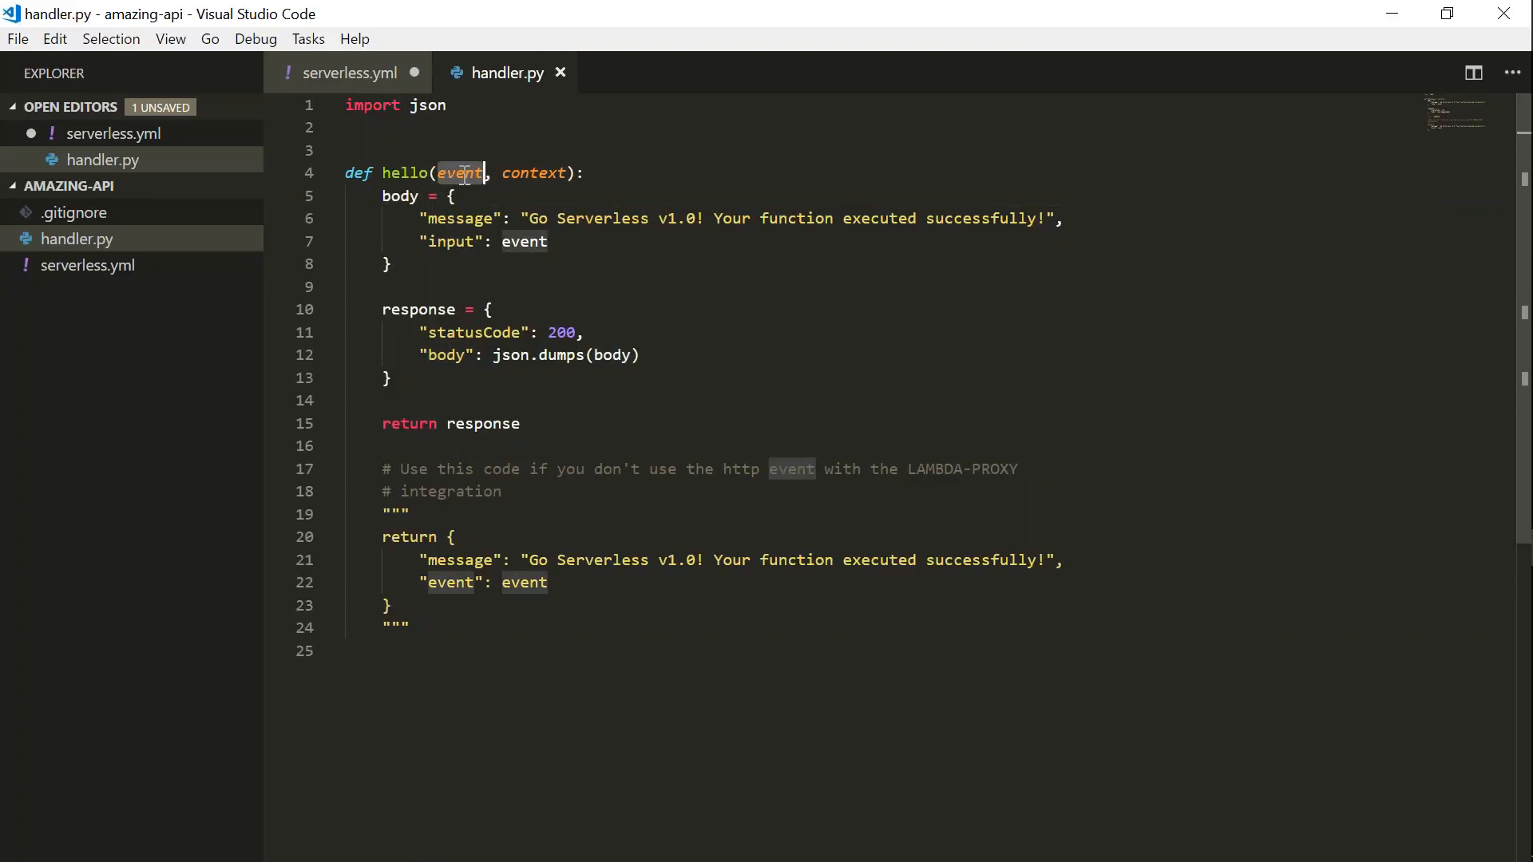
left_click(469, 172)
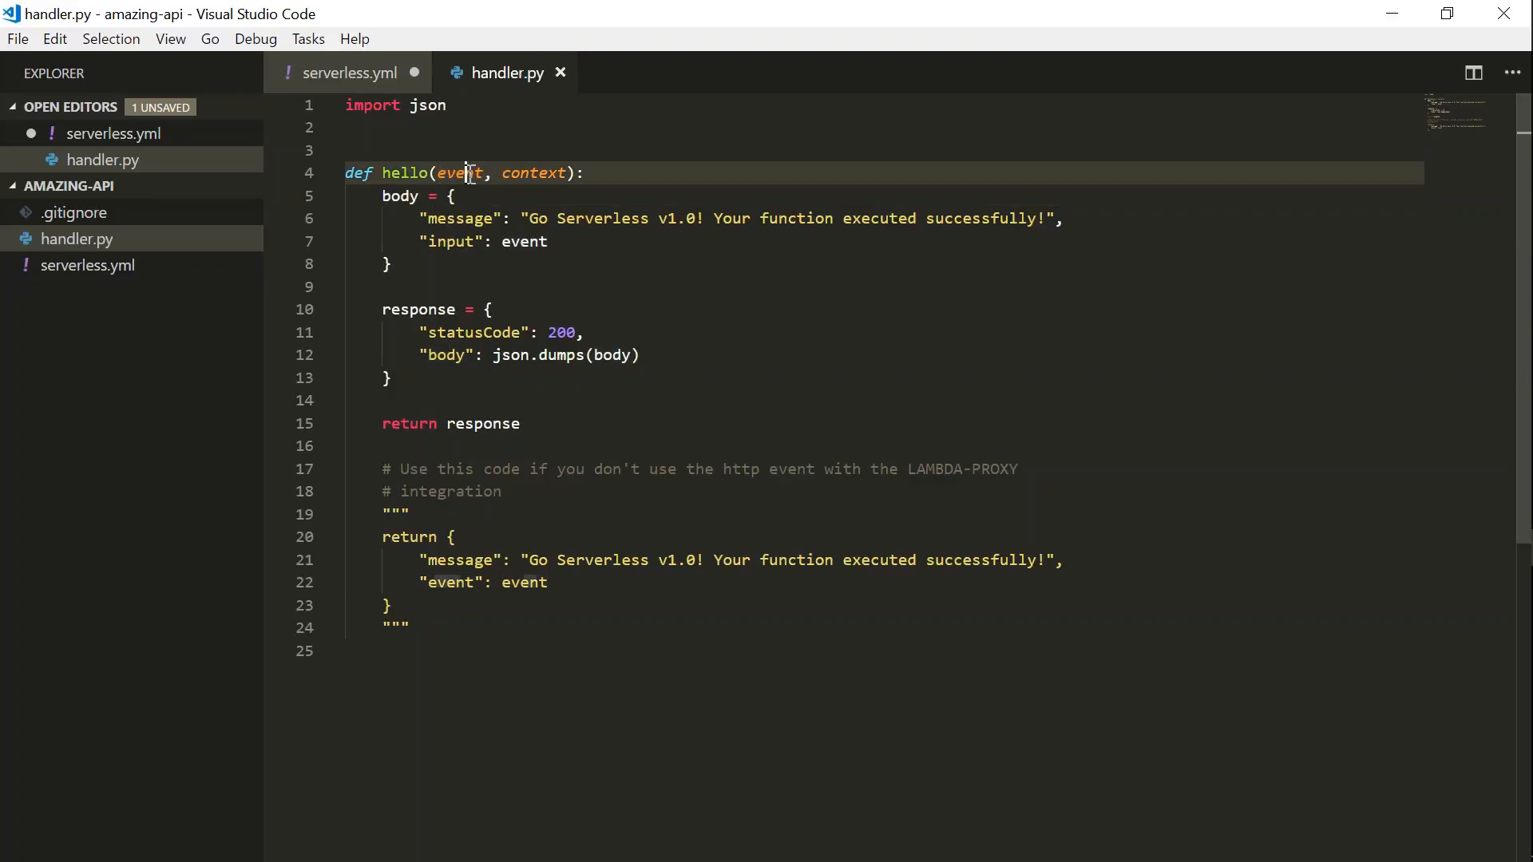
double_click(460, 173)
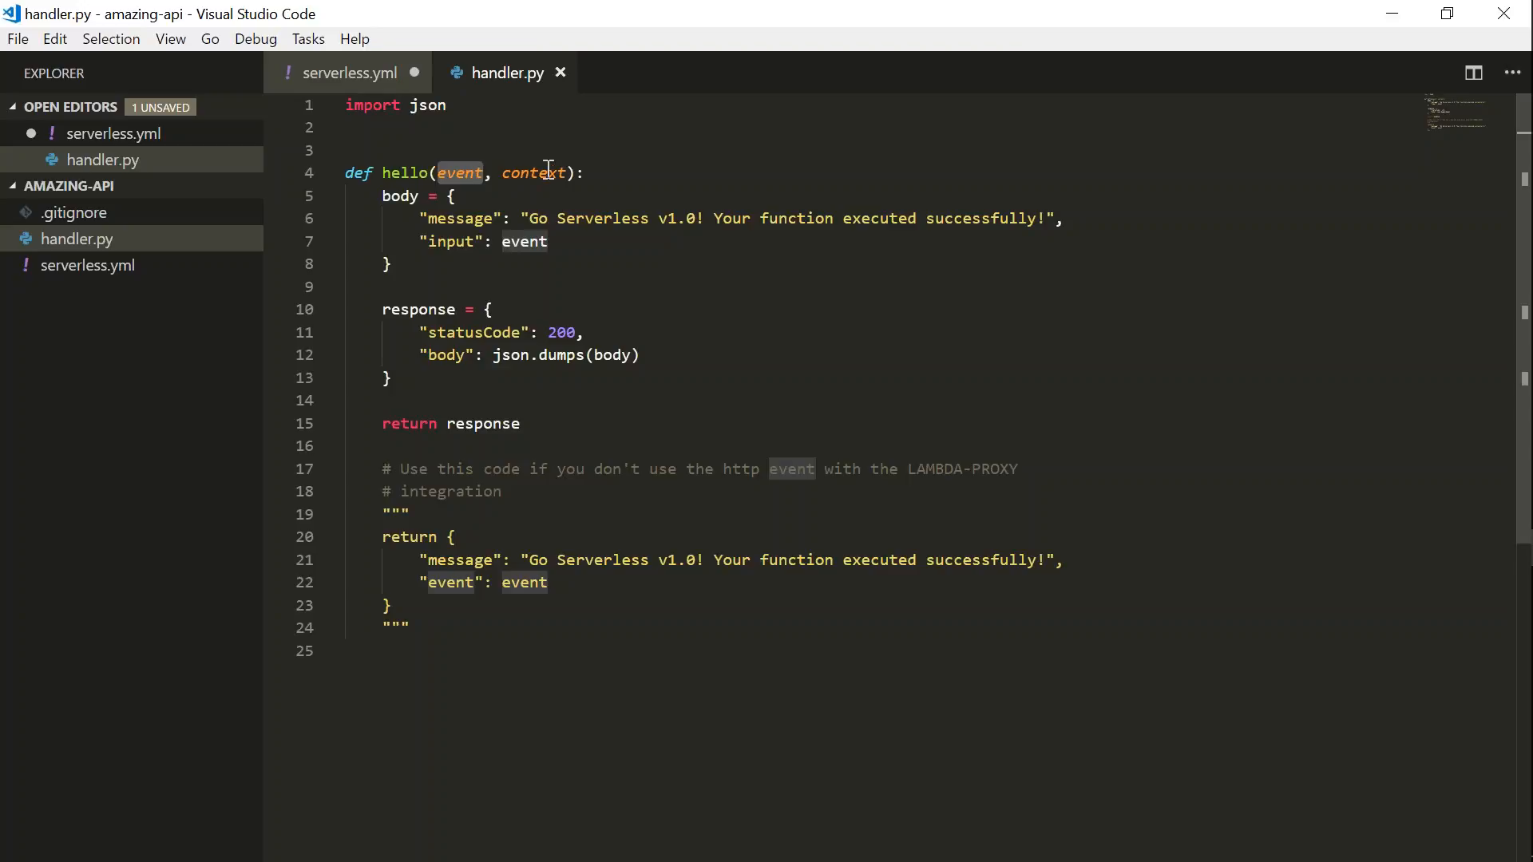
double_click(534, 173)
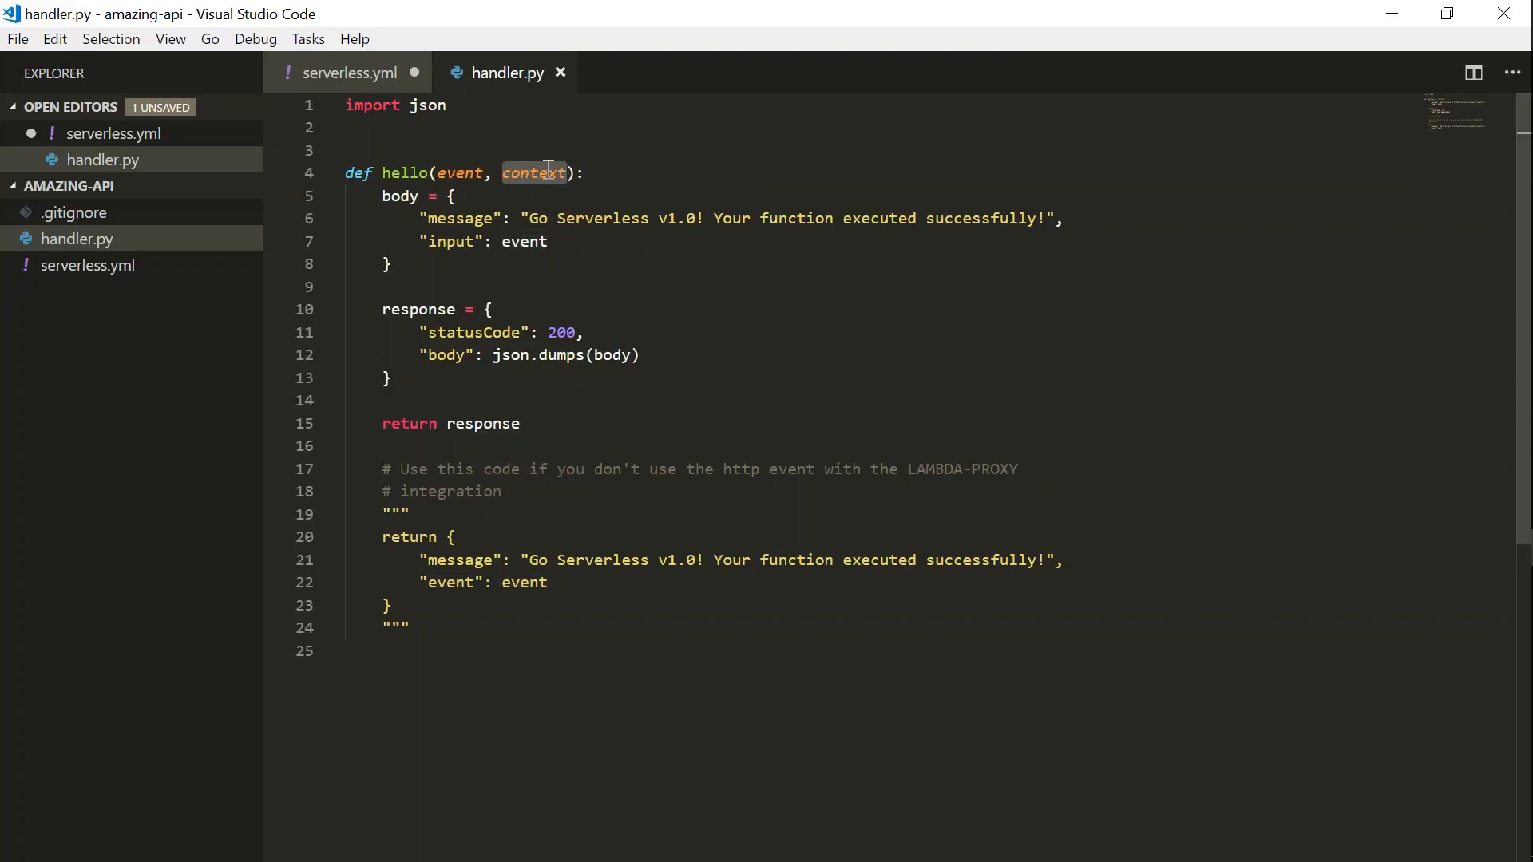
mouse_move(442, 308)
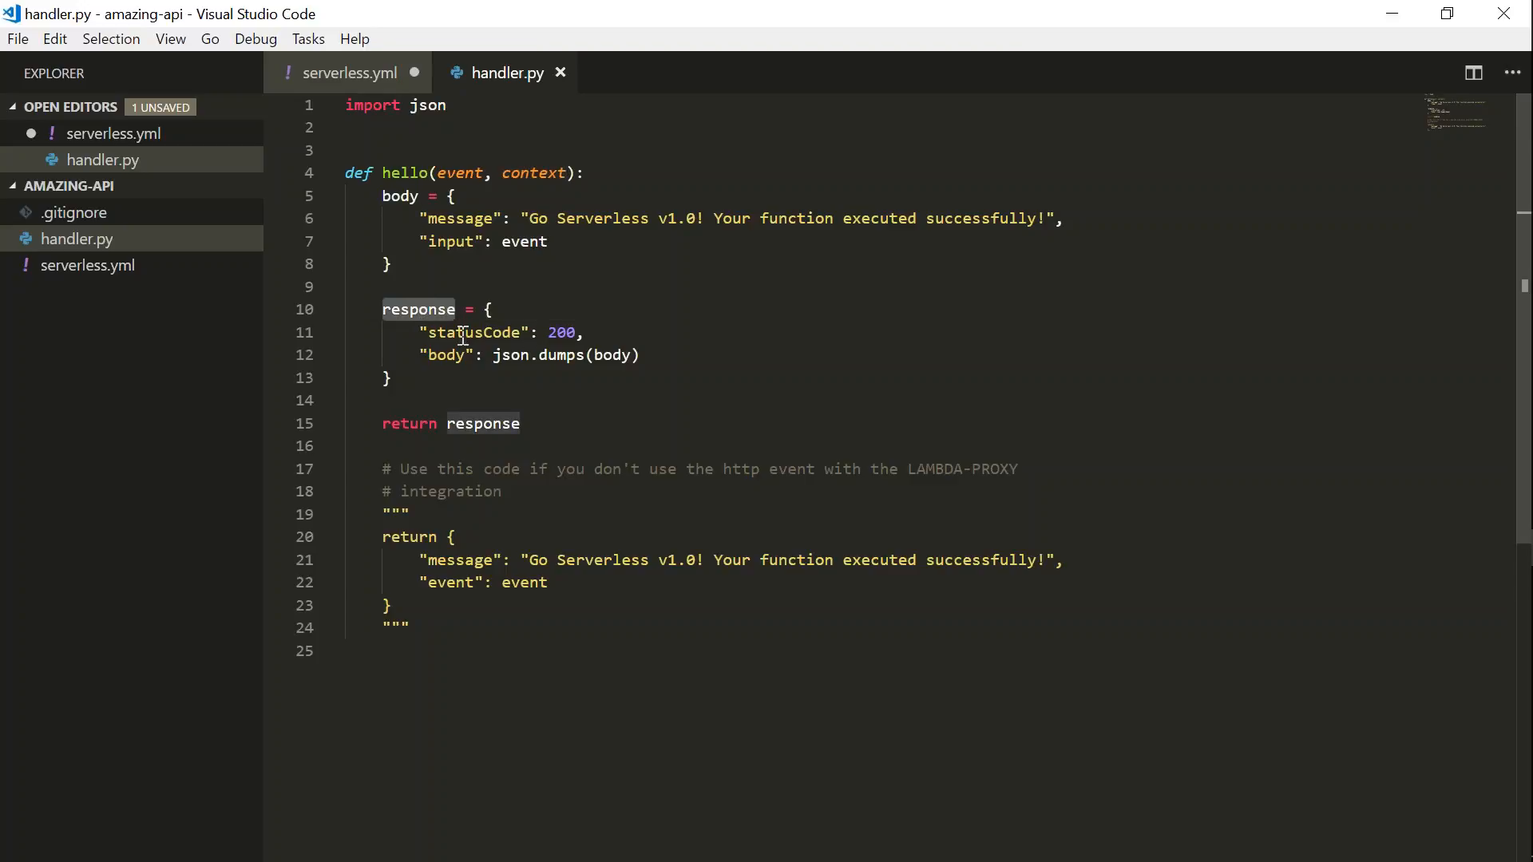
left_click(555, 332)
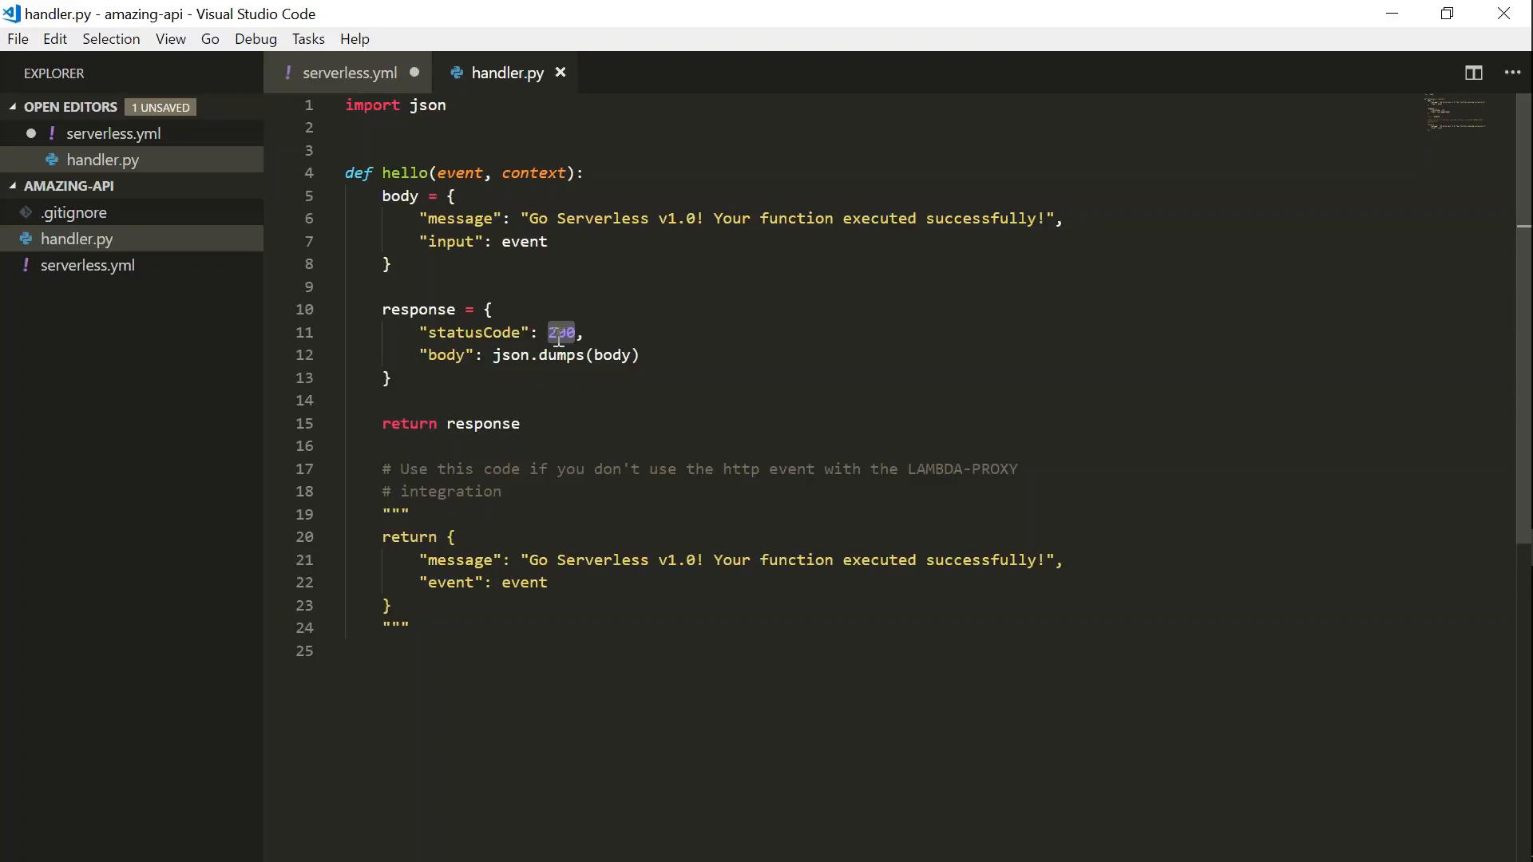
left_click(445, 354)
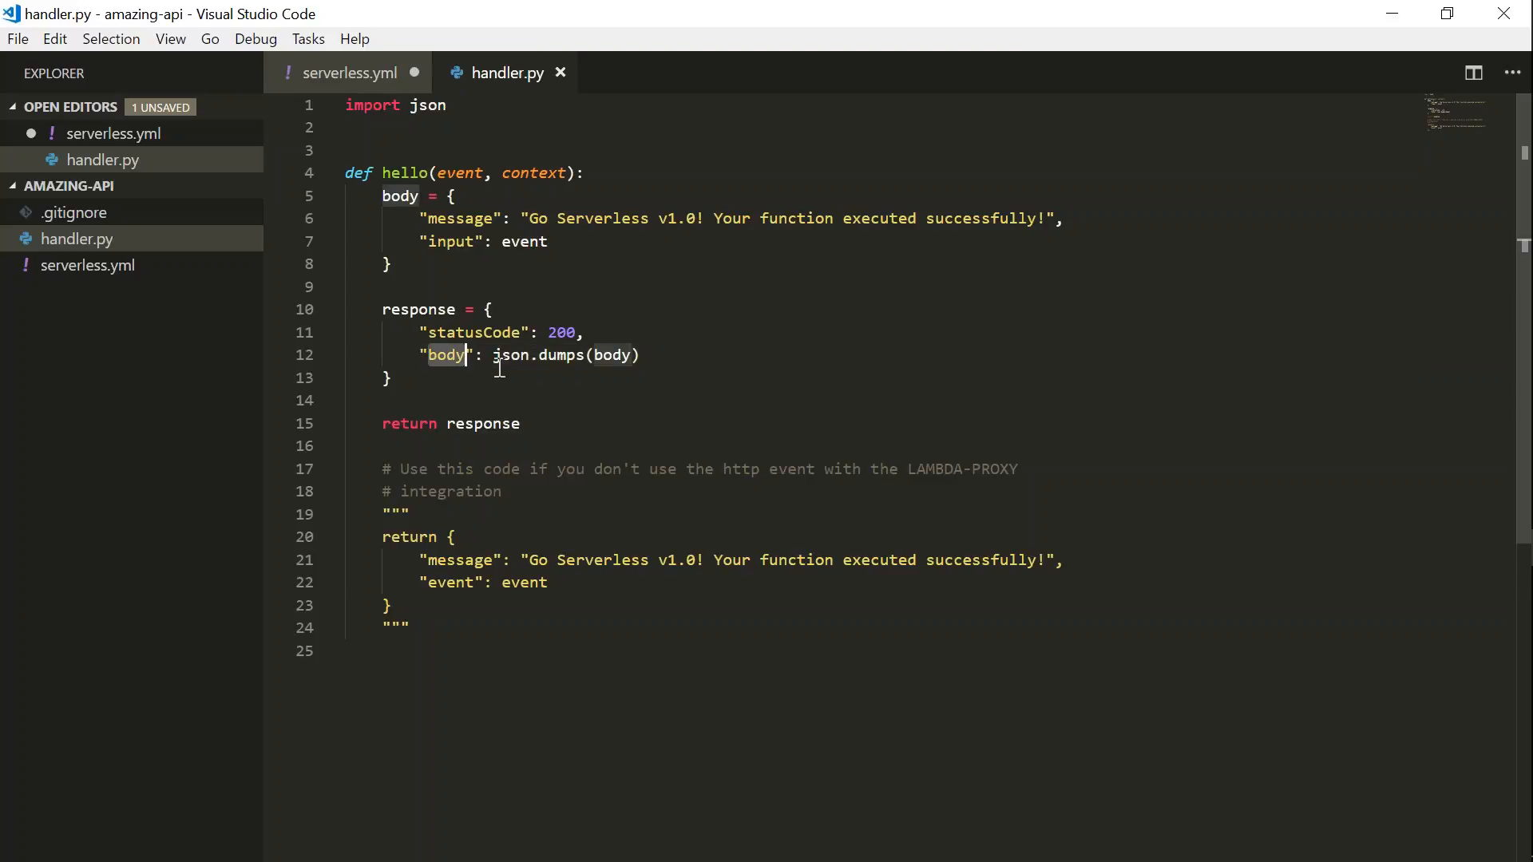
mouse_move(603, 355)
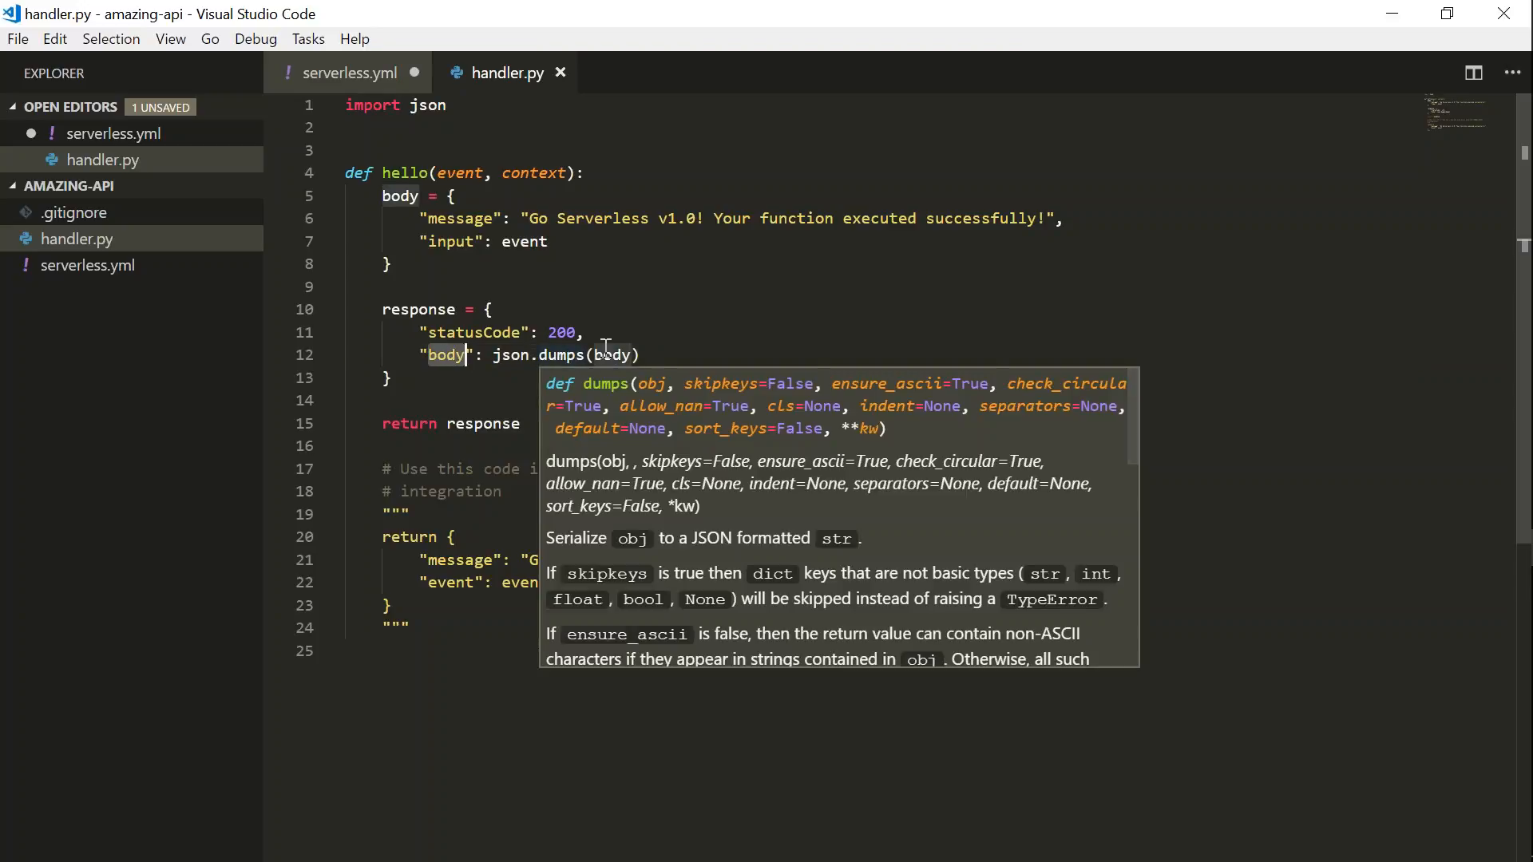
key("Escape")
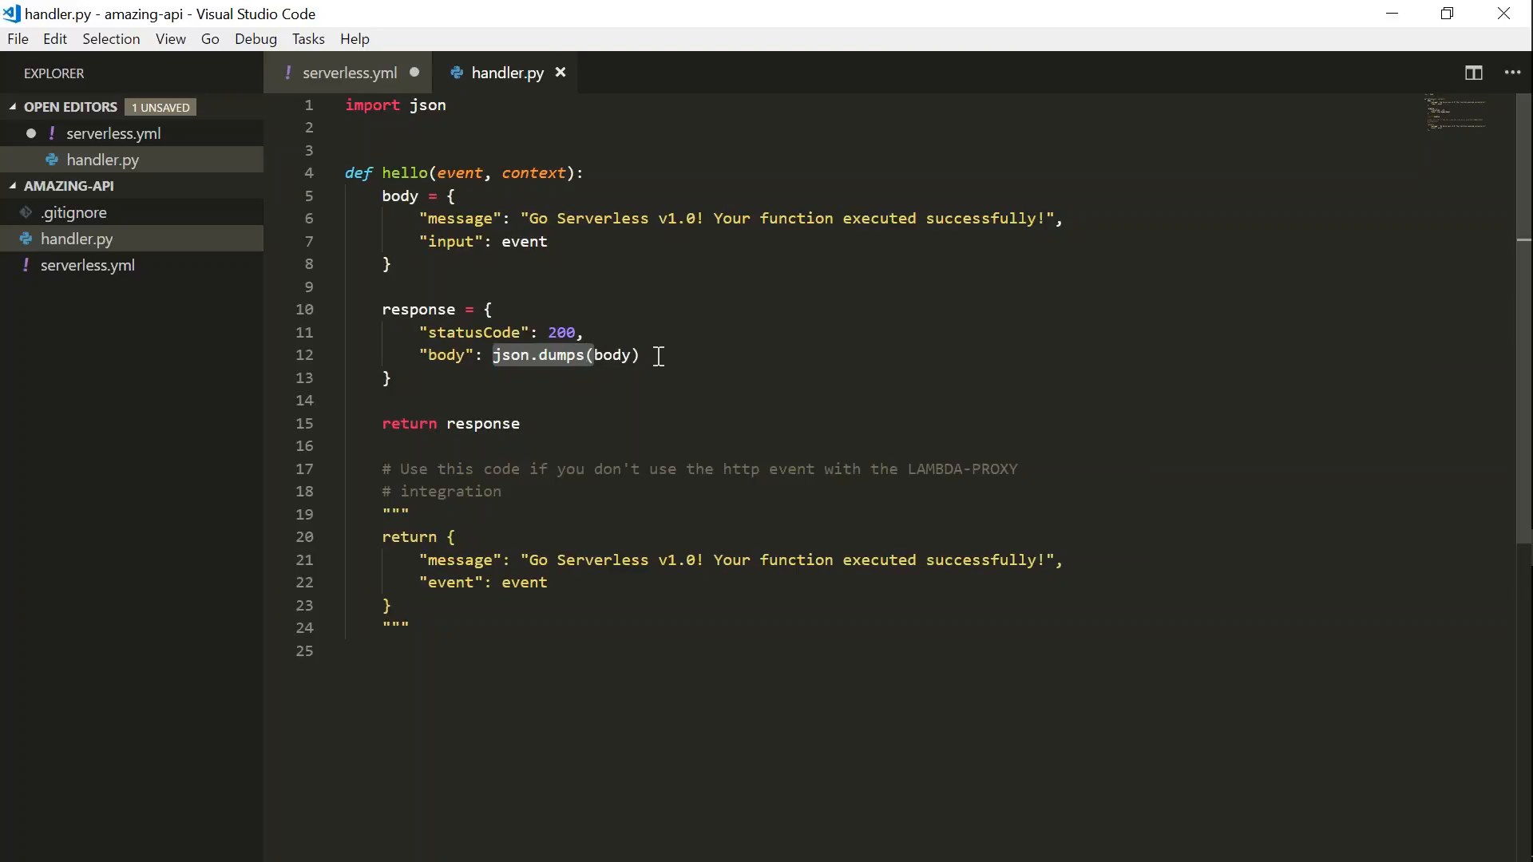
mouse_move(613, 354)
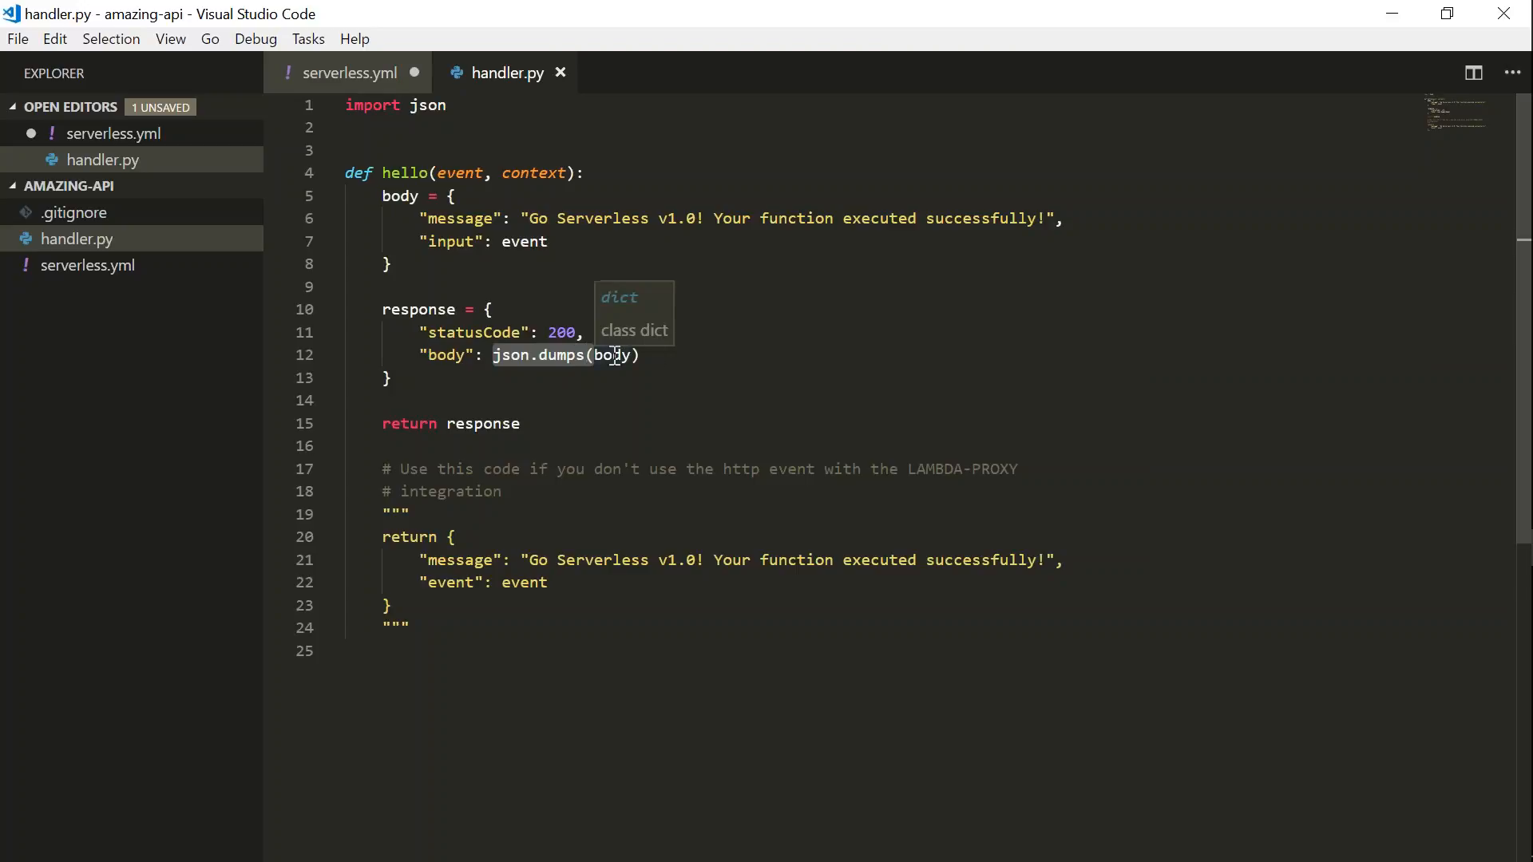
left_click(613, 354)
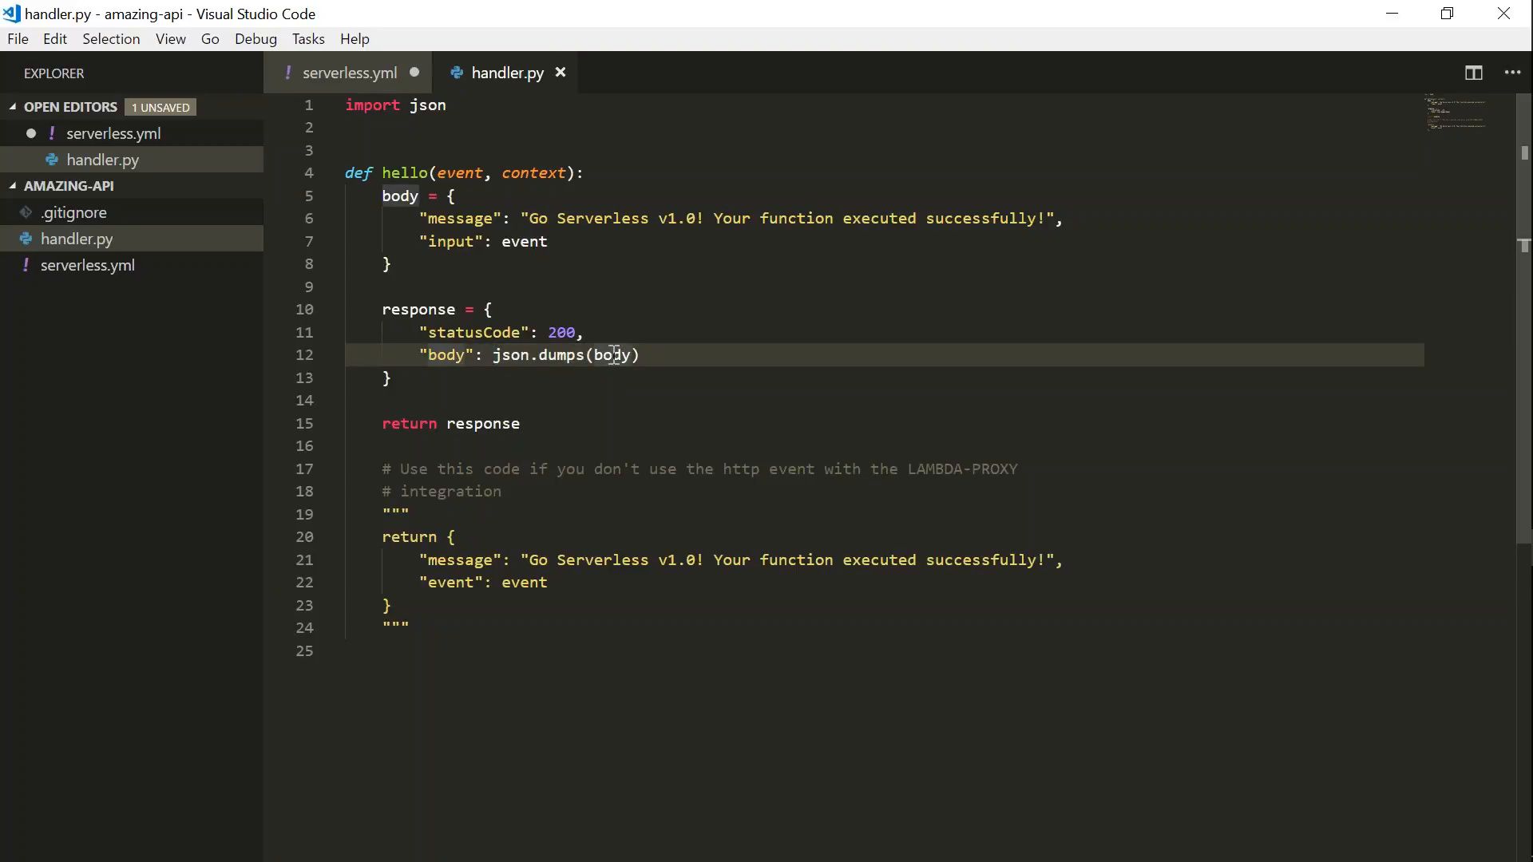
mouse_move(476, 424)
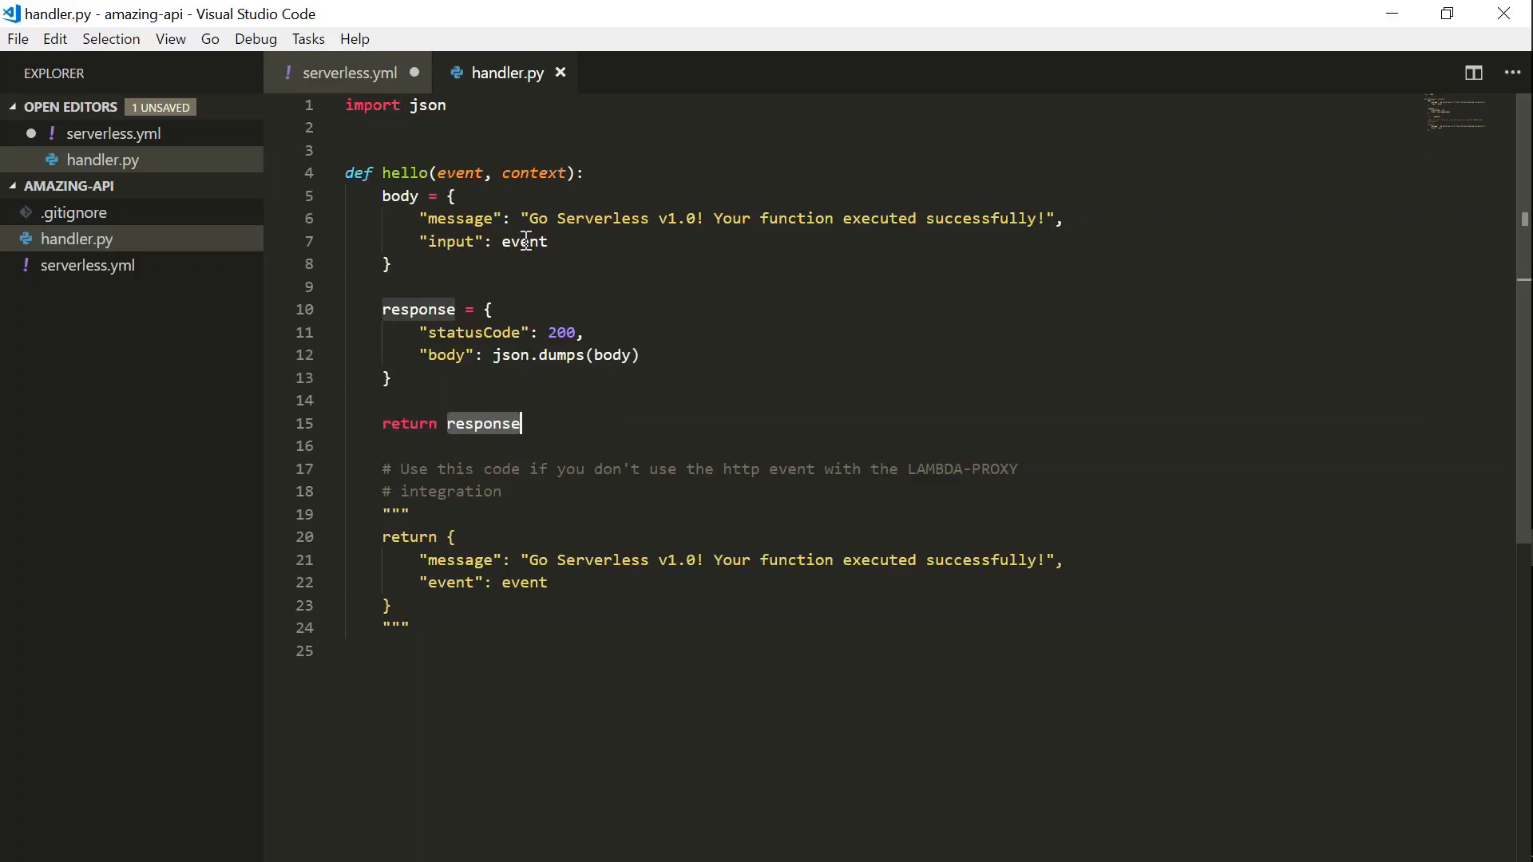
Replace the hello body message with 'Welcome to Serverless Demo by Mysitque'.
left_click(536, 219)
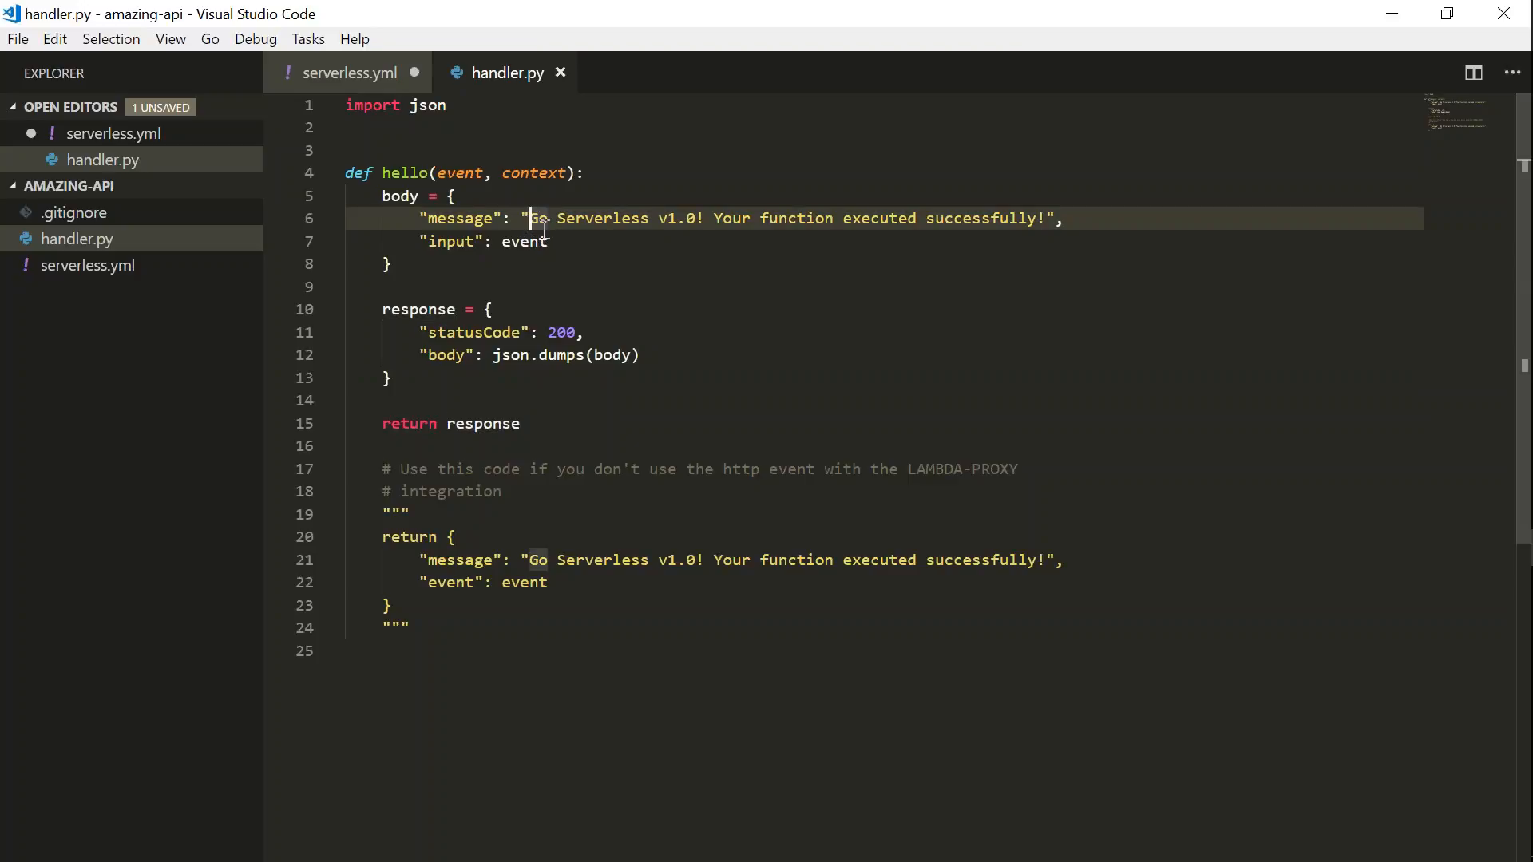
mouse_move(1183, 110)
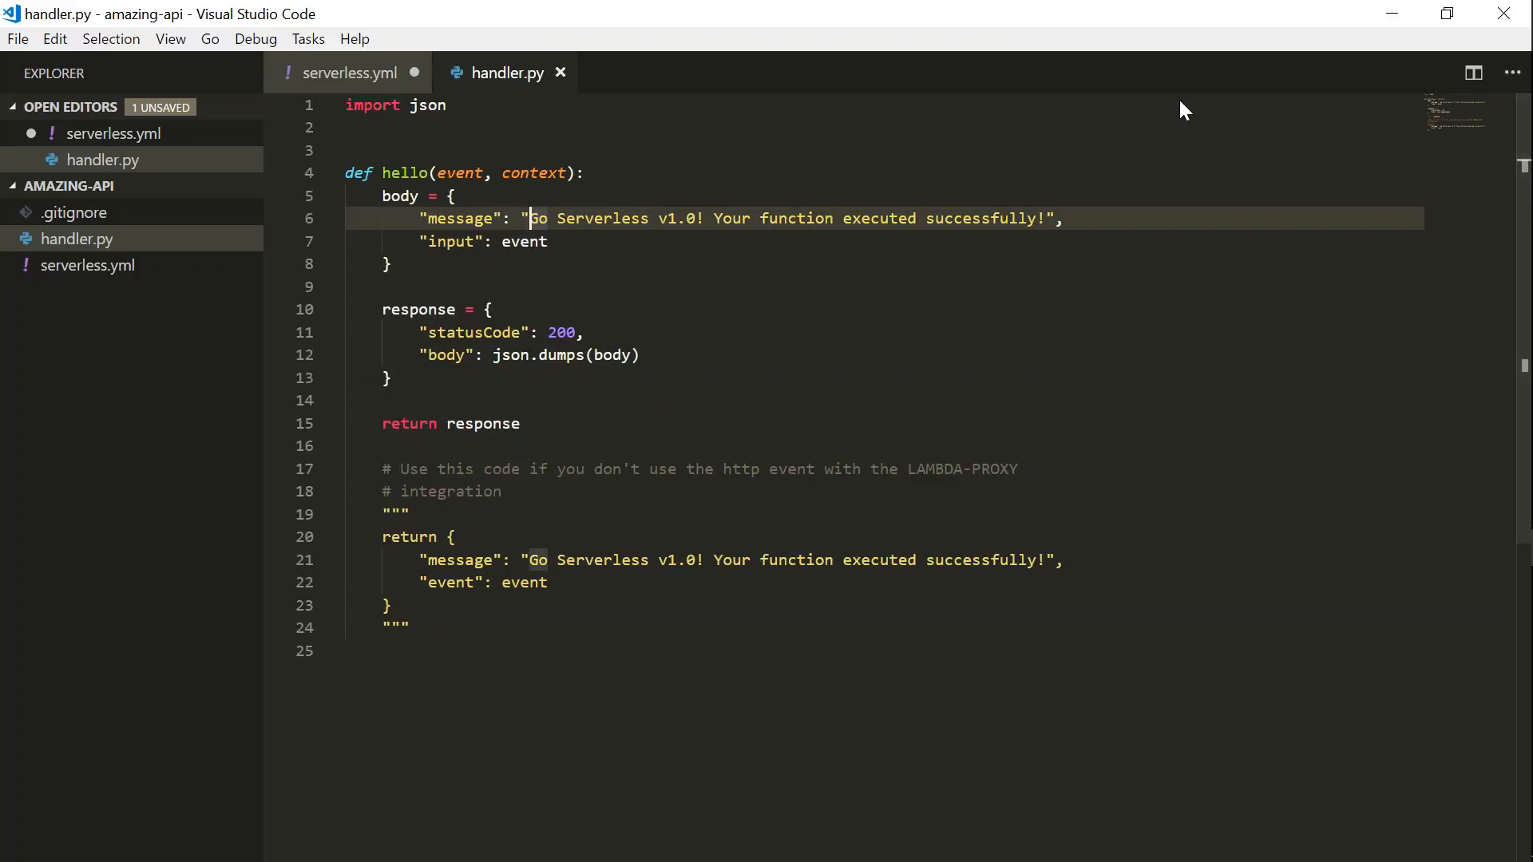
left_click(1044, 219)
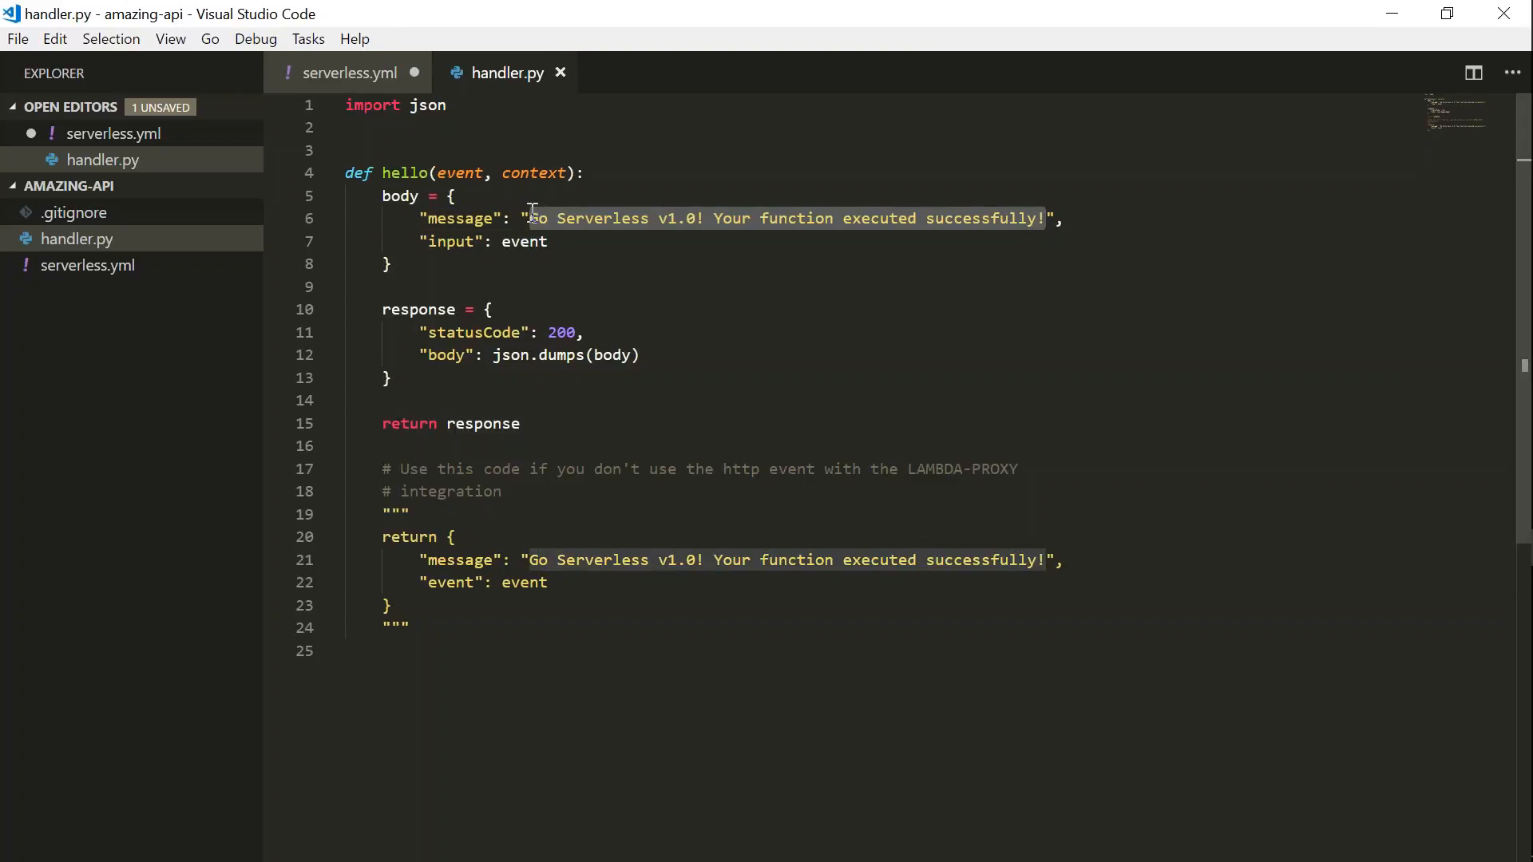
type("Welcome to Serverless Demo by Mysitque\",")
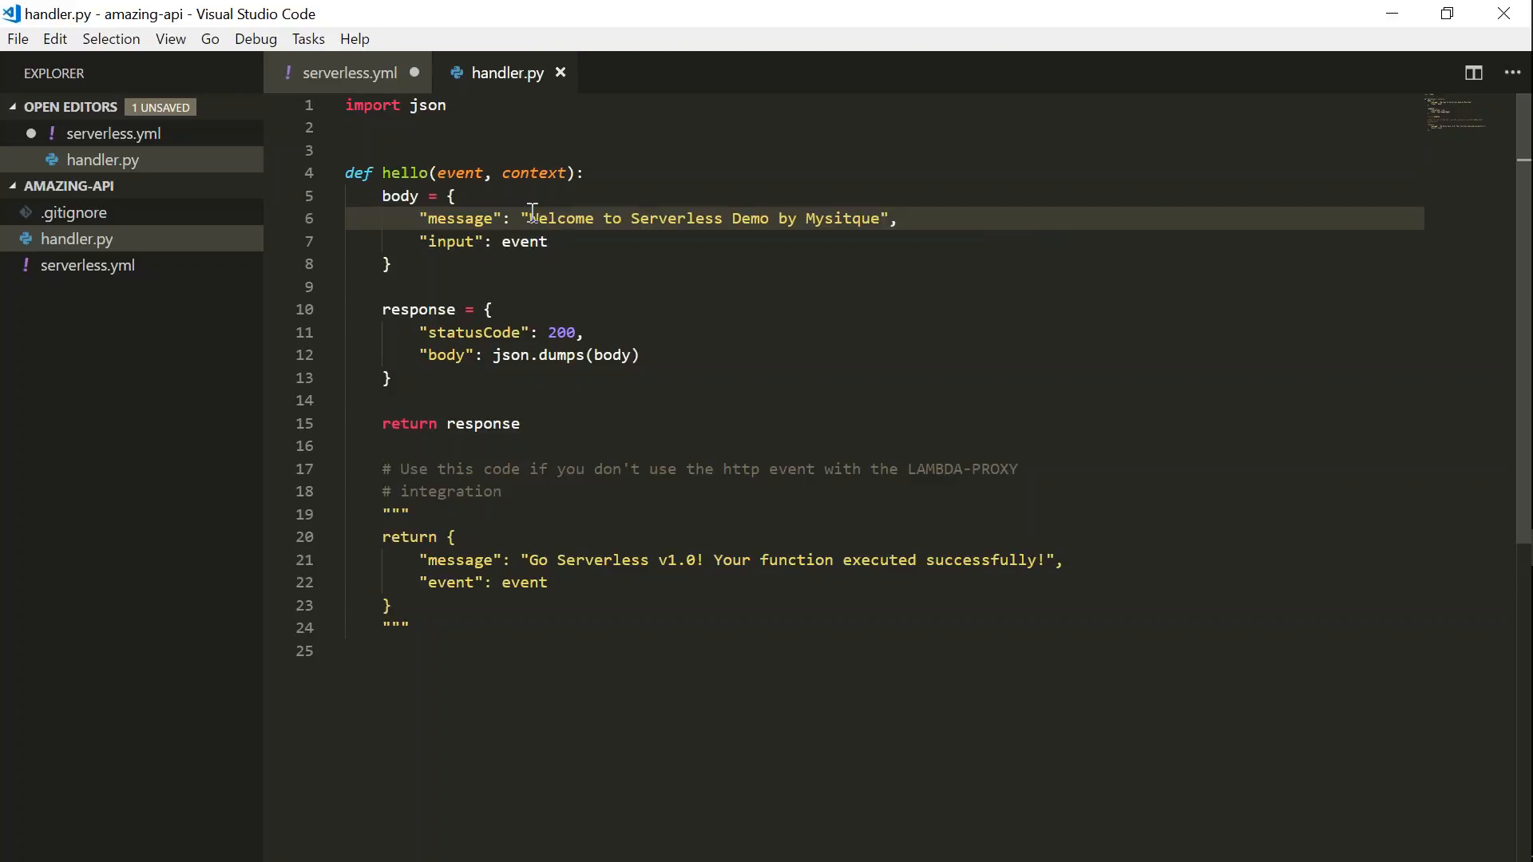
mouse_move(663, 380)
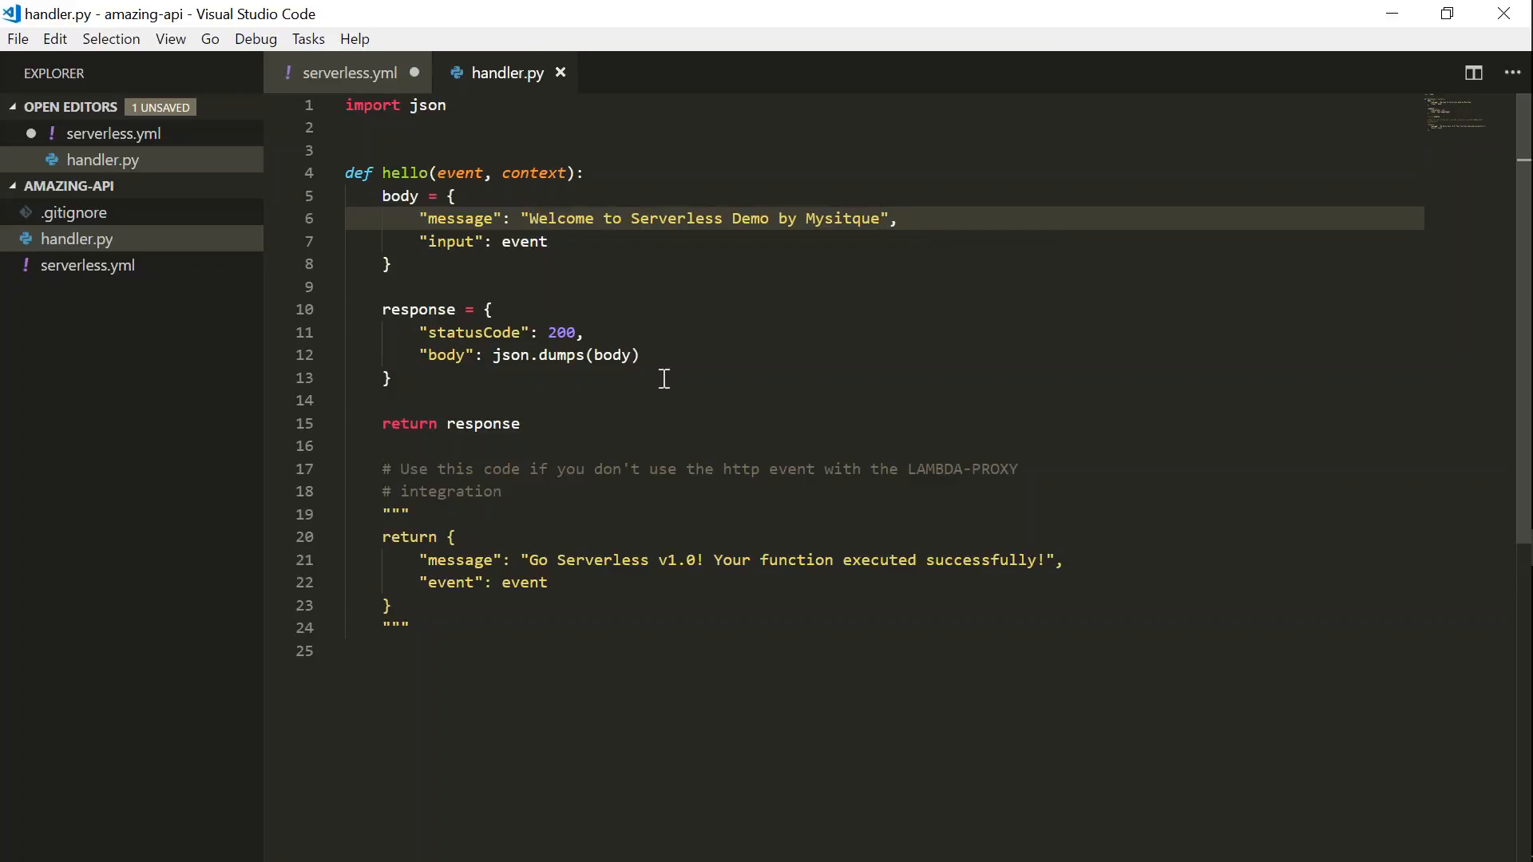
mouse_move(909, 787)
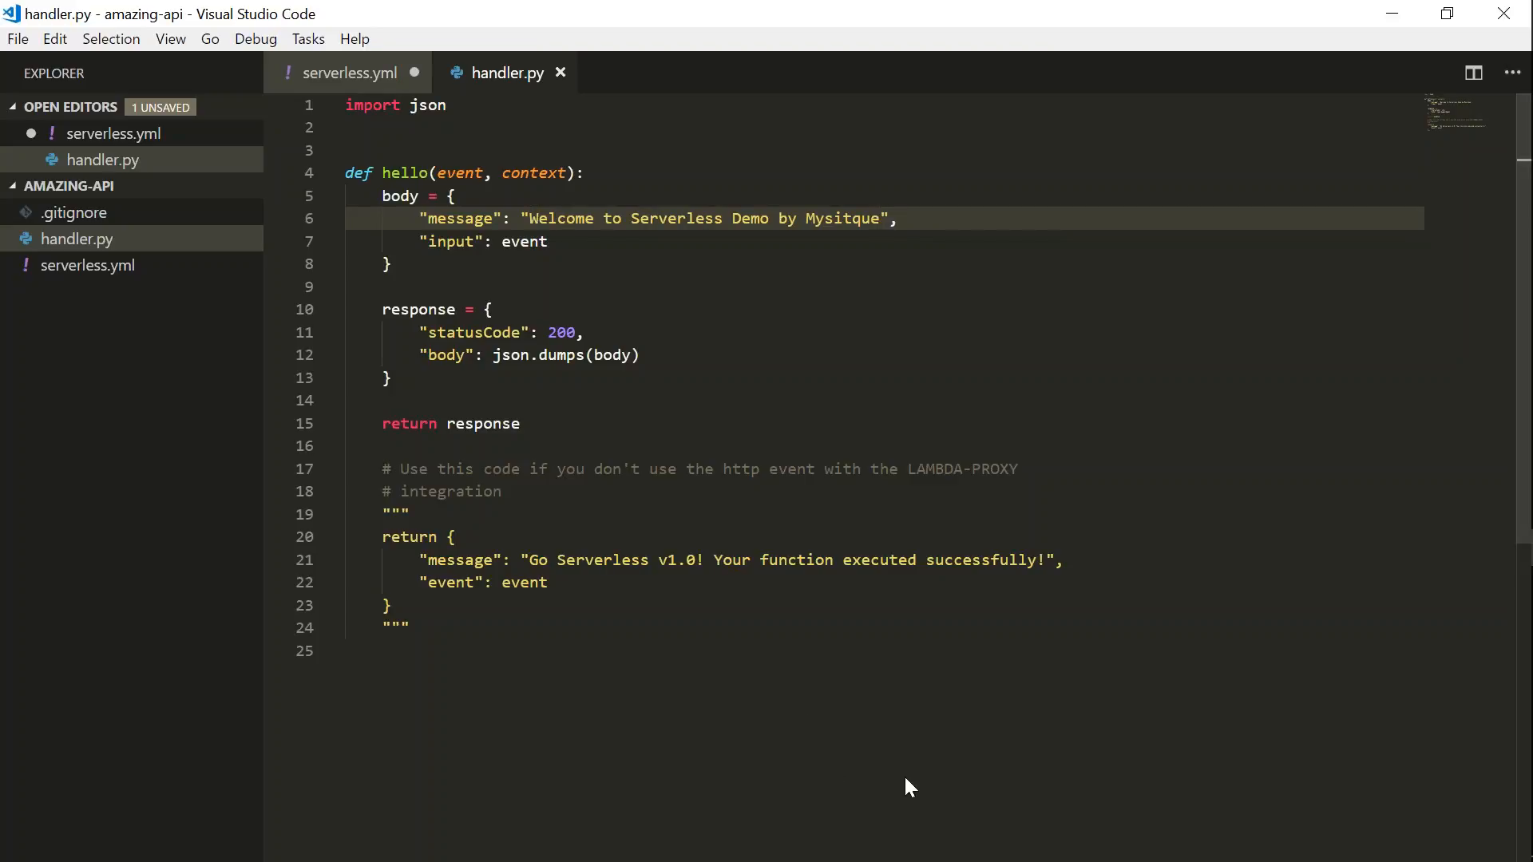